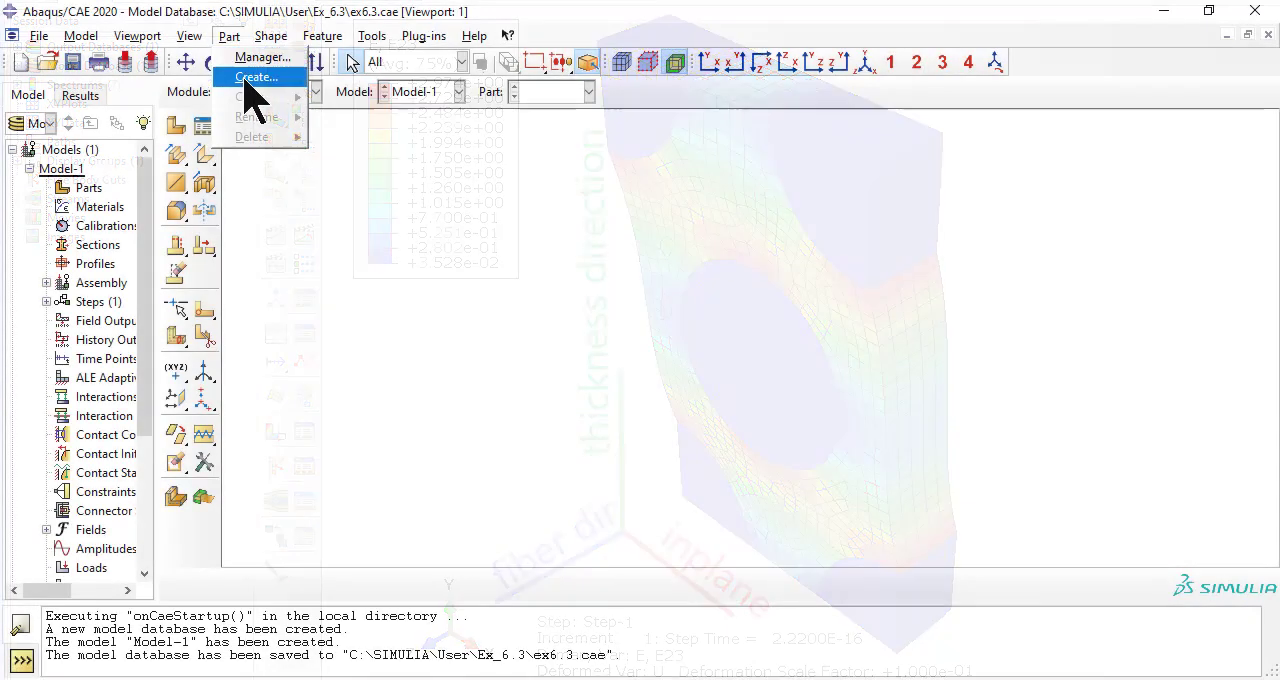
Start a new 3D deformable solid extrusion part, Part-1, and enter its section sketch.
left_click(259, 77)
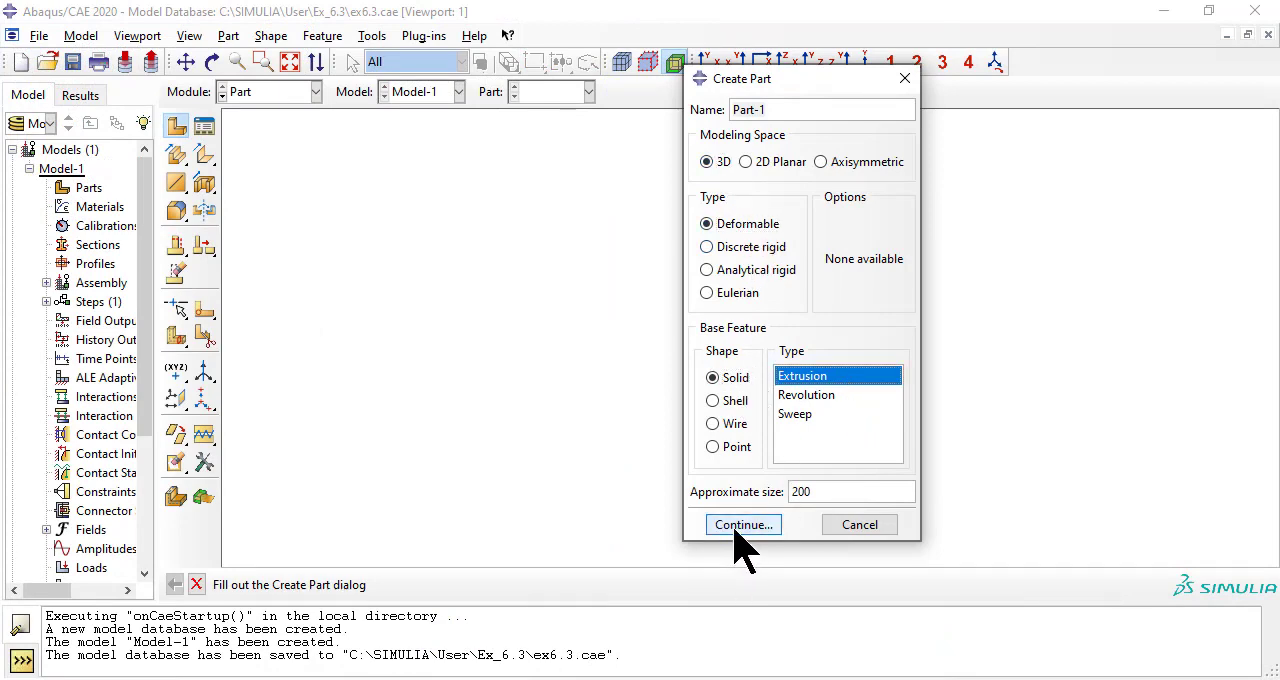
left_click(743, 524)
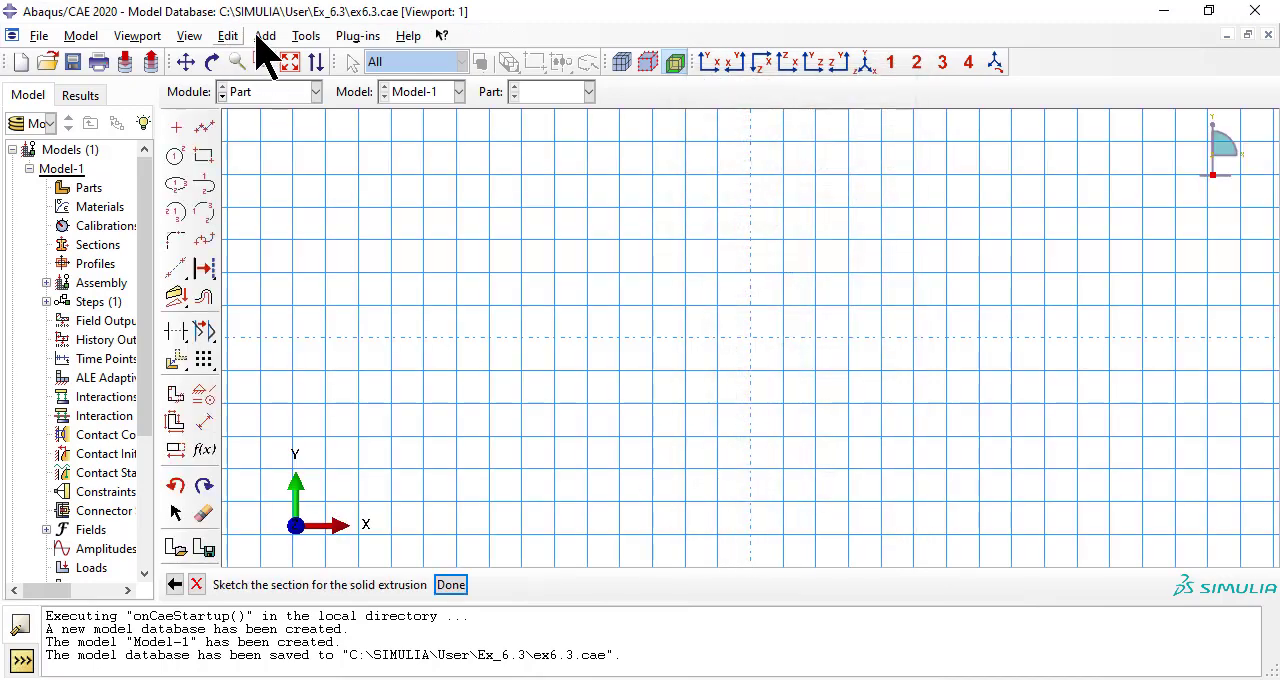
Sketch a rectangle from corner (-5.27, -9.128) to (5.27, 9.13) and finish the section.
left_click(266, 35)
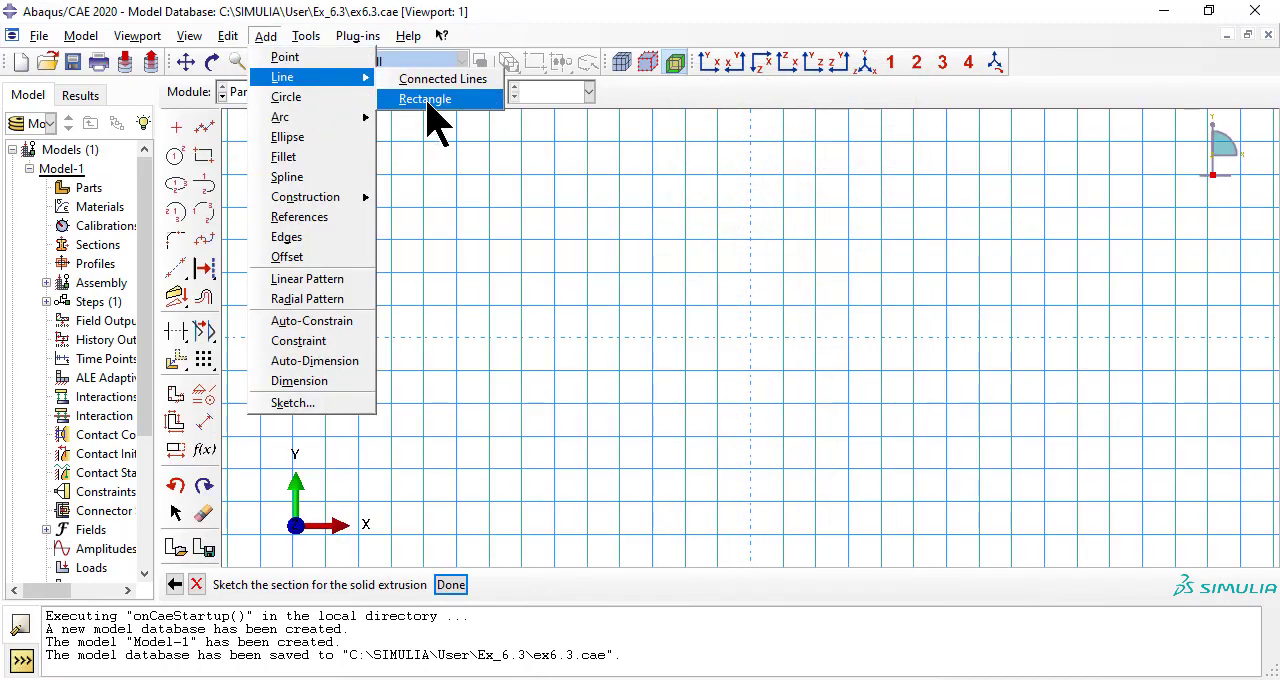
left_click(425, 98)
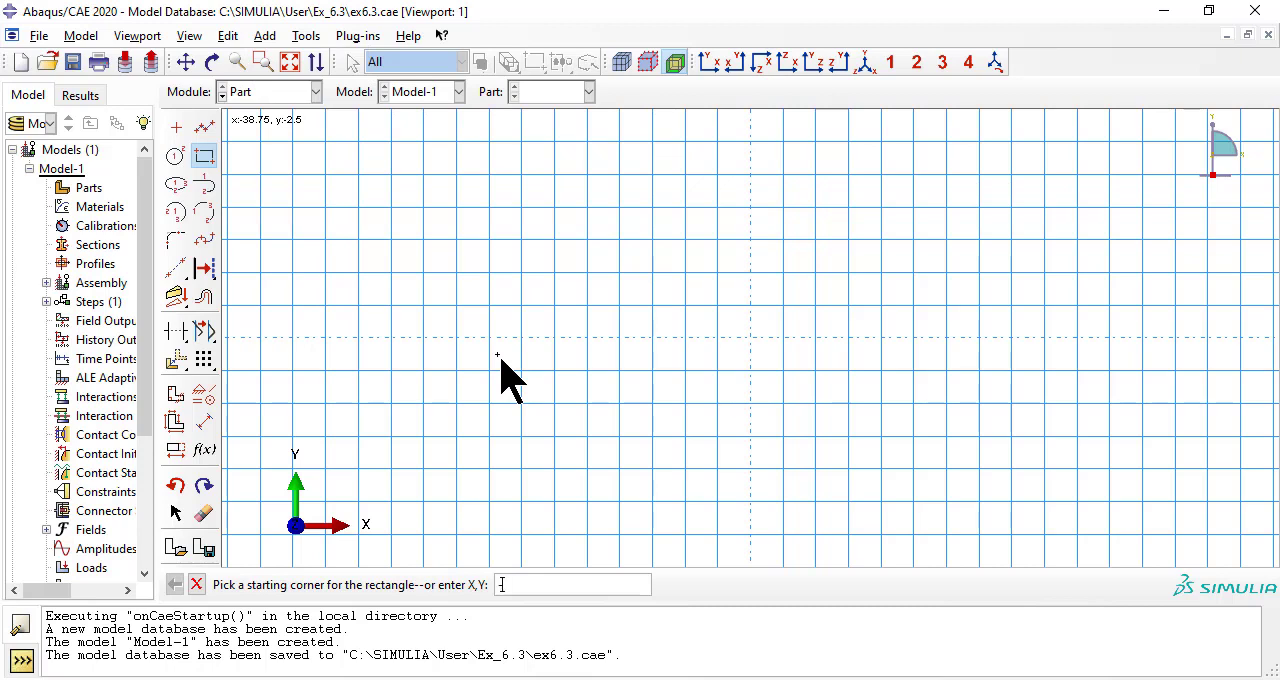
type("-.27,")
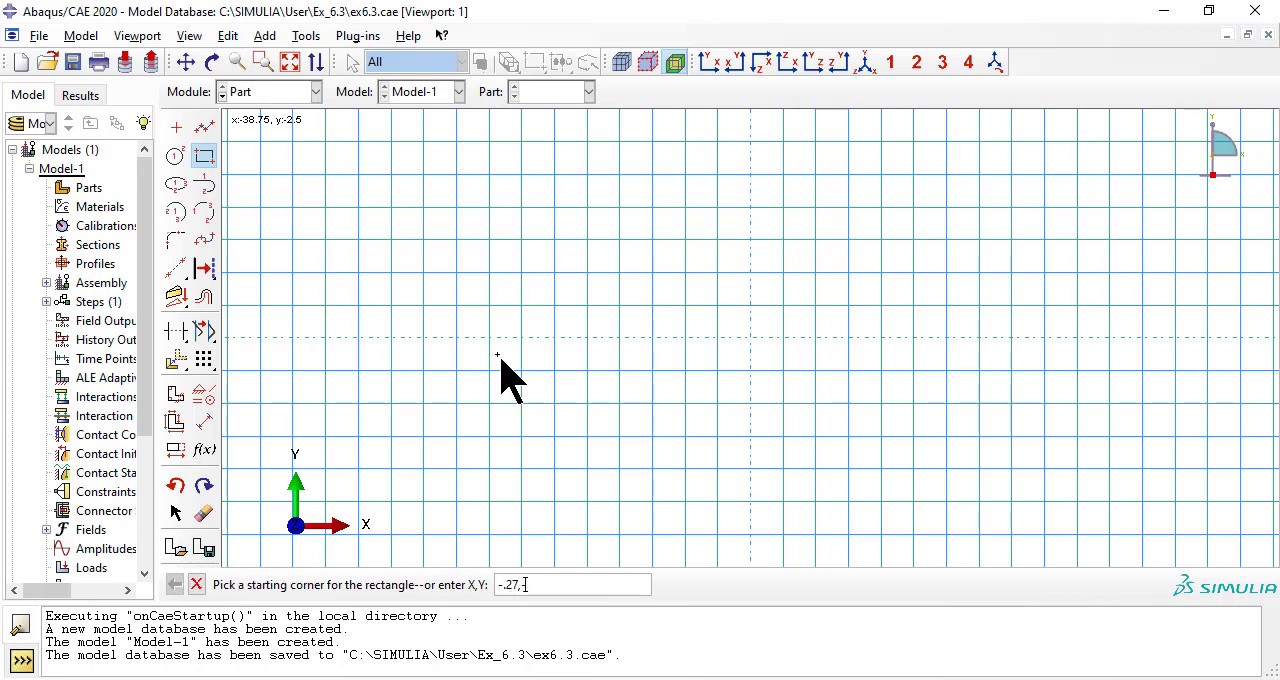
type("-")
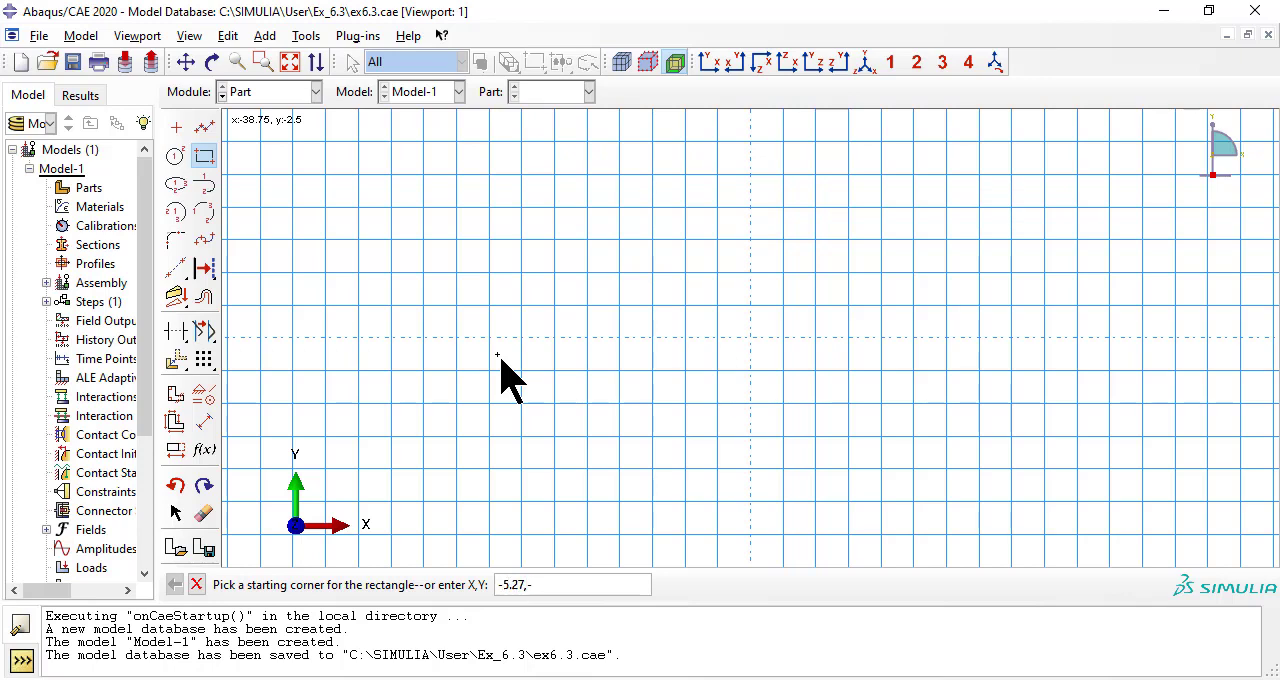
type("-9.128")
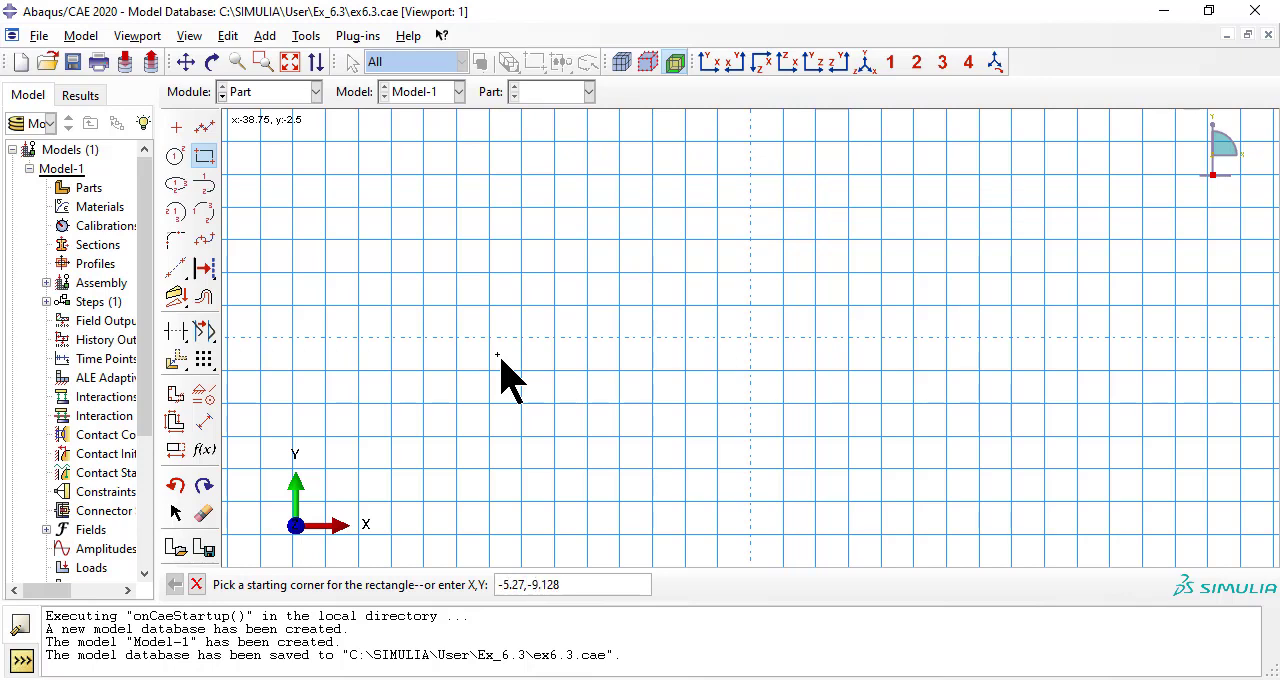
left_click(497, 355)
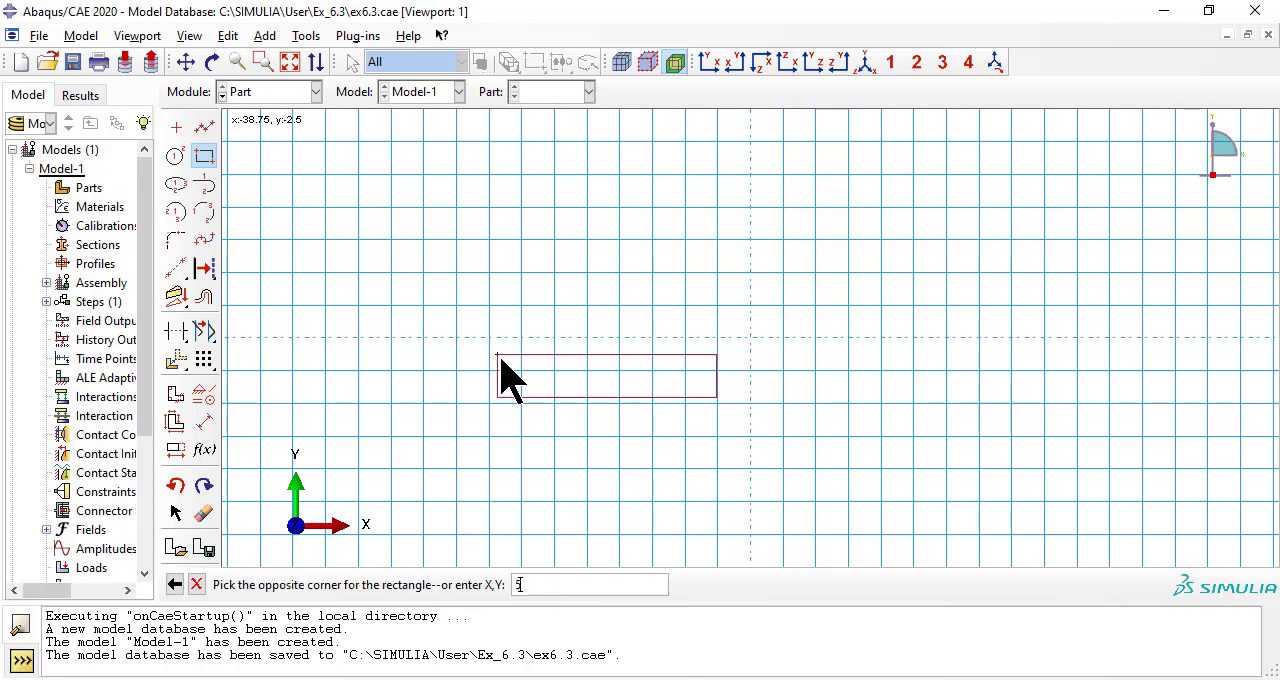
type("5.27,9.13")
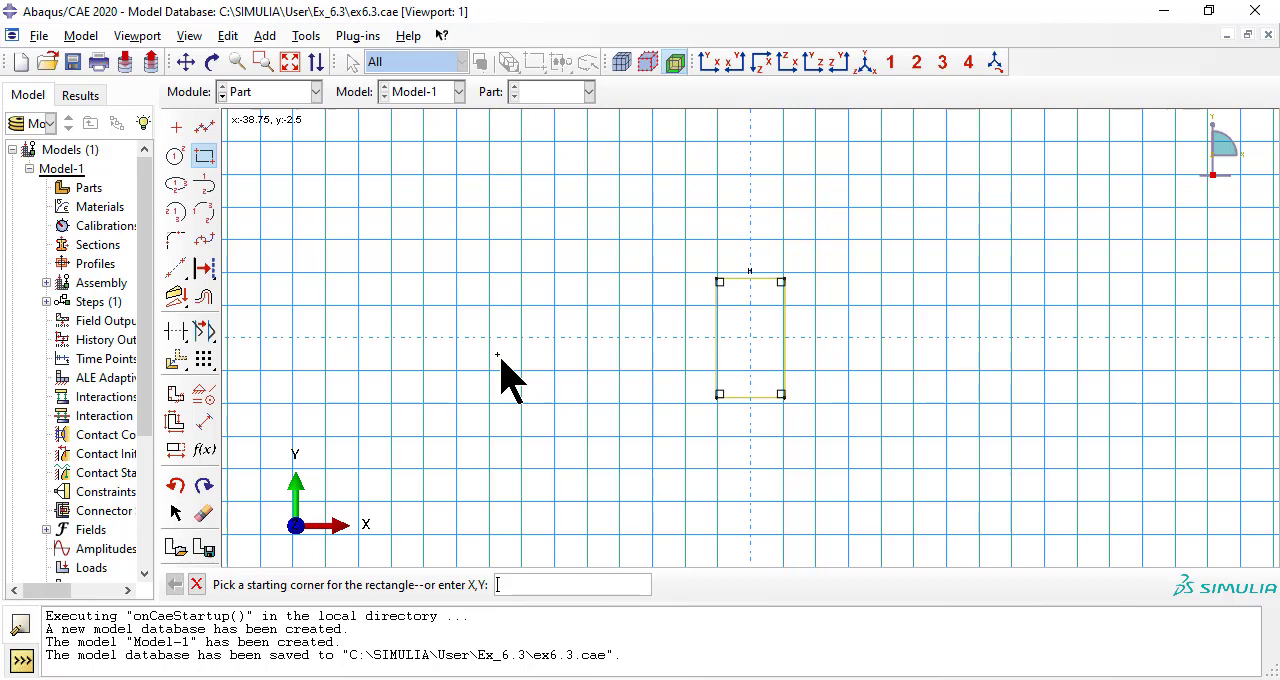
left_click(450, 585)
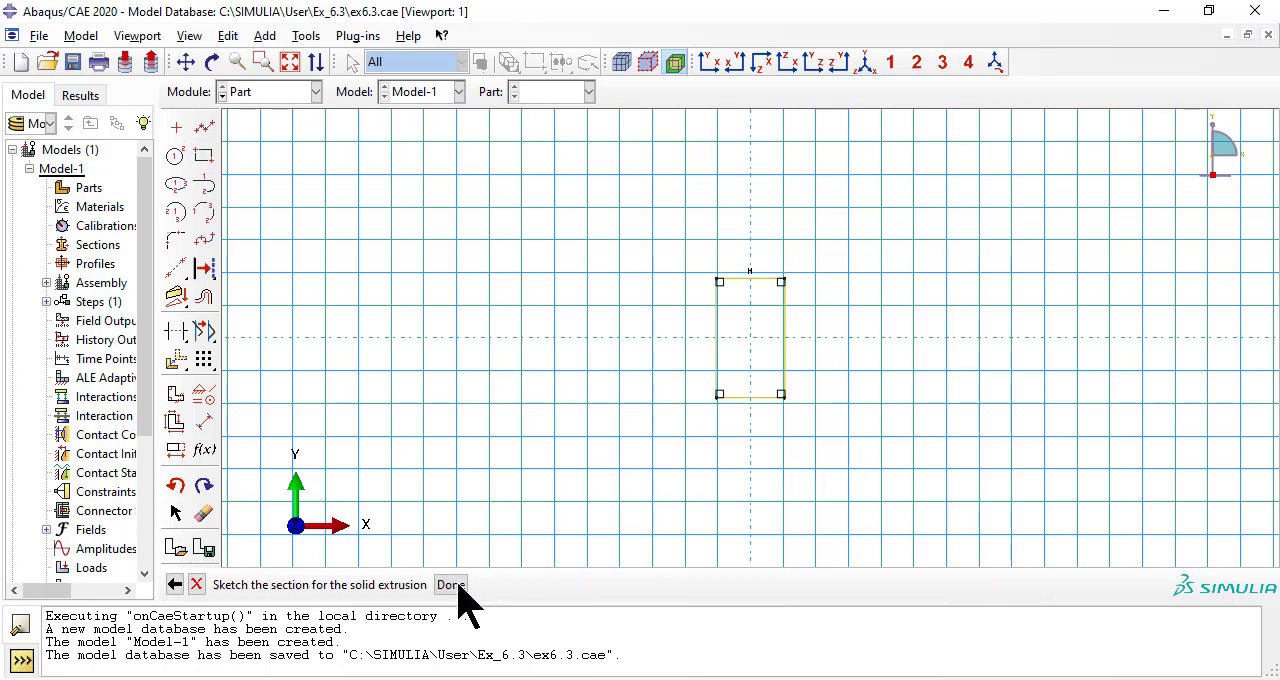
left_click(450, 585)
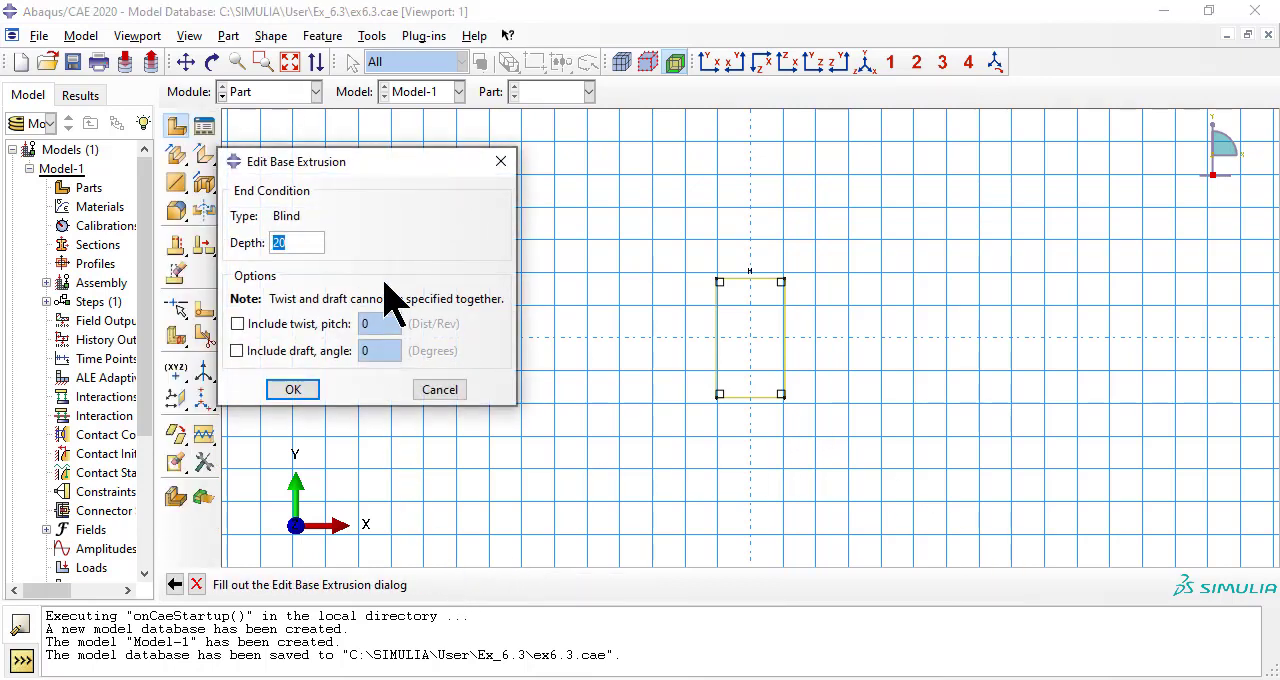
Extrude the rectangular section to a depth of 2.635 to form the solid block.
type("2.635")
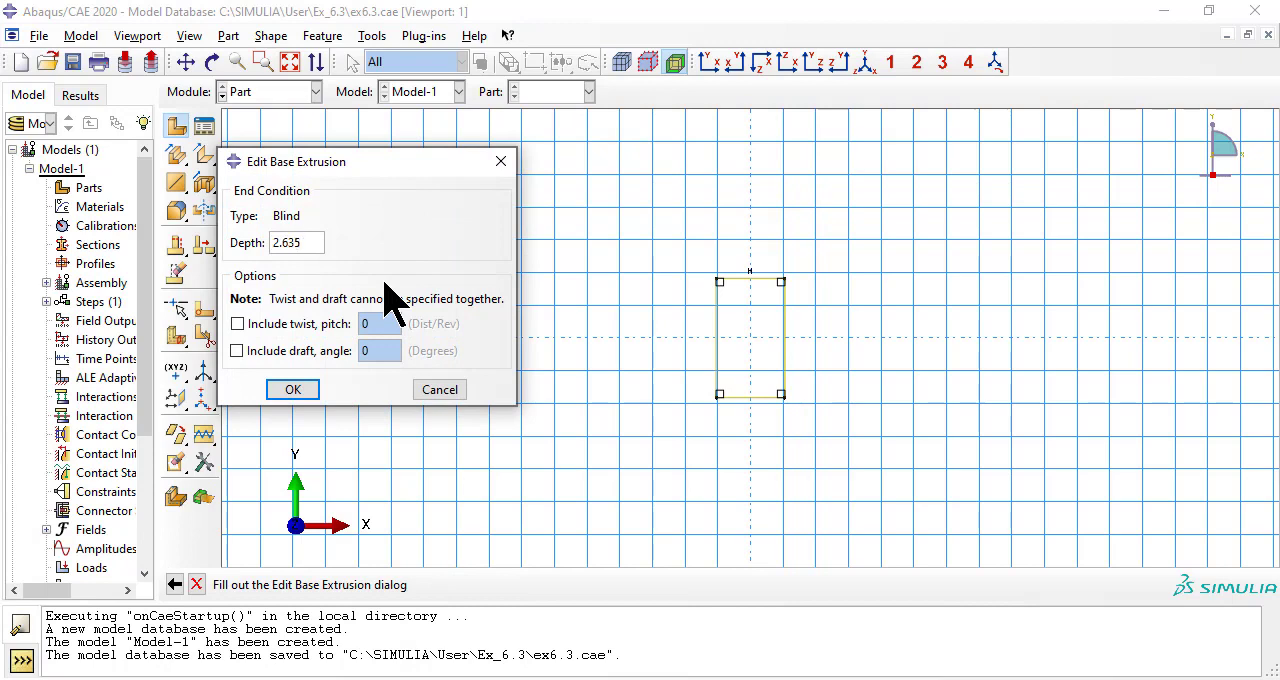
left_click(292, 389)
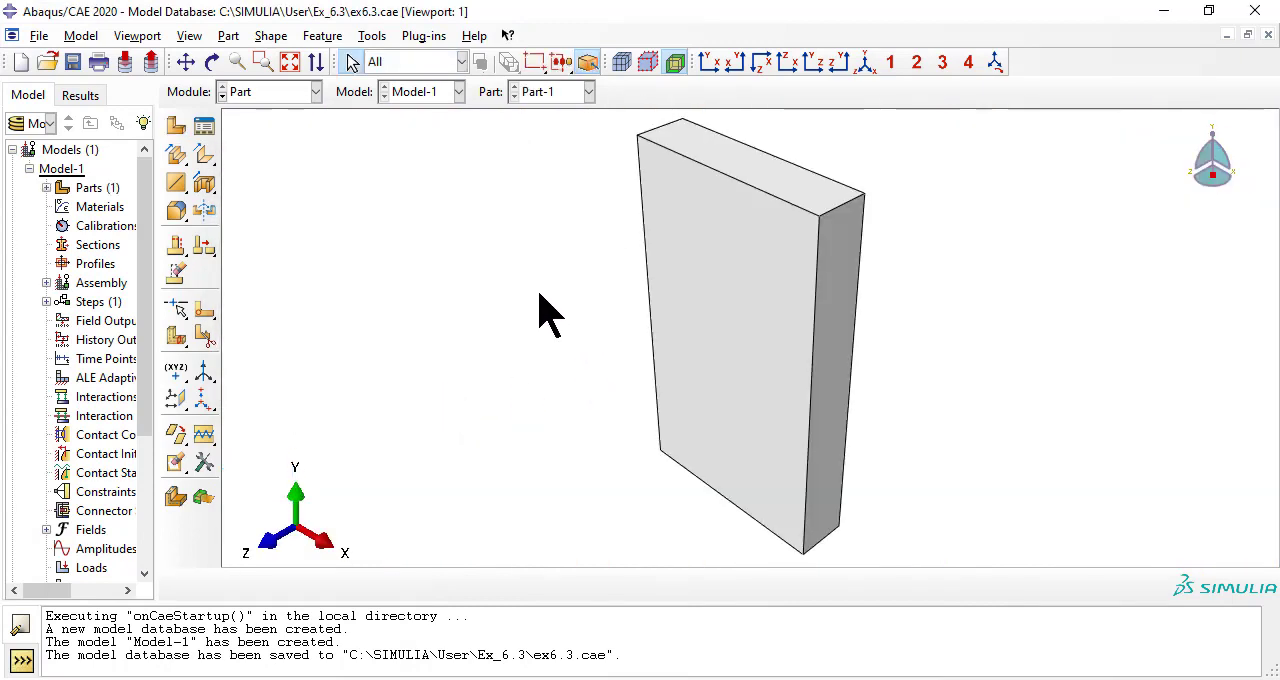
Begin a cell partition by planar sketch on the block's face with a specified sketch origin.
left_click(372, 35)
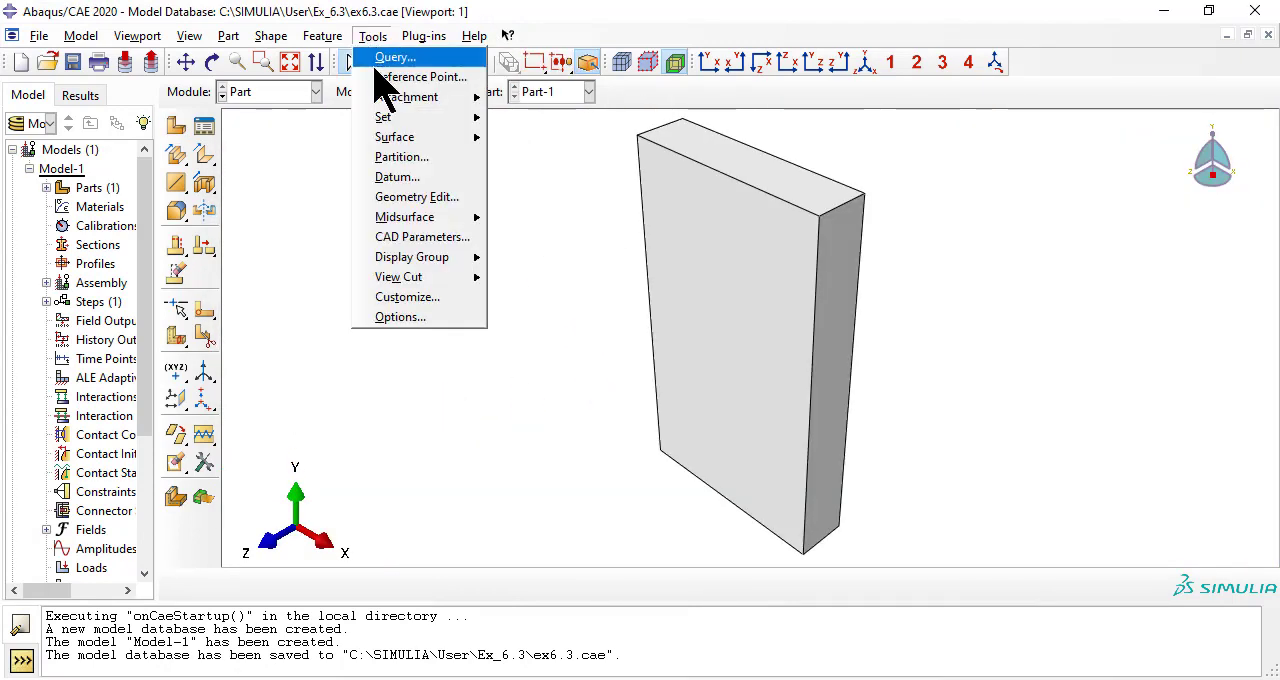
left_click(401, 156)
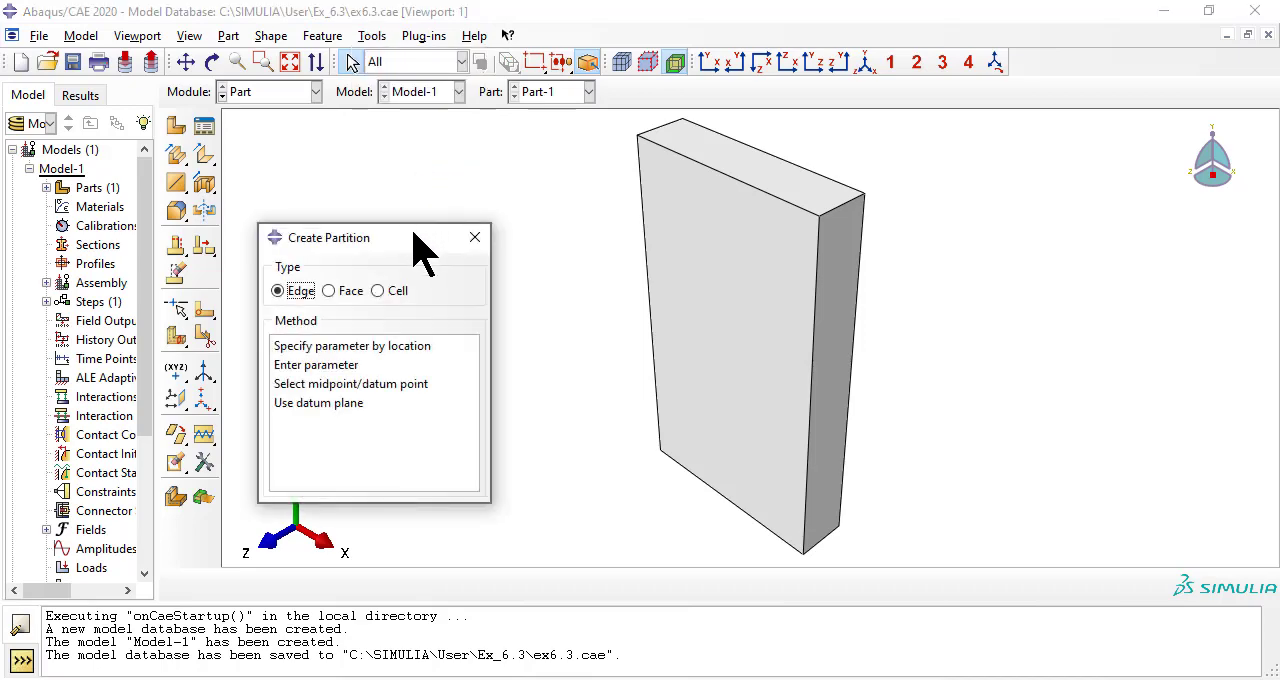
left_click(378, 290)
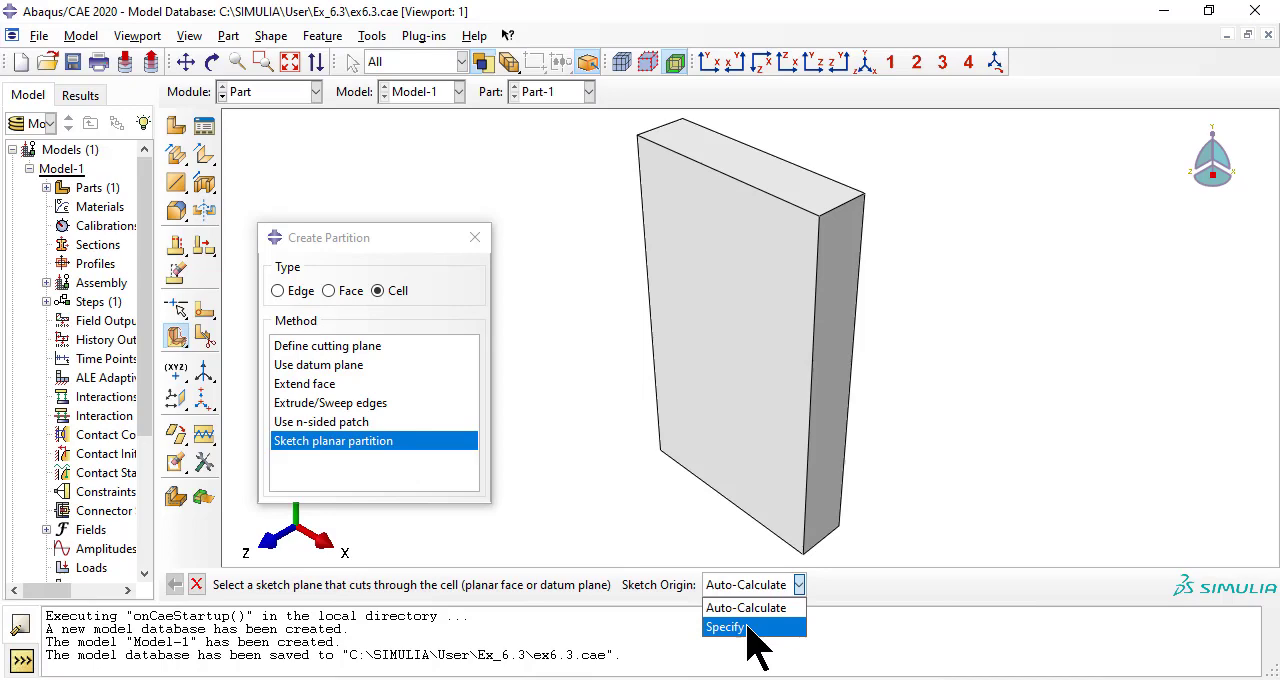
left_click(725, 627)
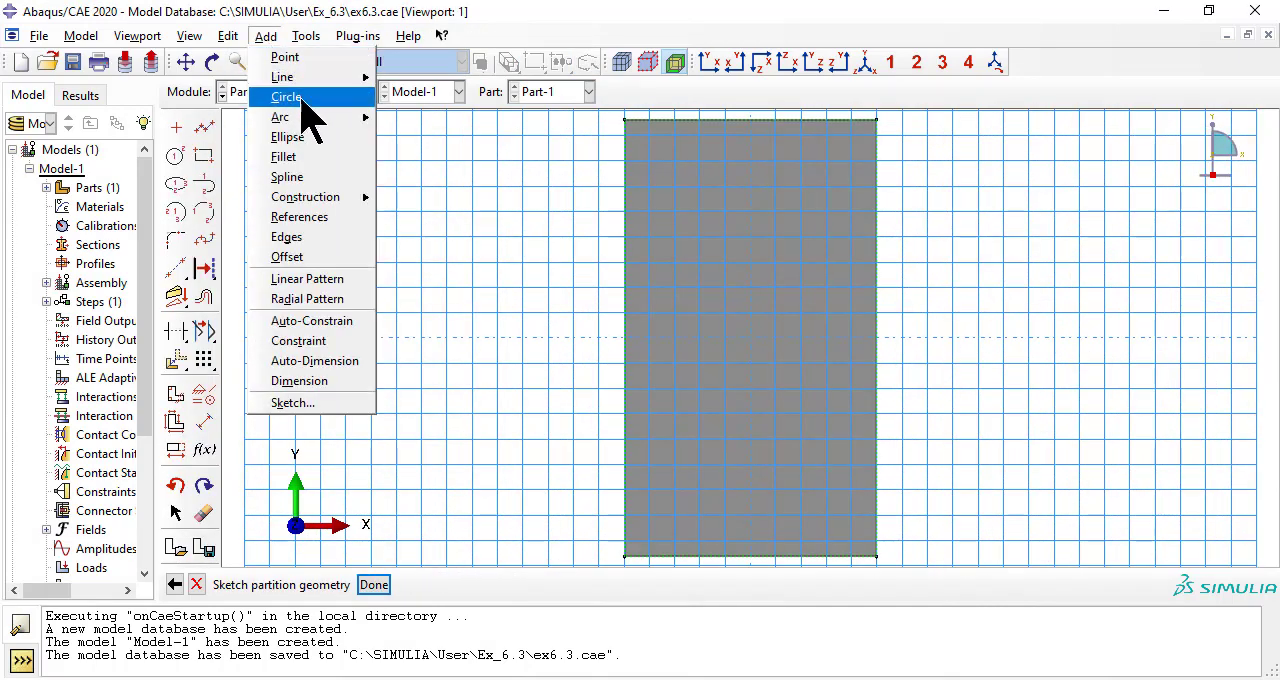
Draw a central circle and four corner circles (centres at ±5.27, ±9.128) to partition the face.
left_click(287, 97)
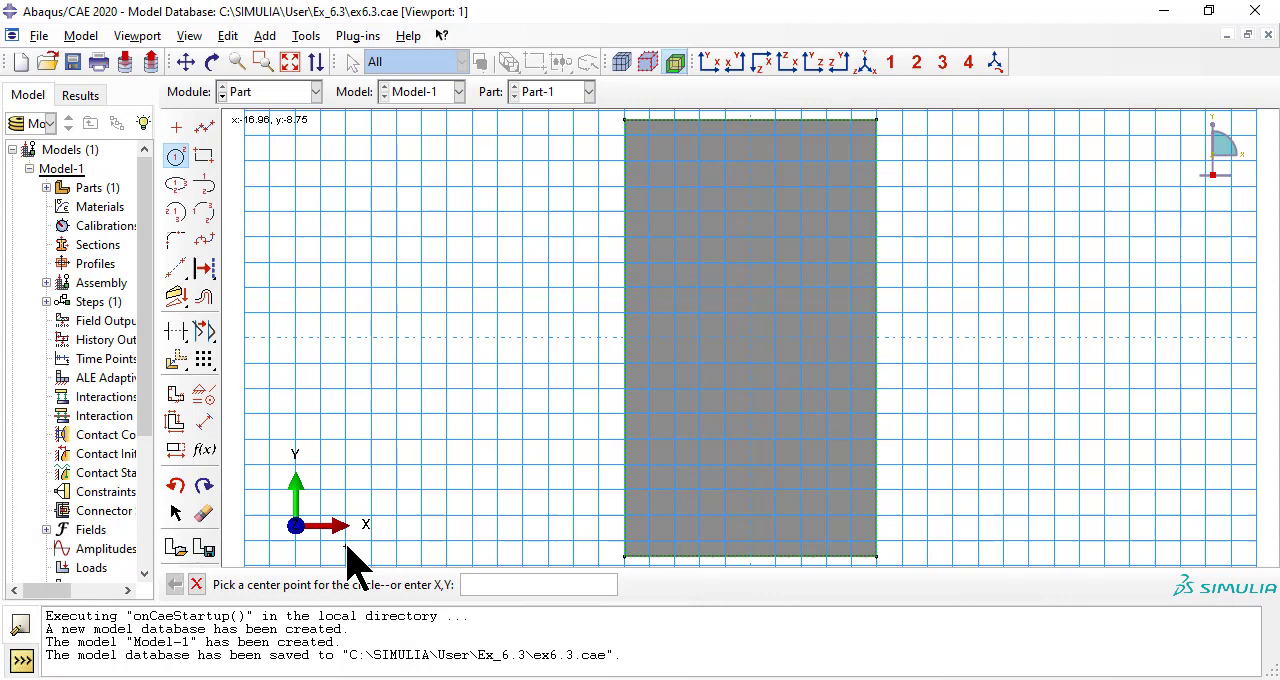
type("0,")
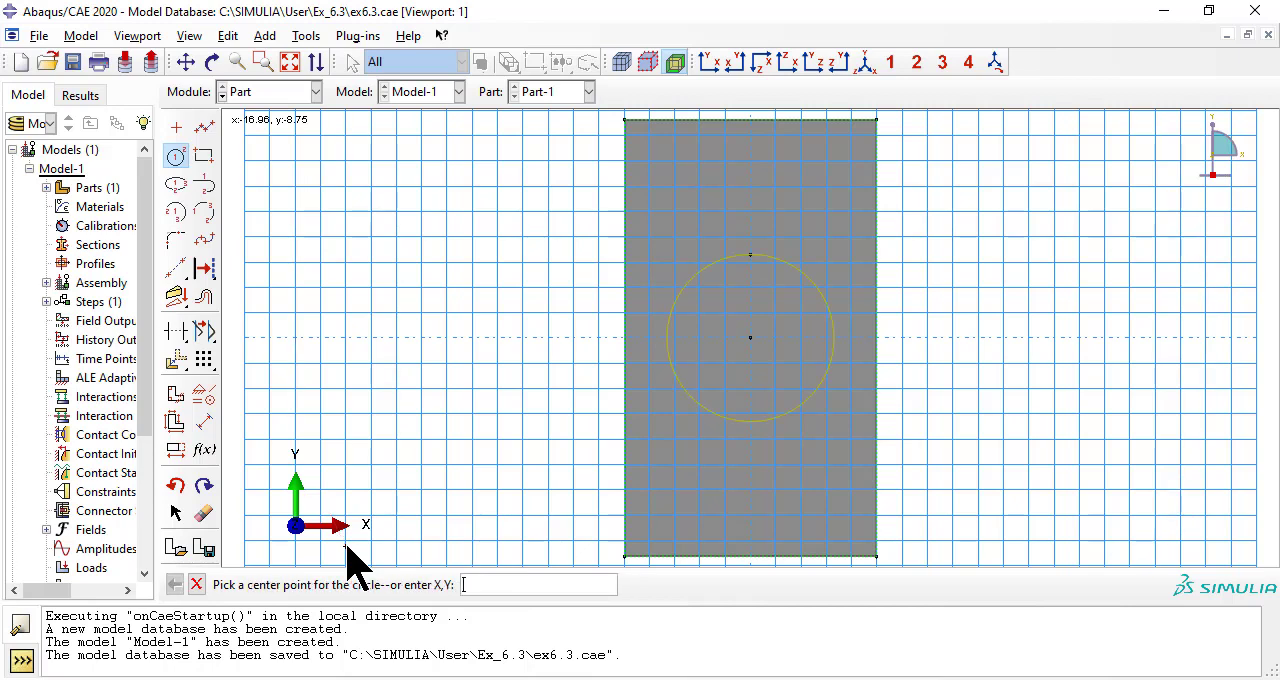
type("5.27.9.128")
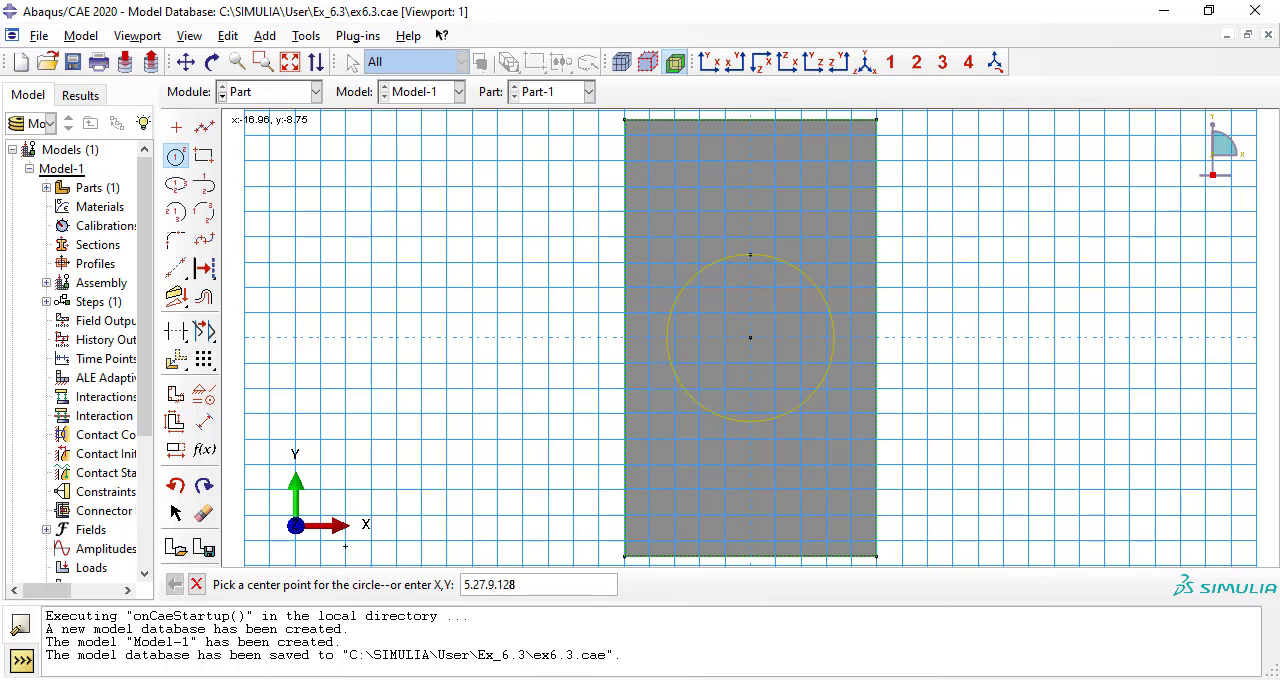
left_click(750, 338)
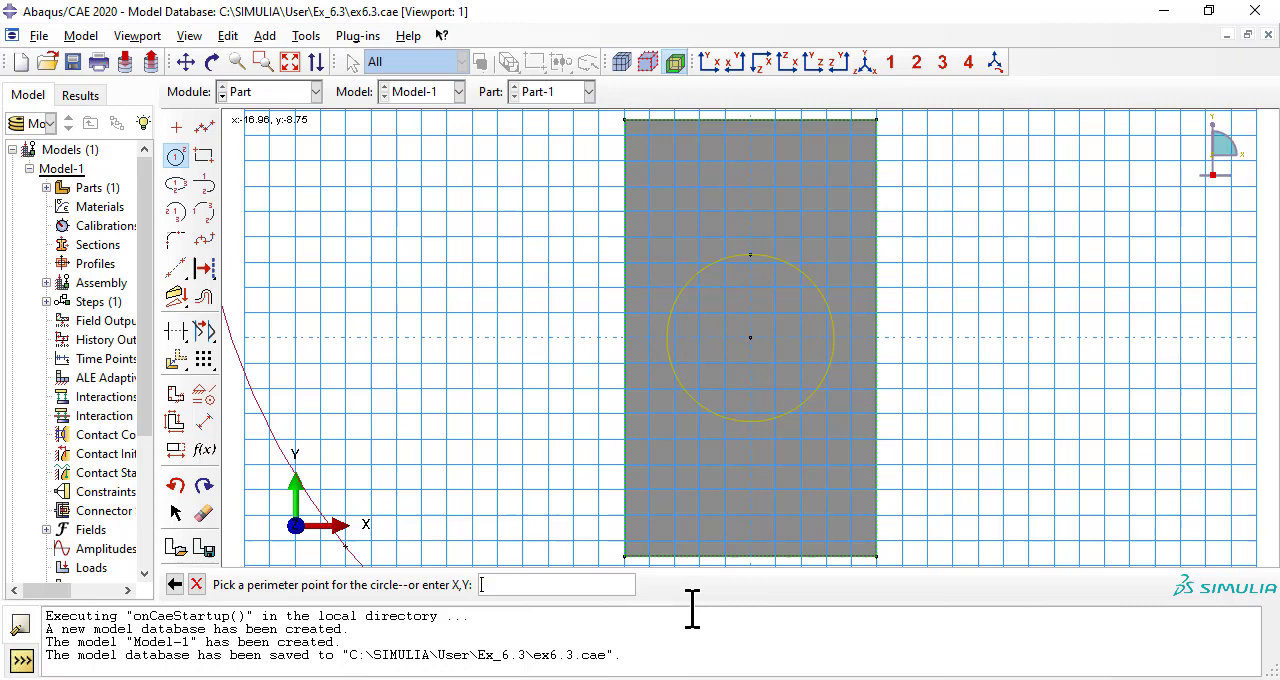
type("8.77,9.128")
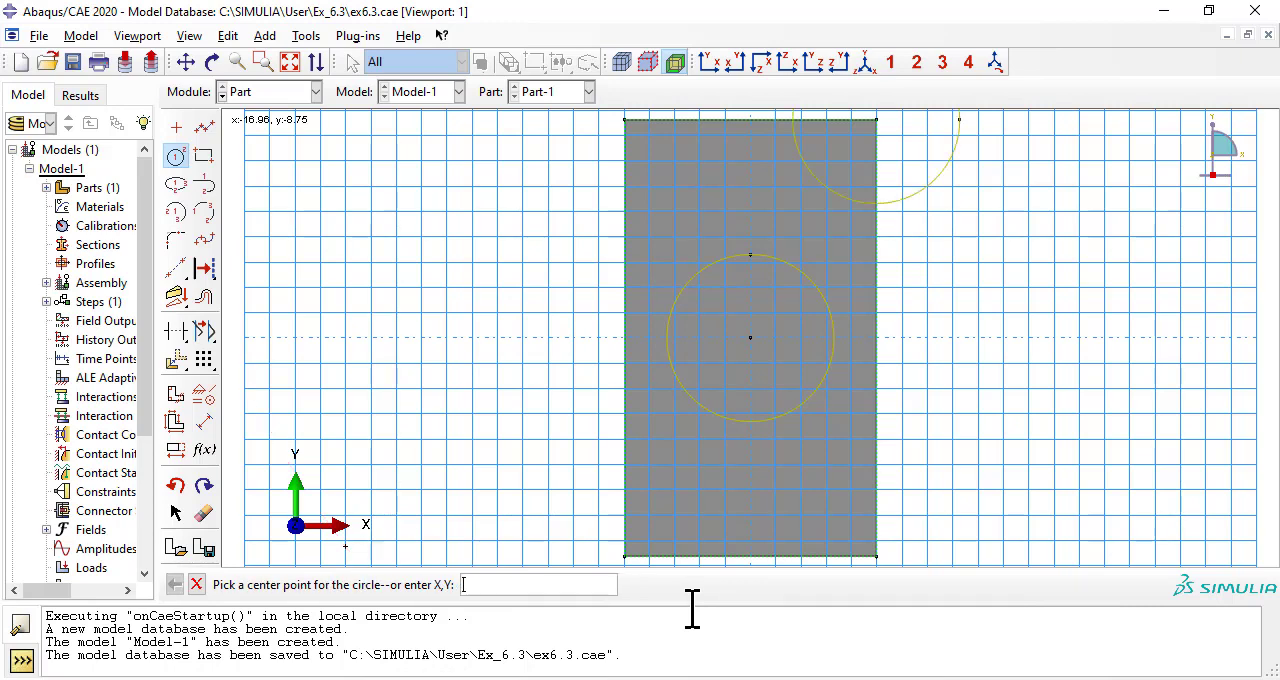
type("-5.27")
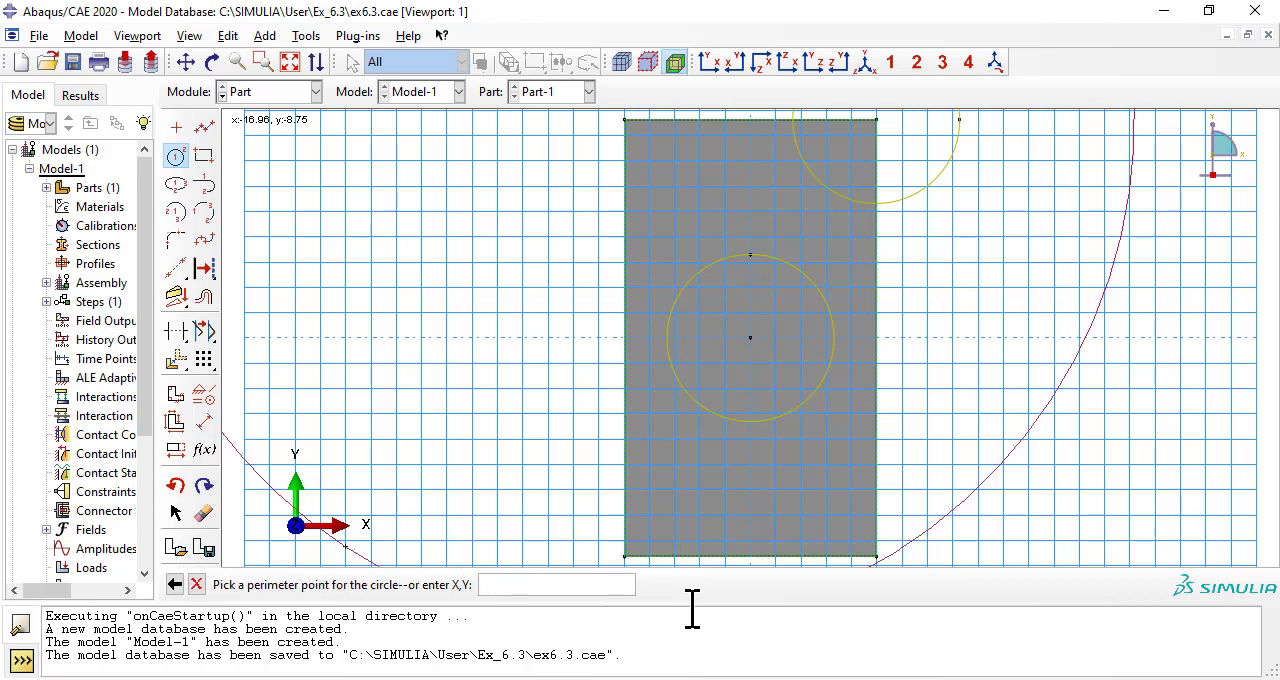
type("-8.77,9.128")
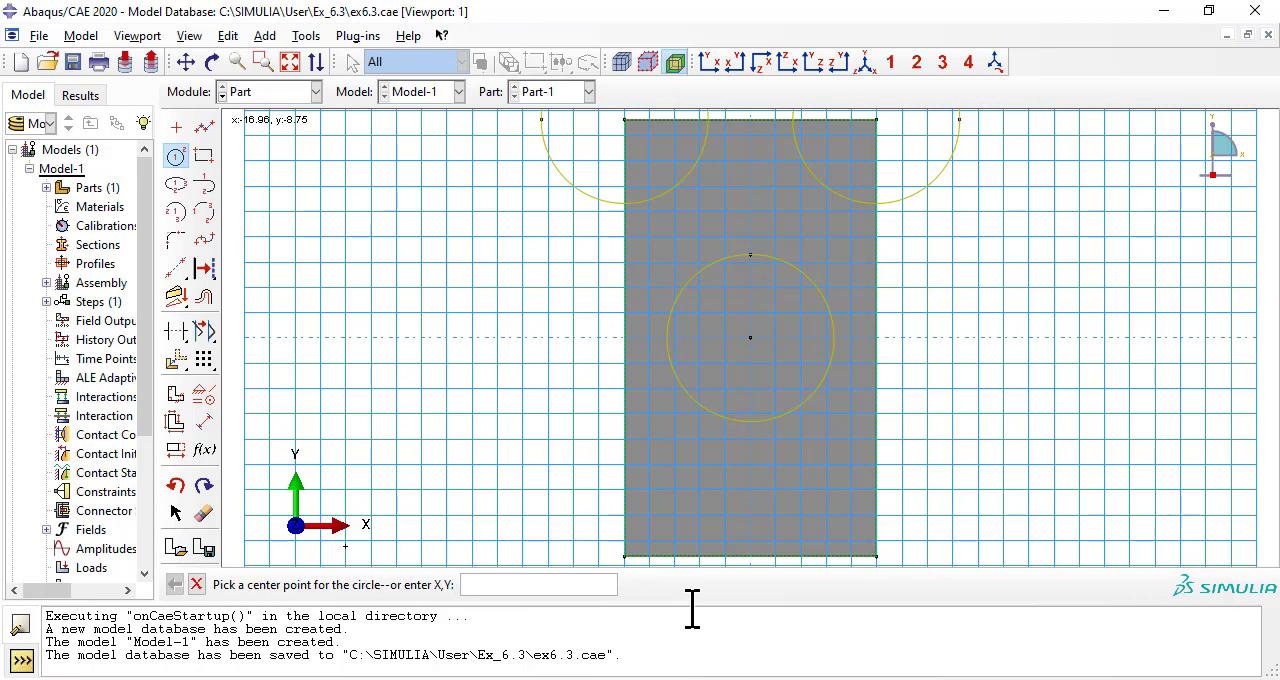
type("-5.27")
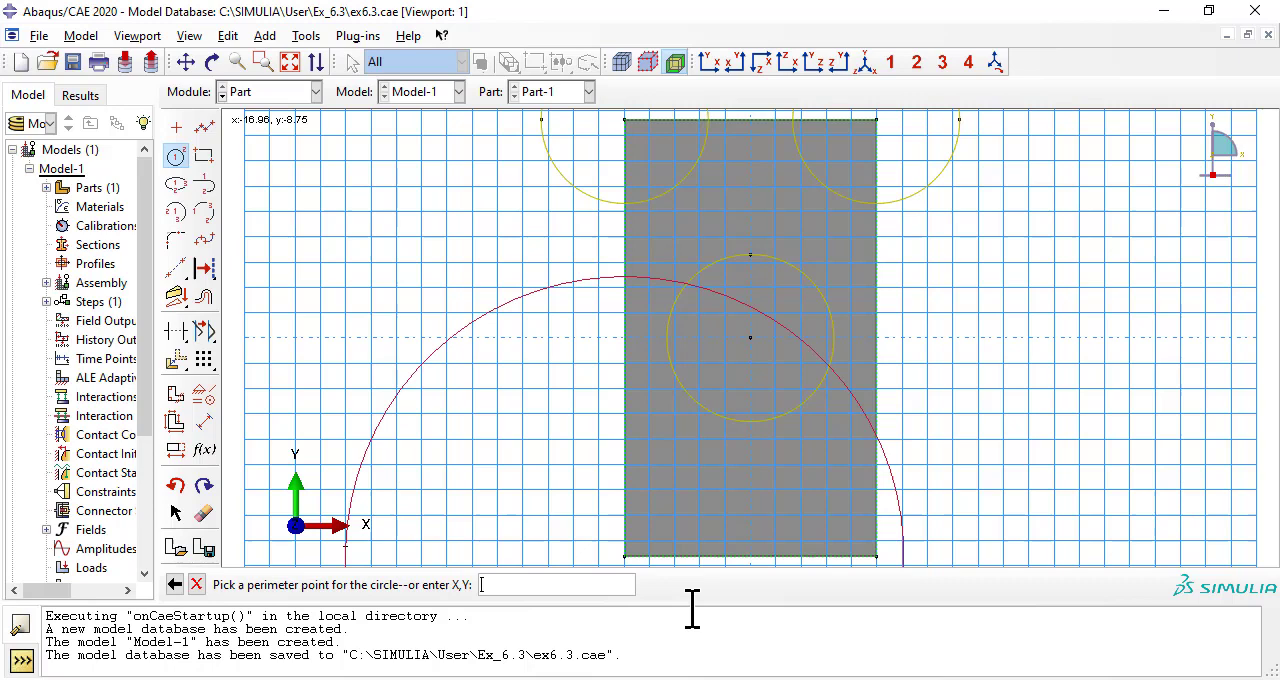
type("-8.")
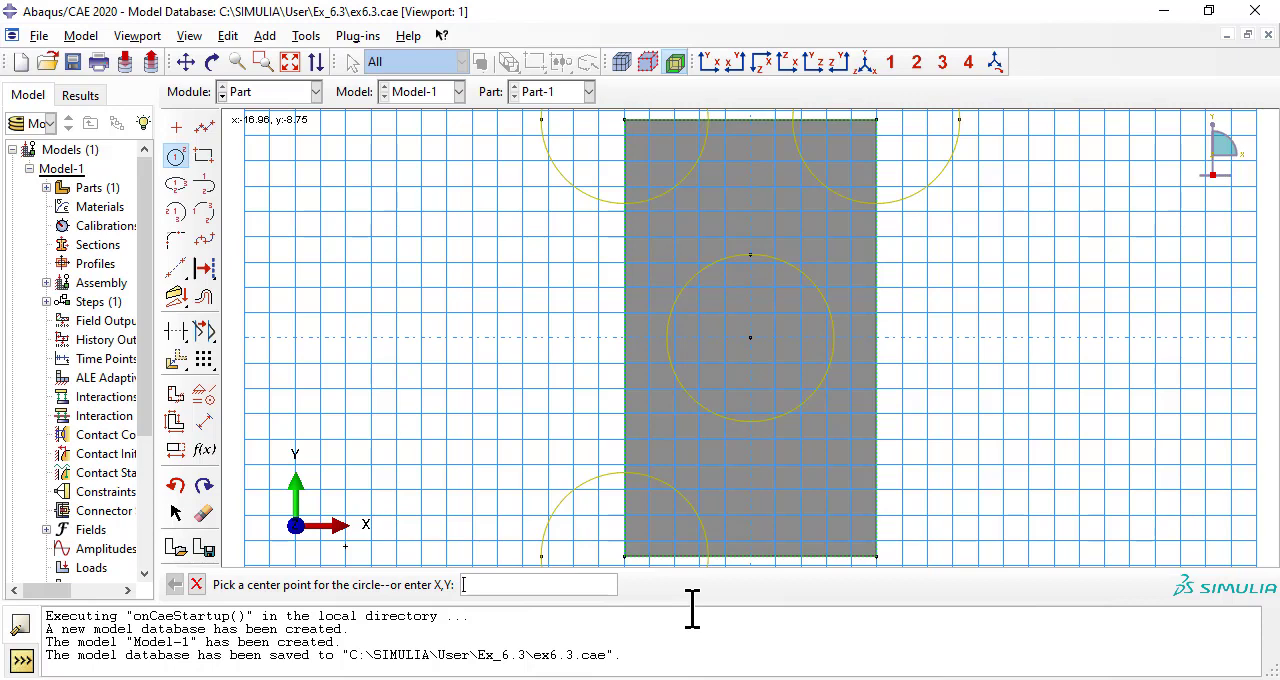
type("5.27,-")
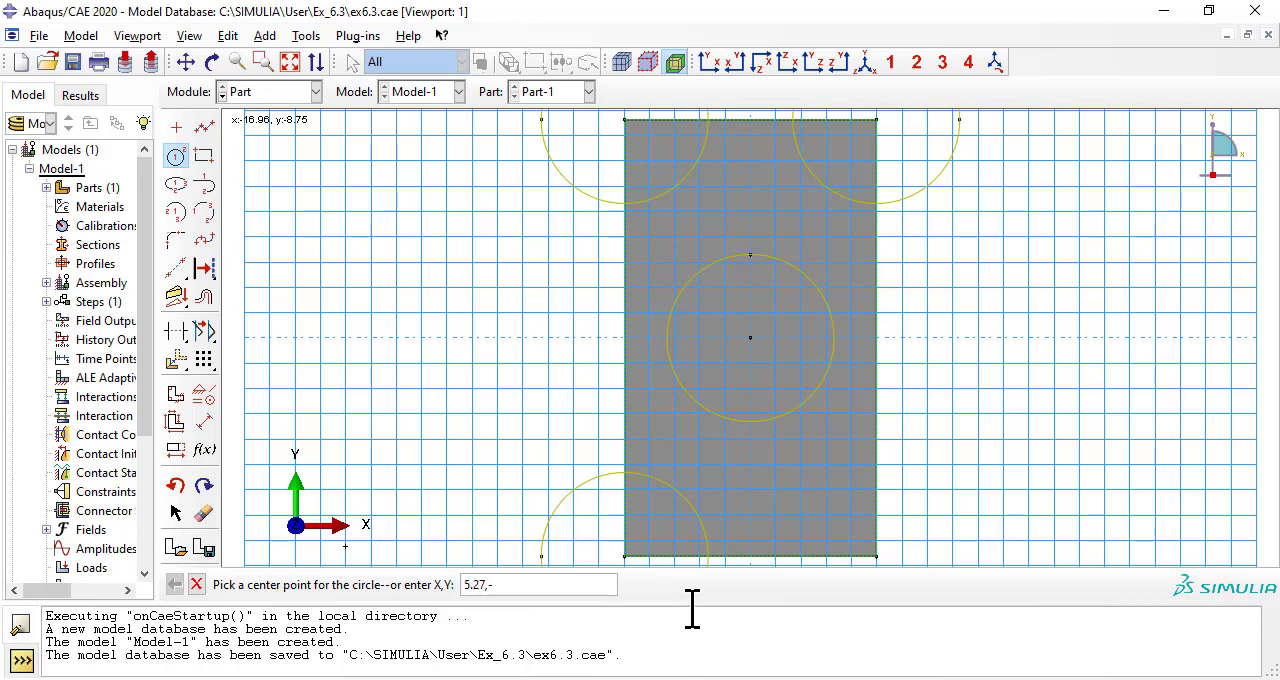
type("-9.128")
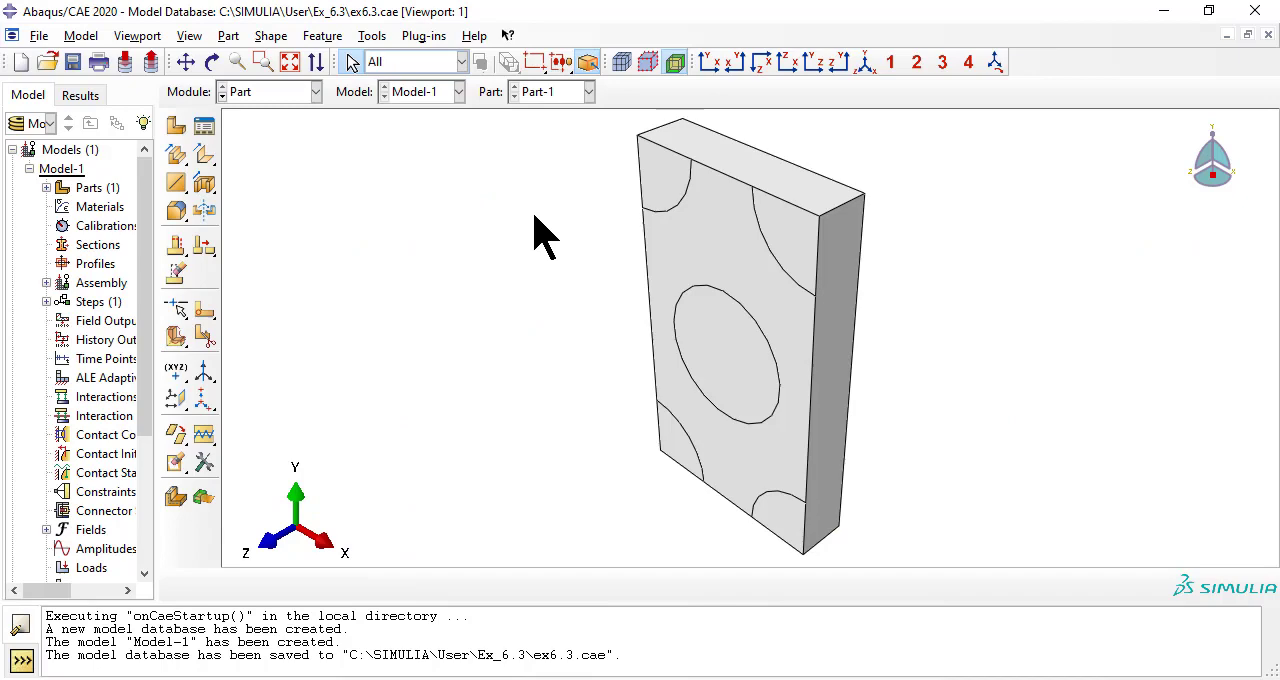
mouse_move(485, 15)
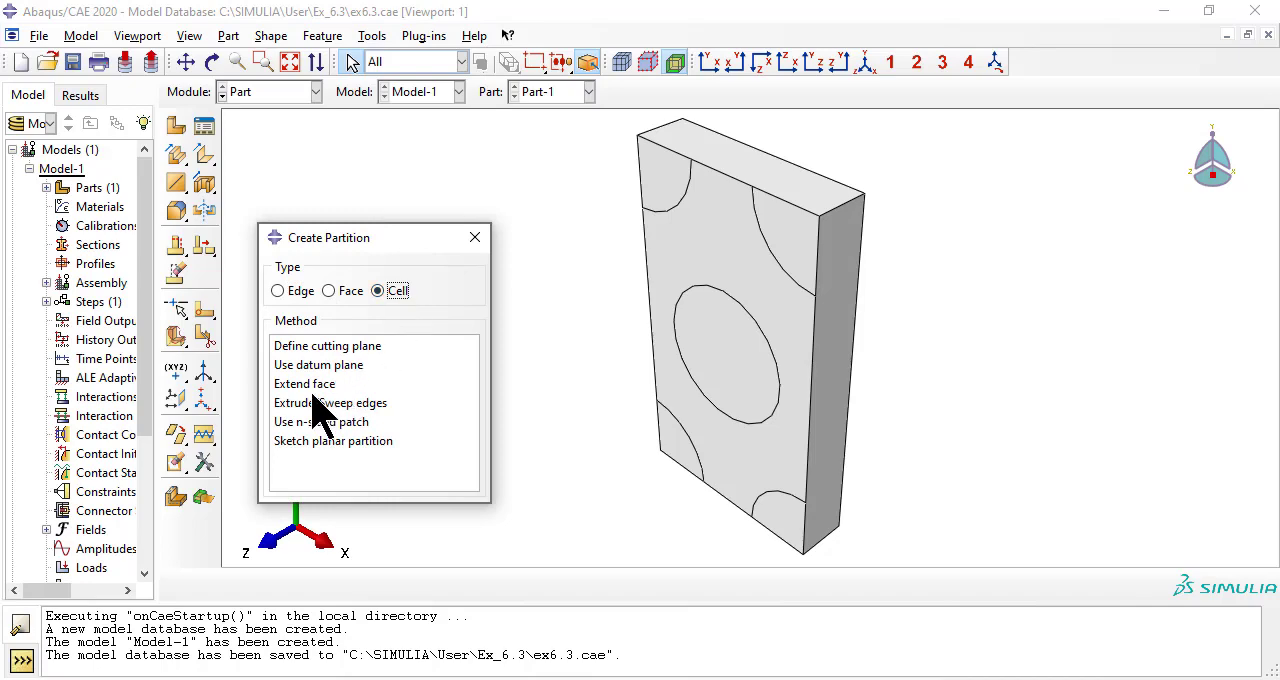
Sweep the bottom-right corner arc along the block's edge to cut that fiber into its own cell.
left_click(330, 402)
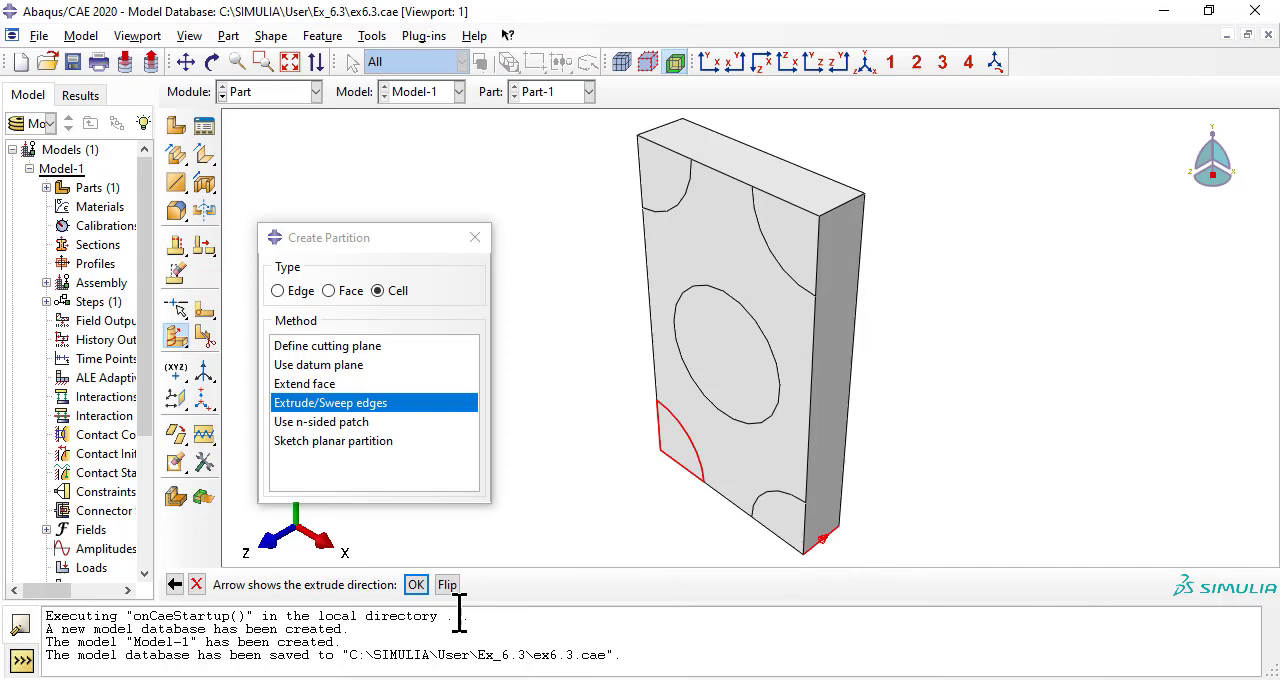
left_click(416, 584)
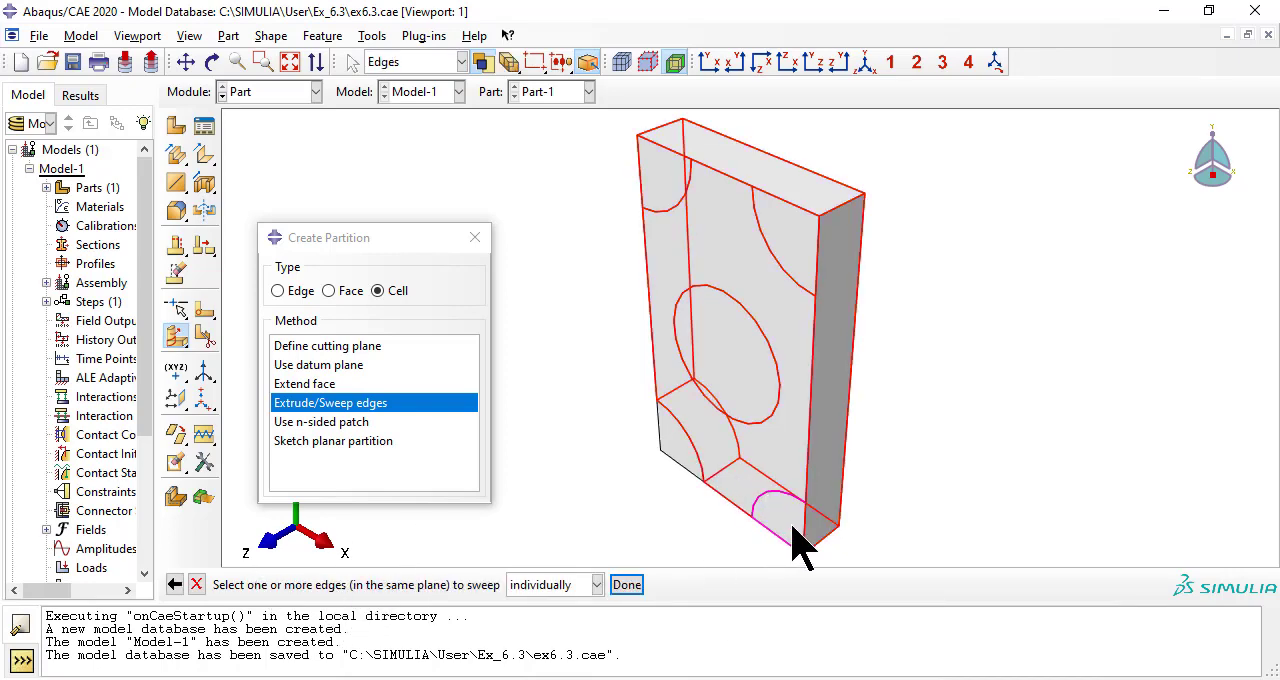
mouse_move(635, 520)
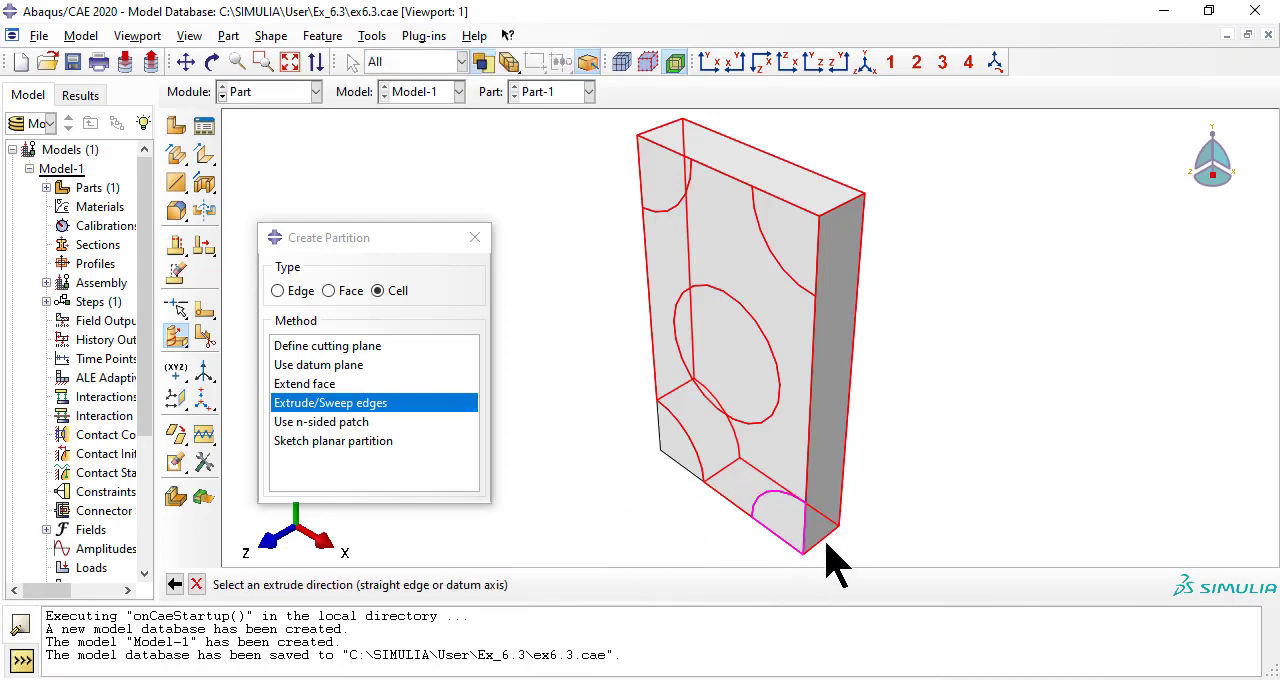
left_click(810, 550)
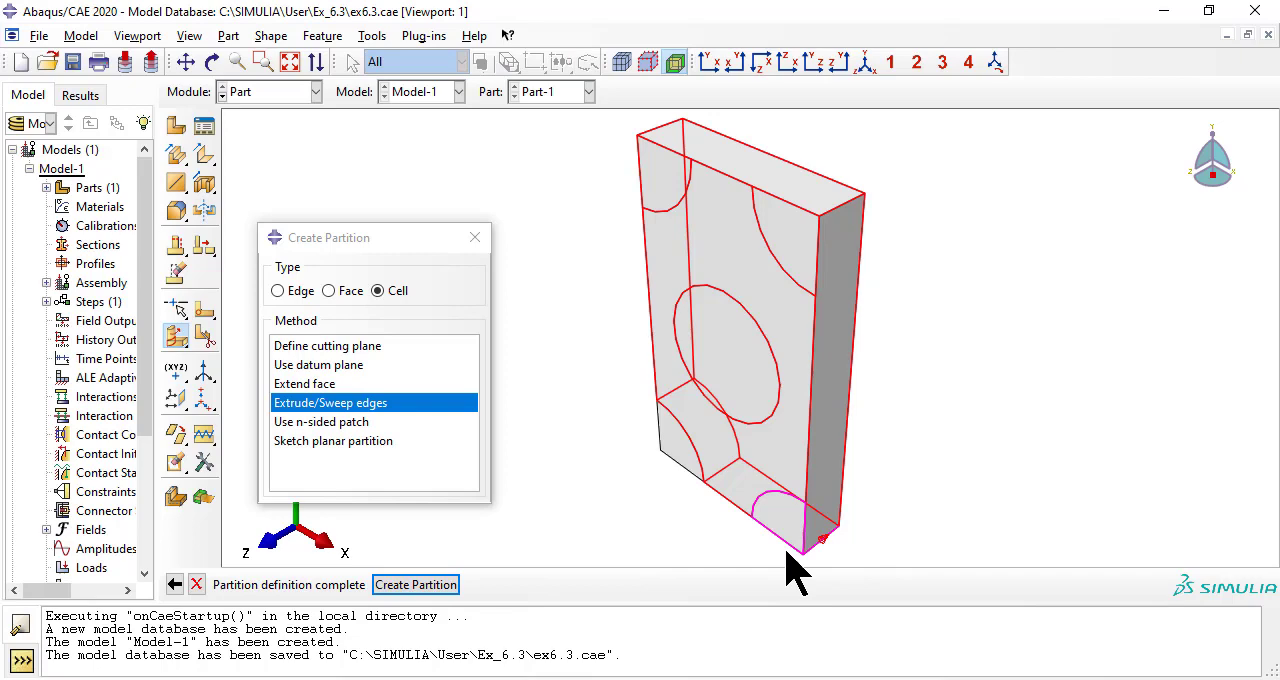
left_click(415, 584)
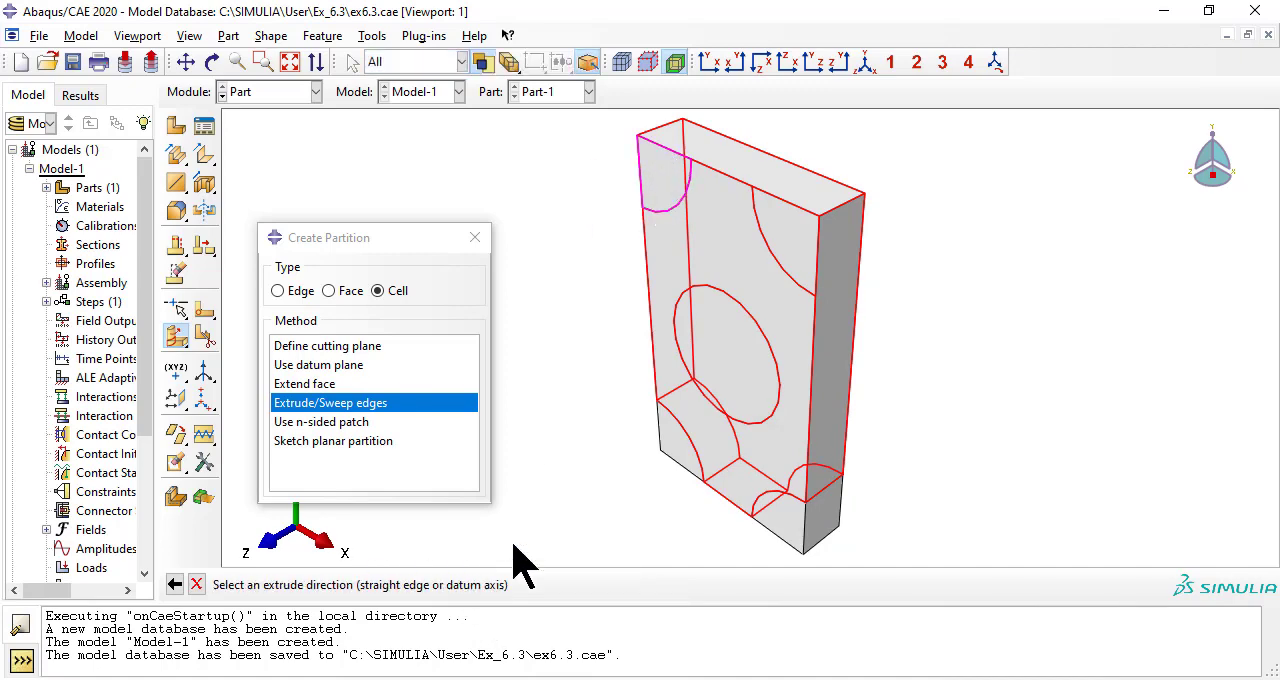
Extrude the top-left corner arc through the thickness to cut the top-left fiber cell.
left_click(660, 124)
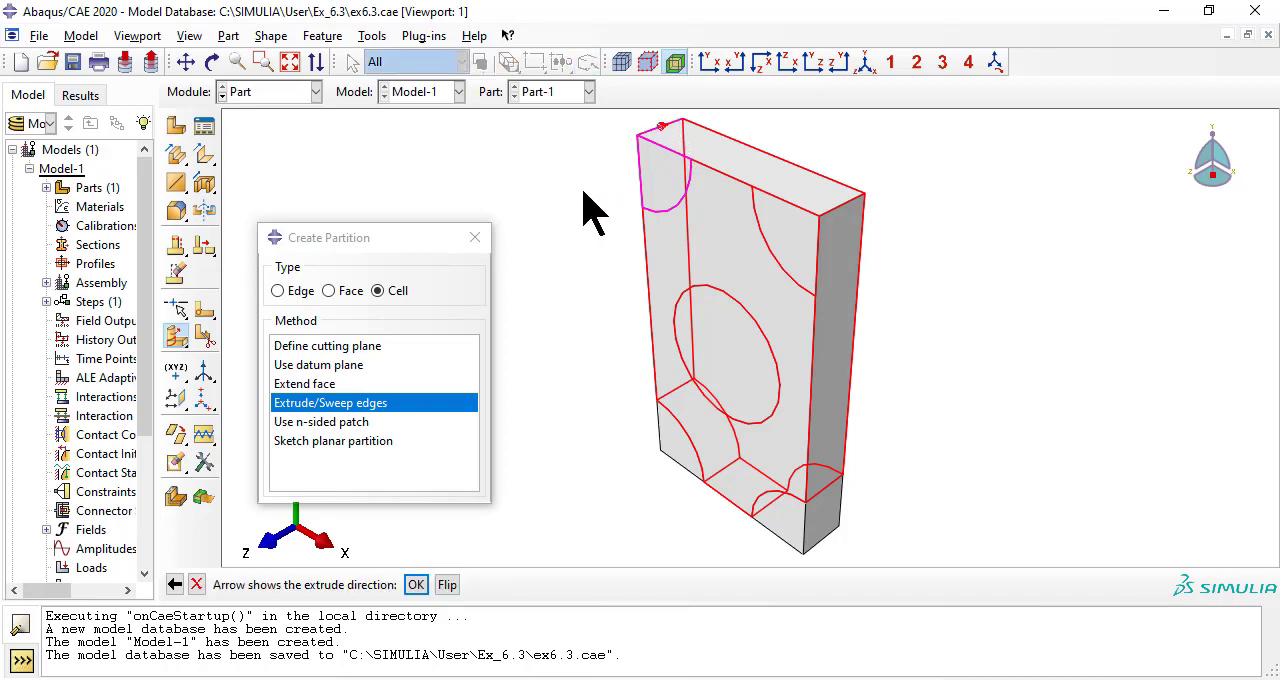
left_click(415, 584)
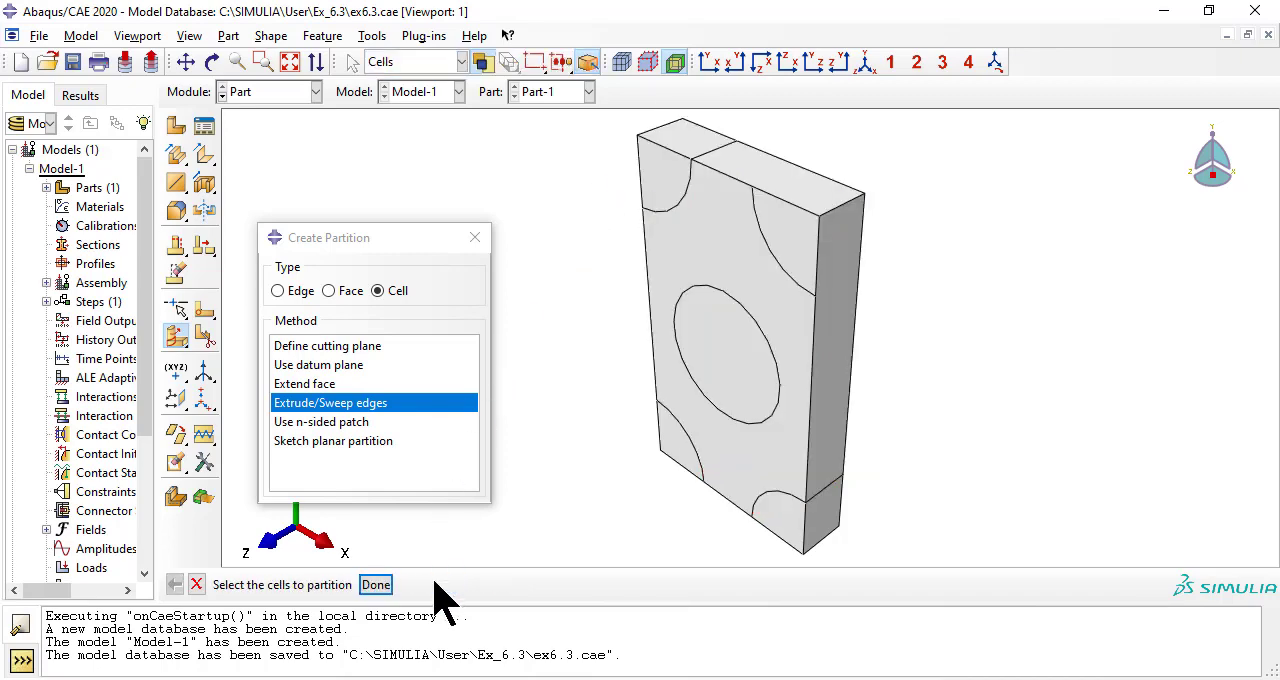
mouse_move(480, 560)
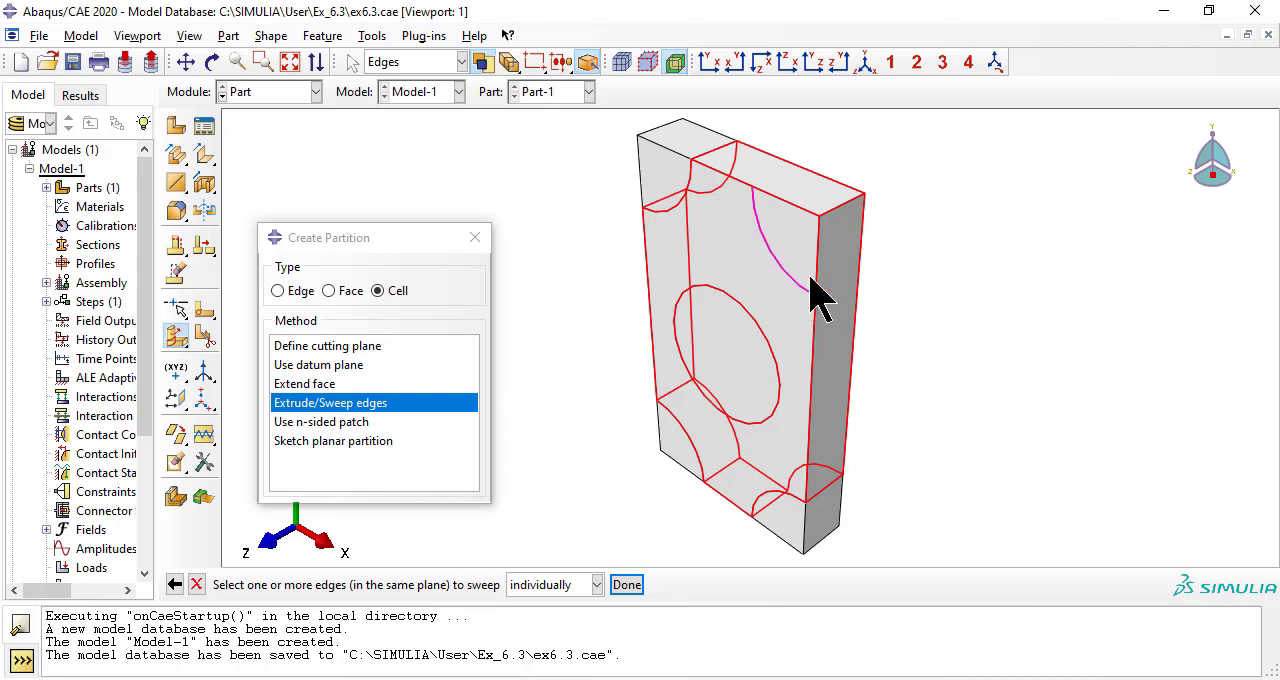
mouse_move(800, 220)
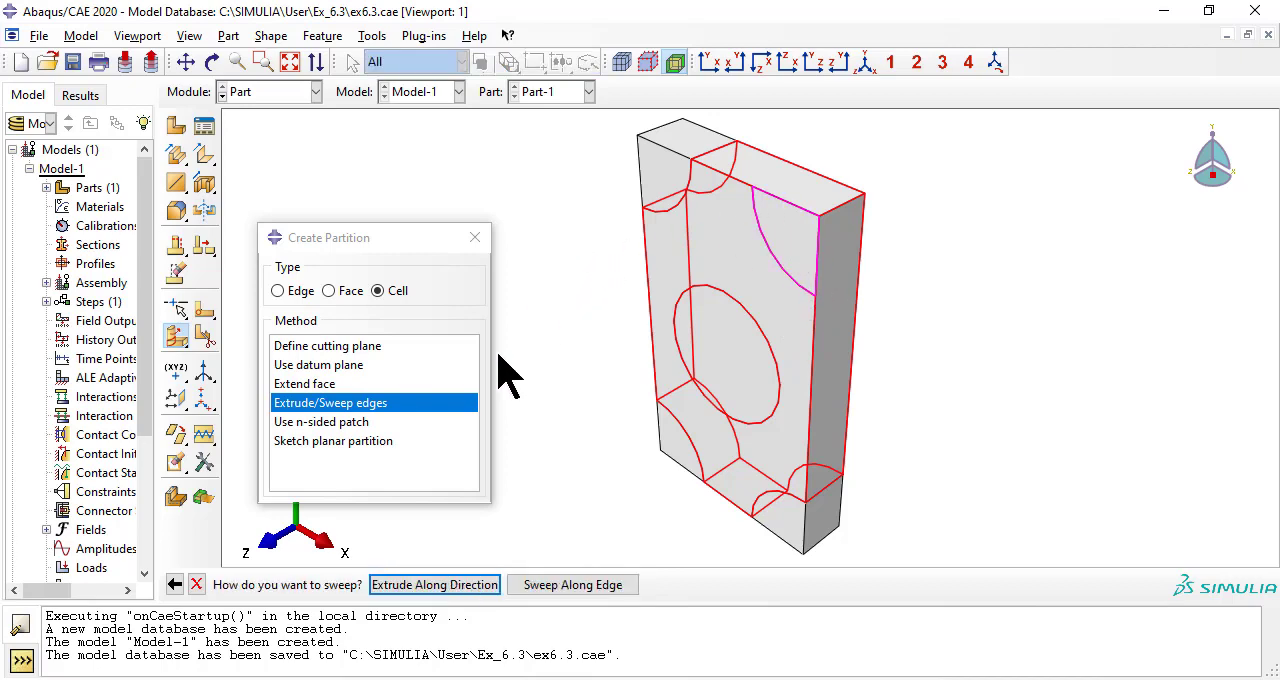
Extrude the top-right arc and the central circle along the block's edge into separate fiber cells.
left_click(434, 584)
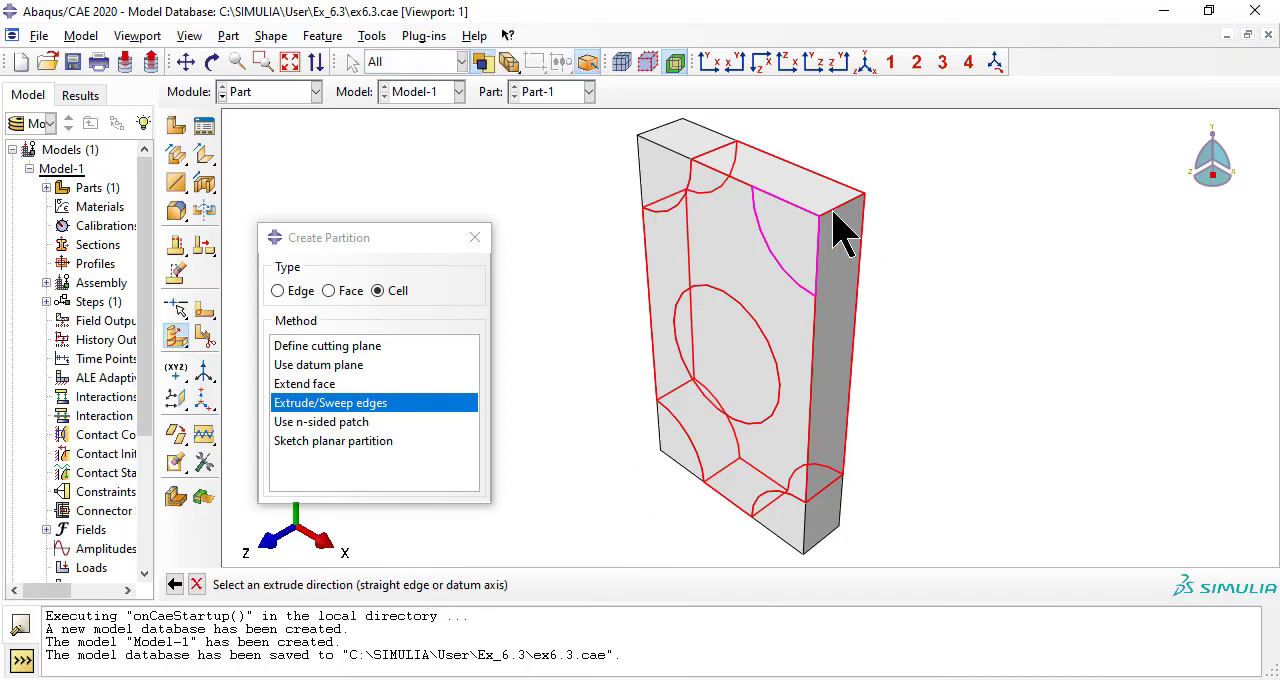
left_click(843, 208)
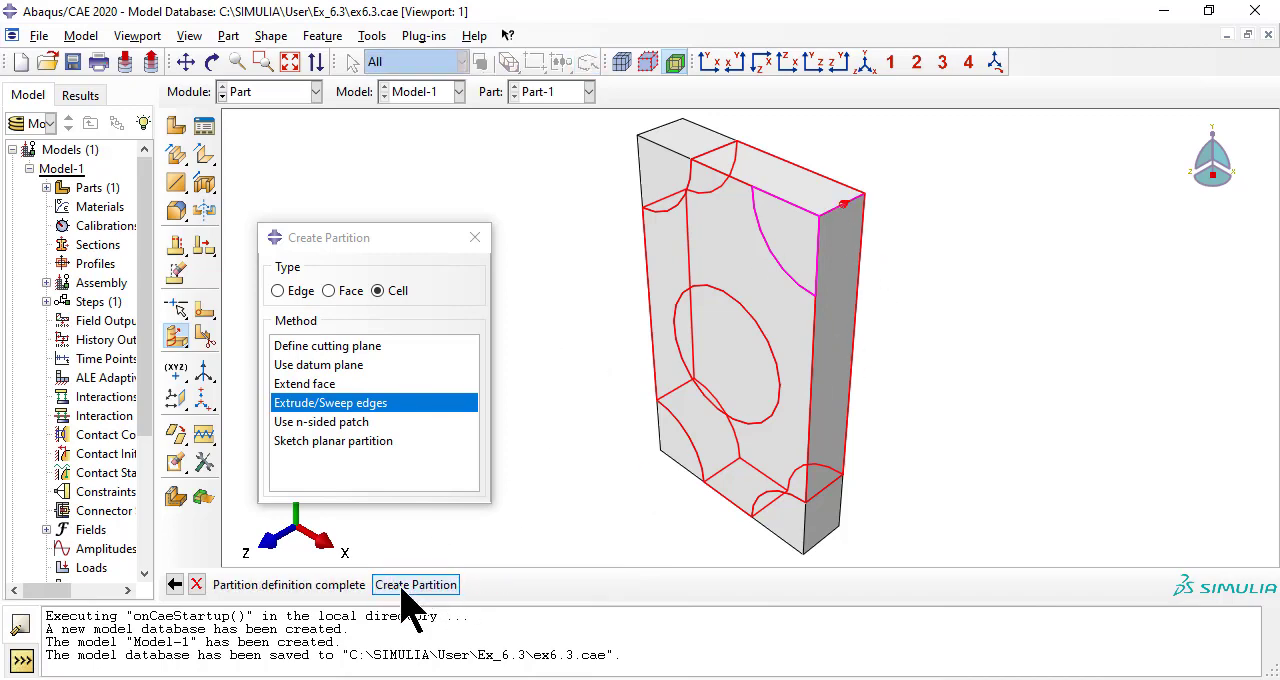
left_click(415, 585)
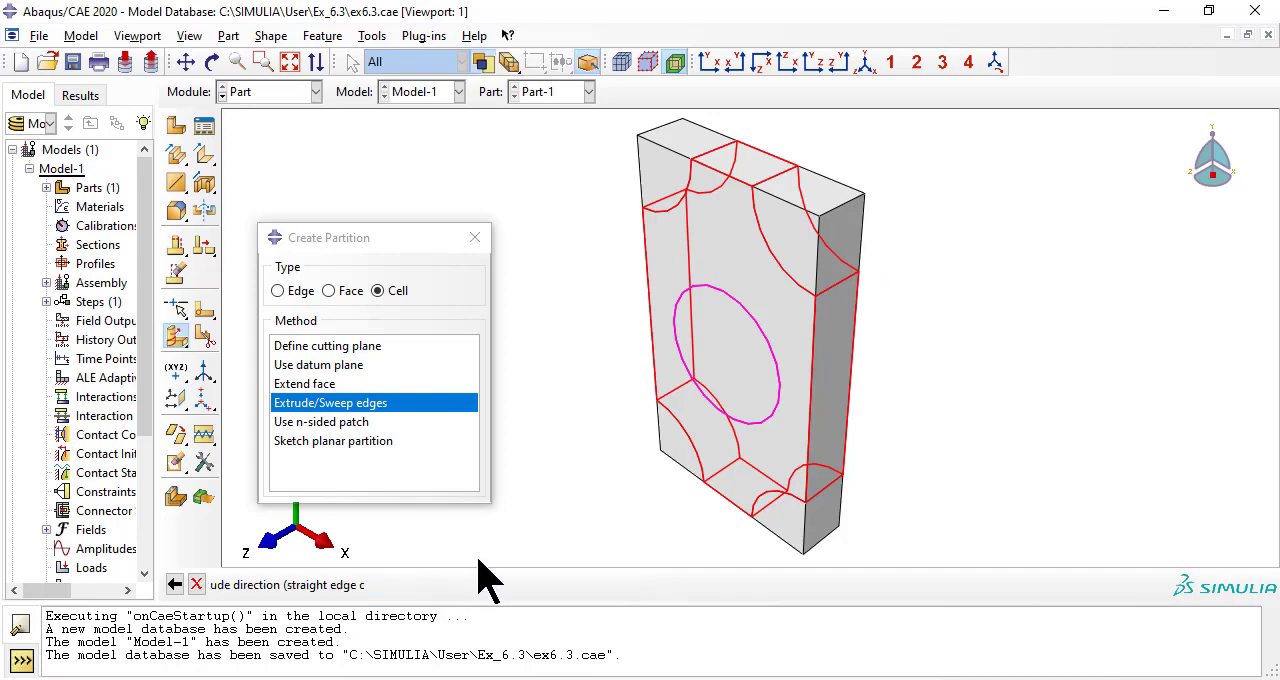
left_click(845, 205)
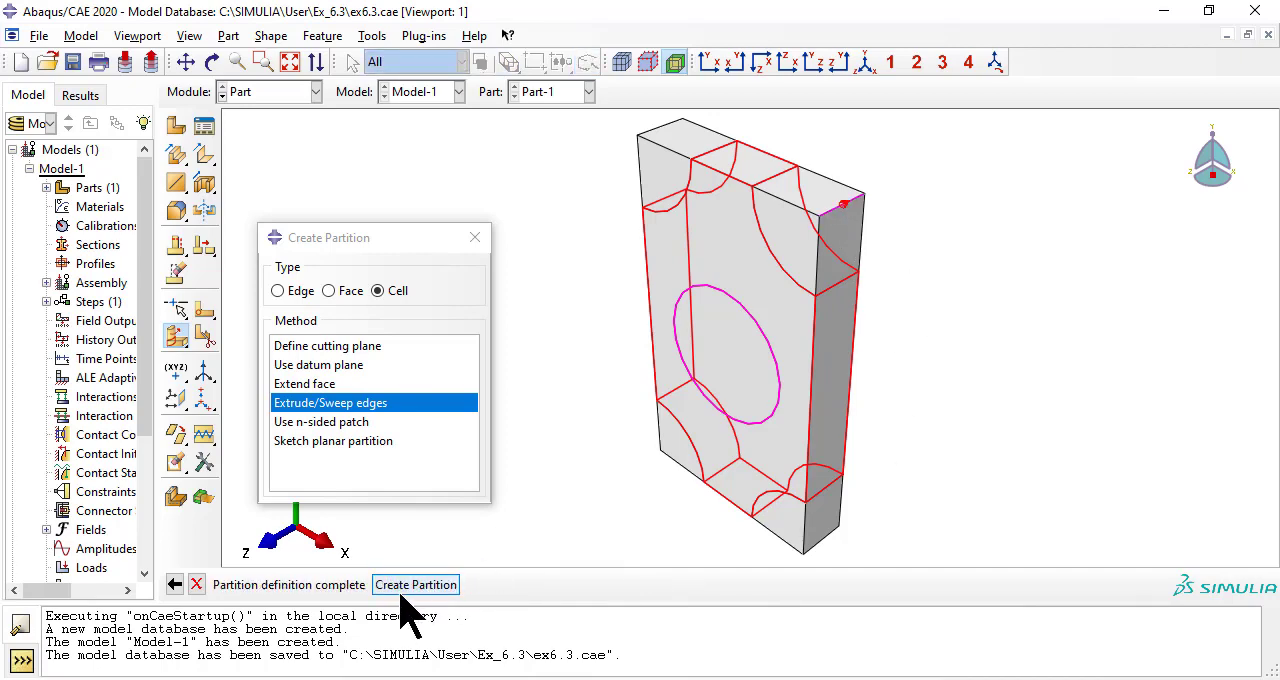
left_click(415, 584)
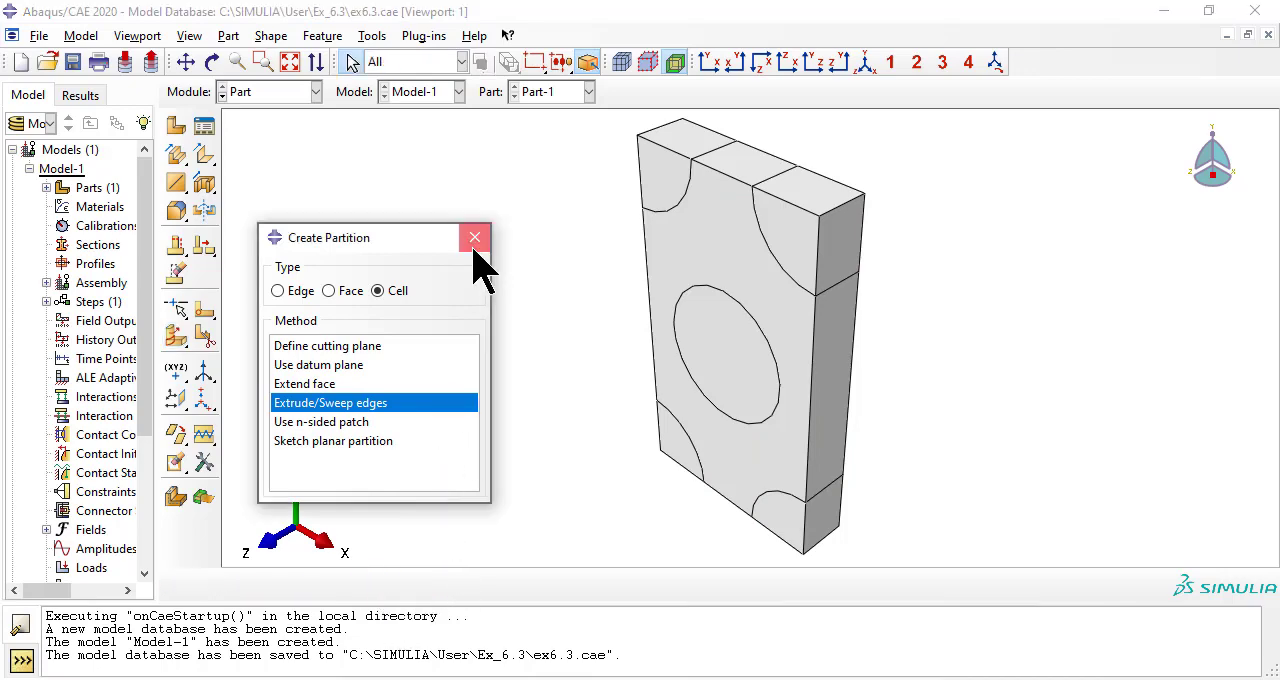
Create elastic material Fiber with Young's modulus 241000 and Poisson's ratio 0.2.
left_click(474, 237)
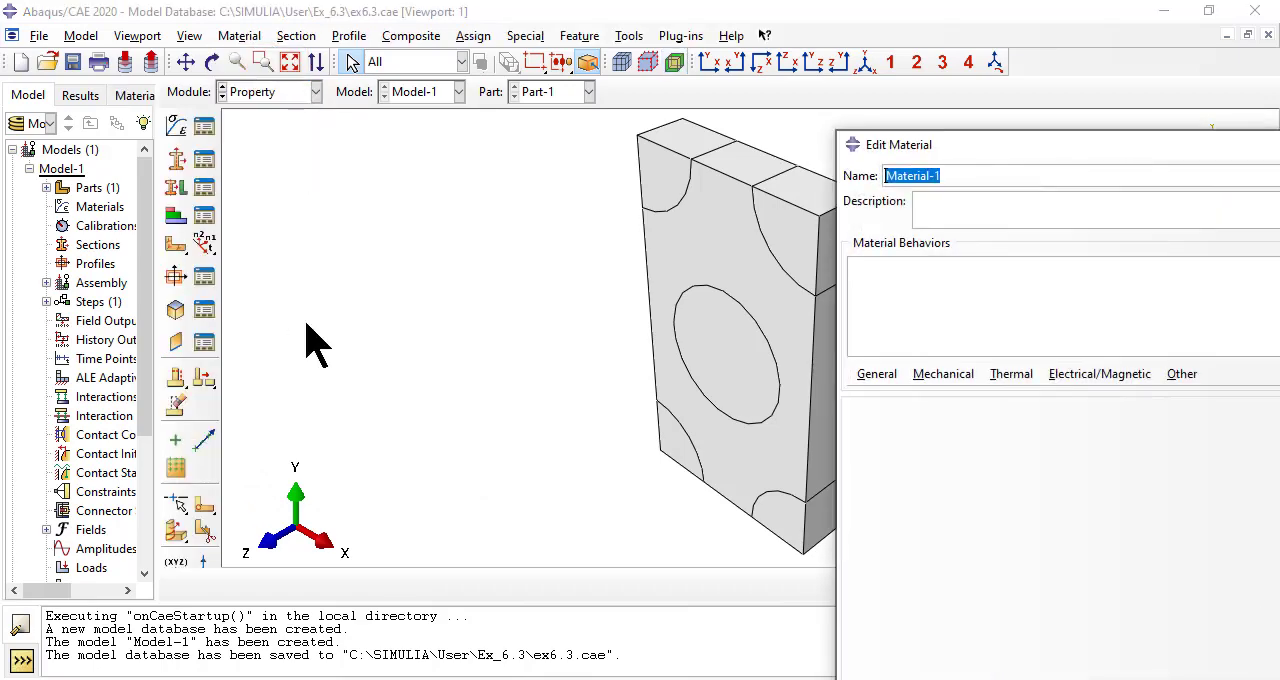
type("fib")
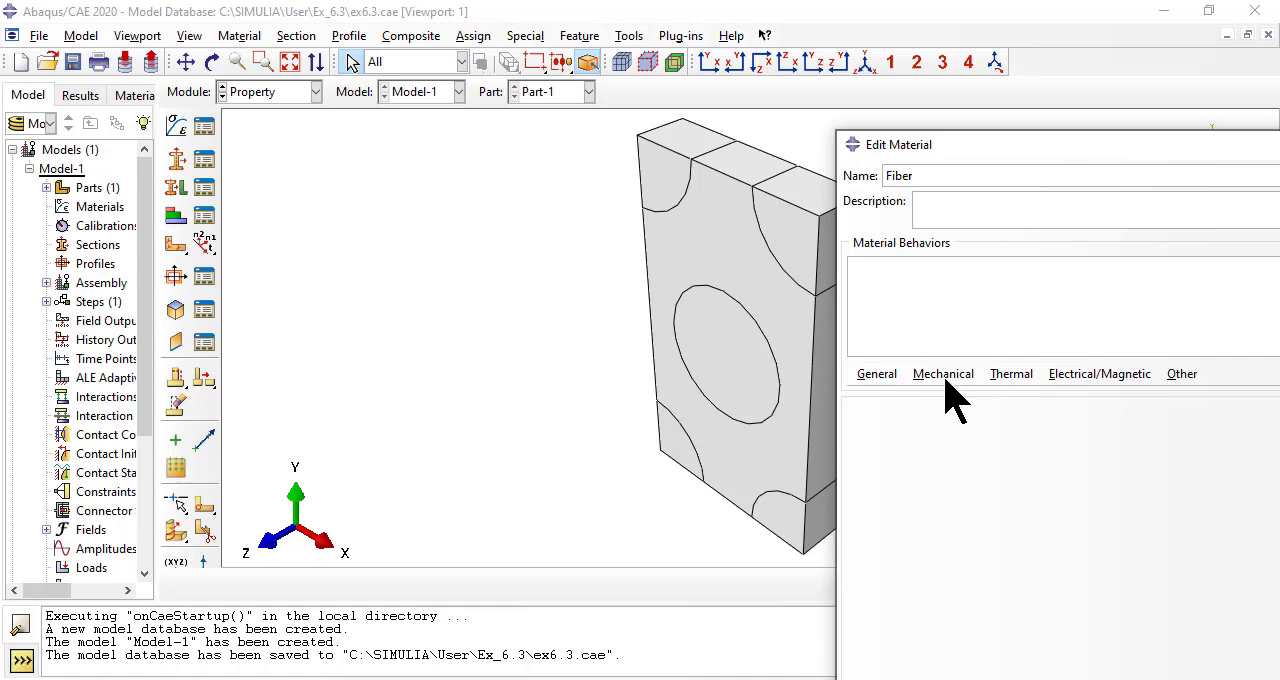
mouse_move(1175, 415)
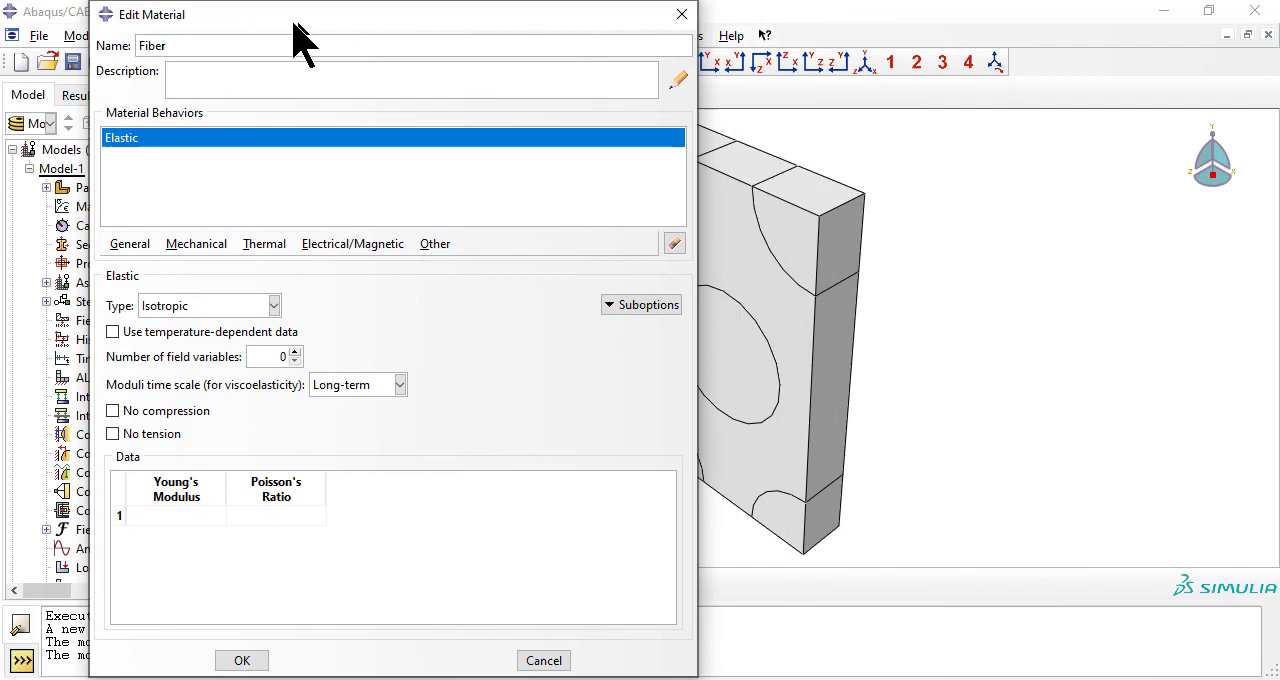
left_click(150, 515)
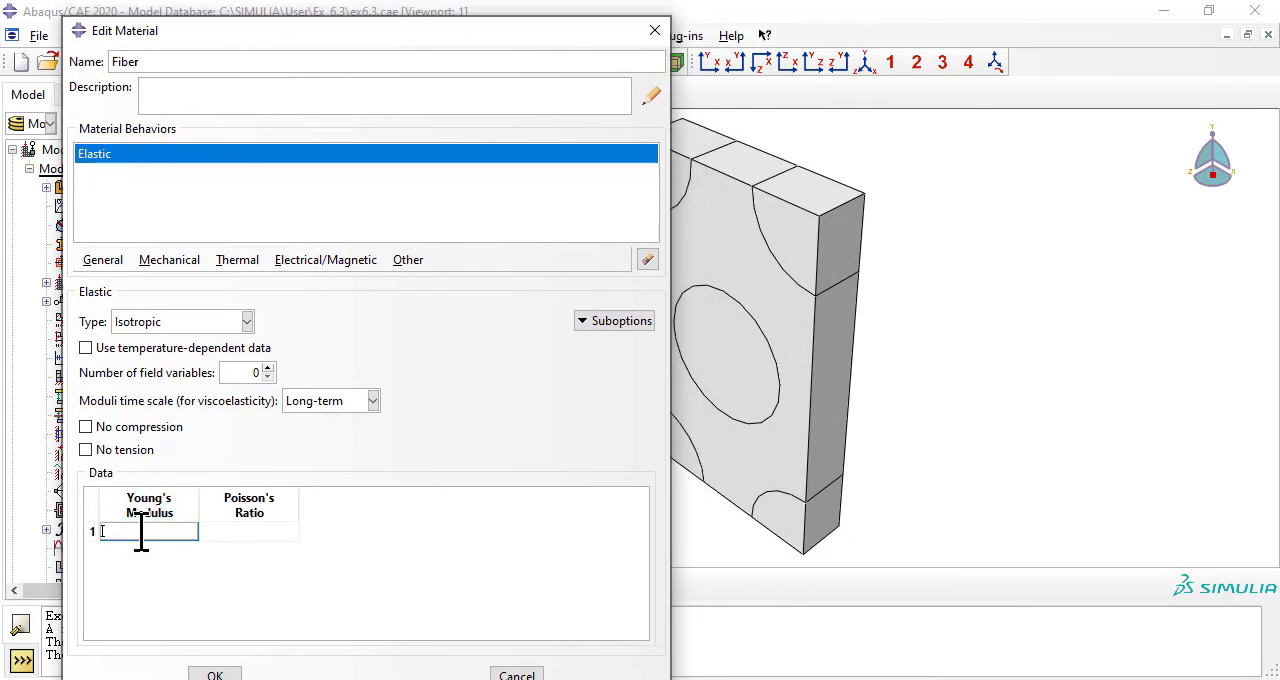
type("241000")
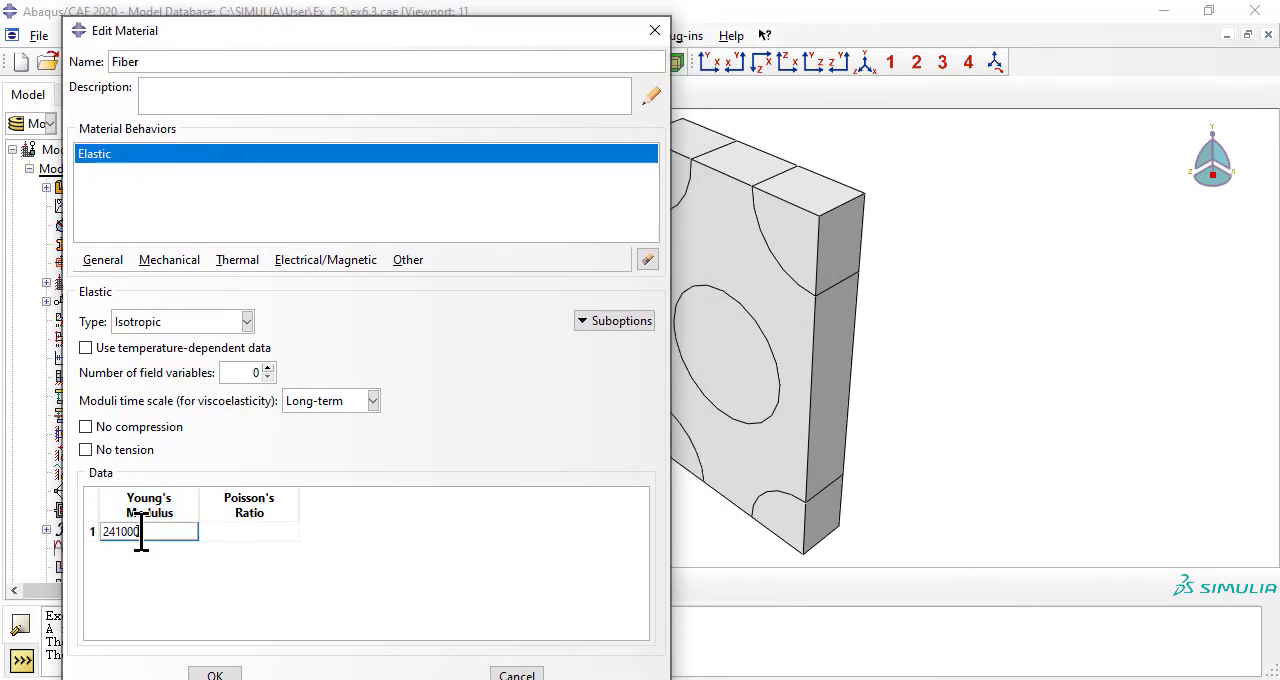
type("0.2")
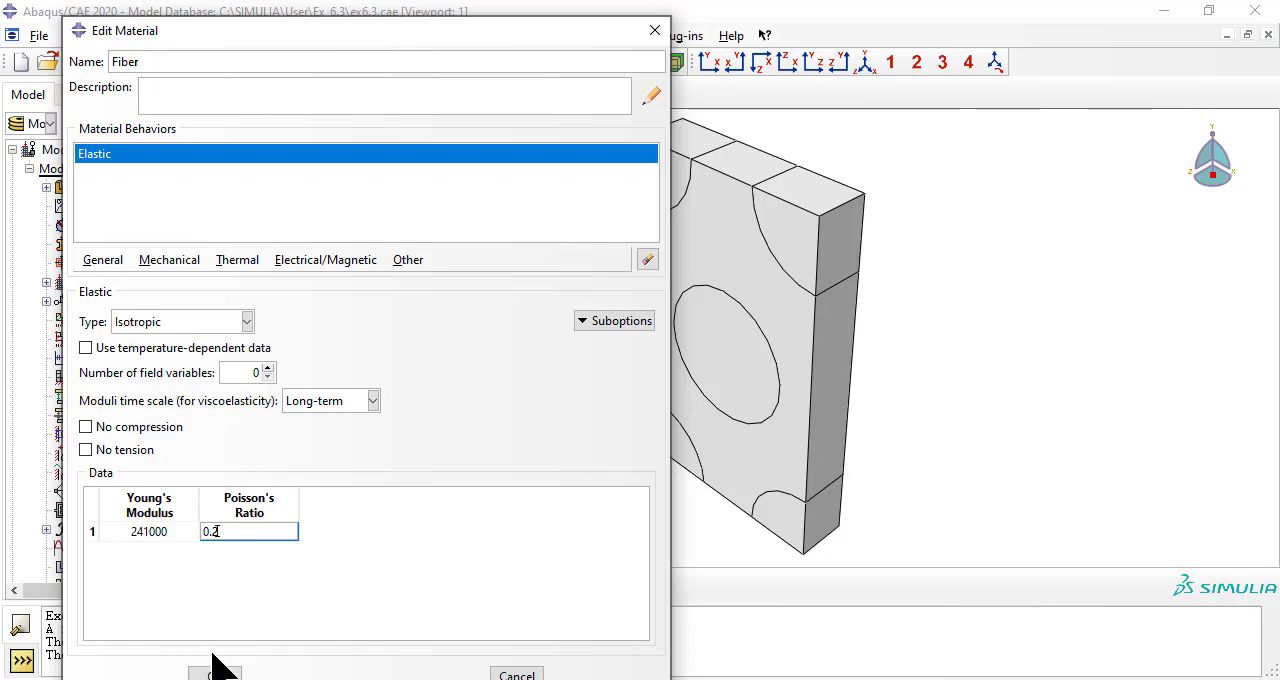
left_click(213, 673)
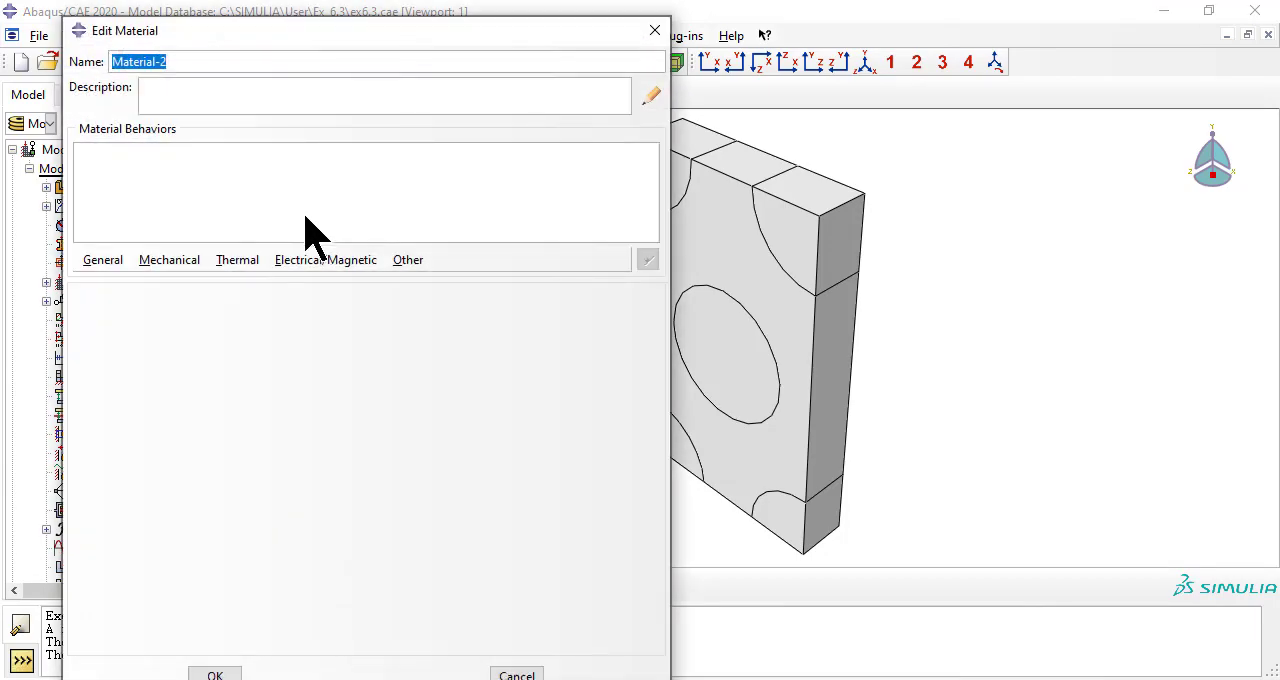
Create elastic material Matrix with Poisson's ratio 0.3.
type("Matreix")
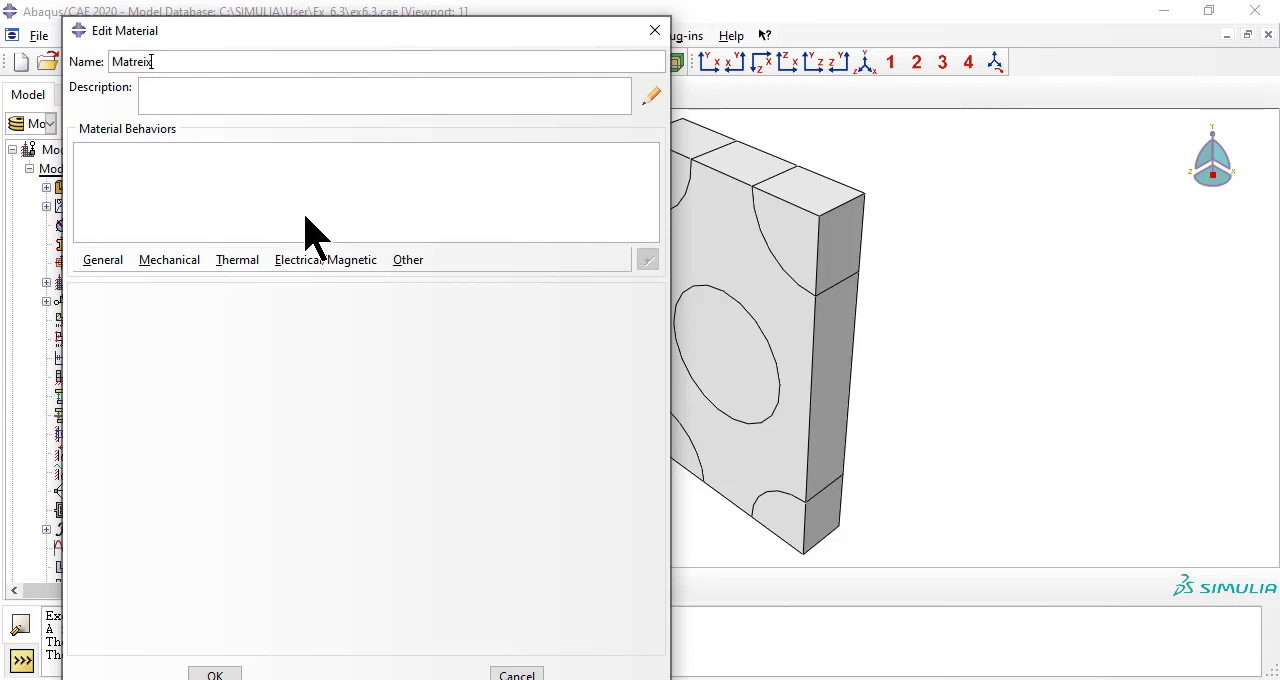
key("BackSpace")
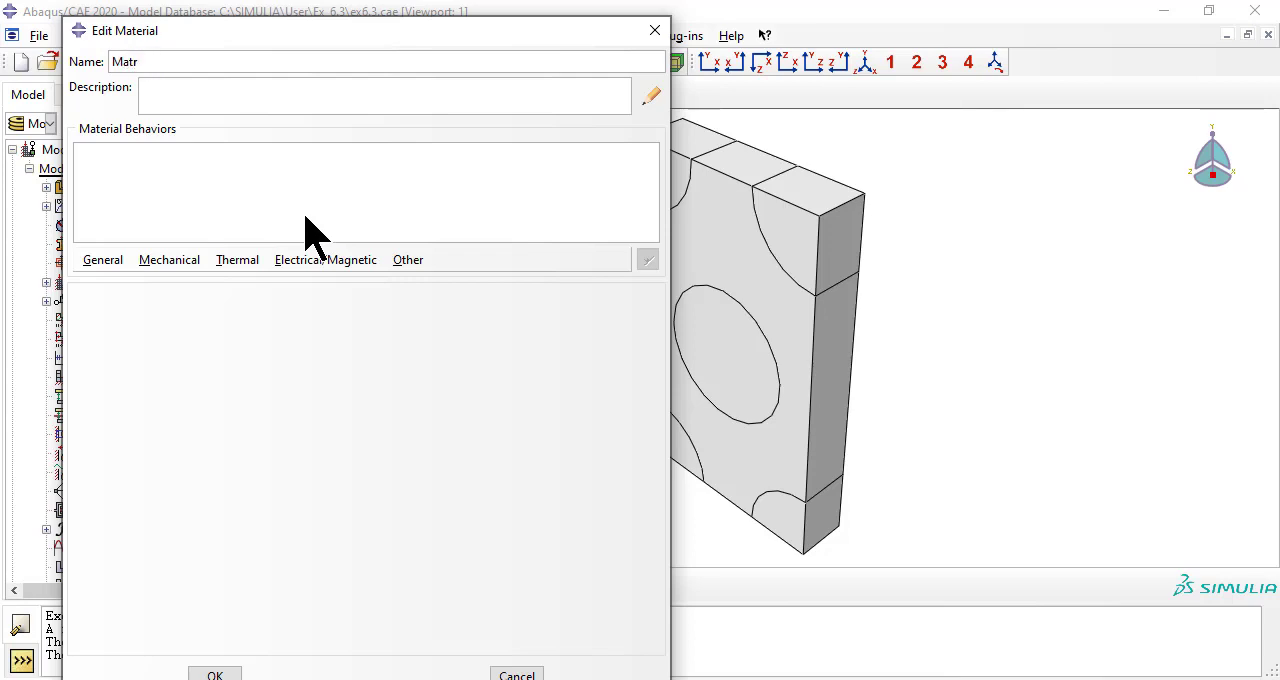
left_click(169, 259)
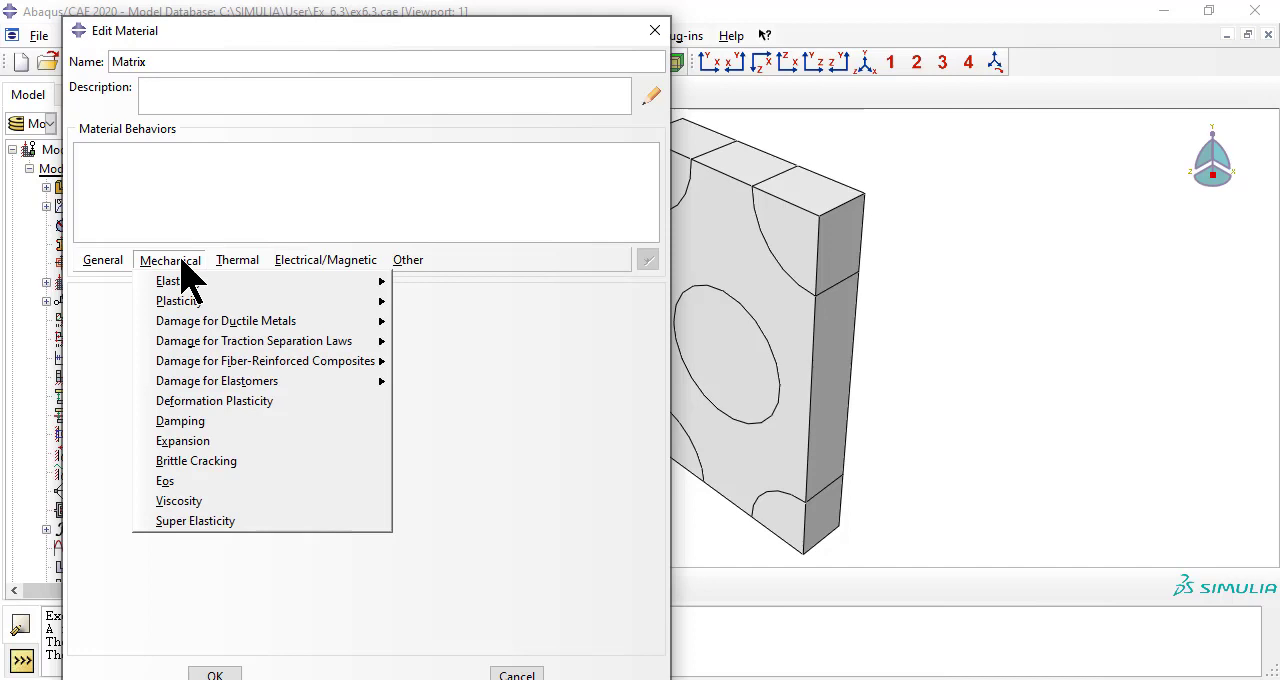
left_click(168, 280)
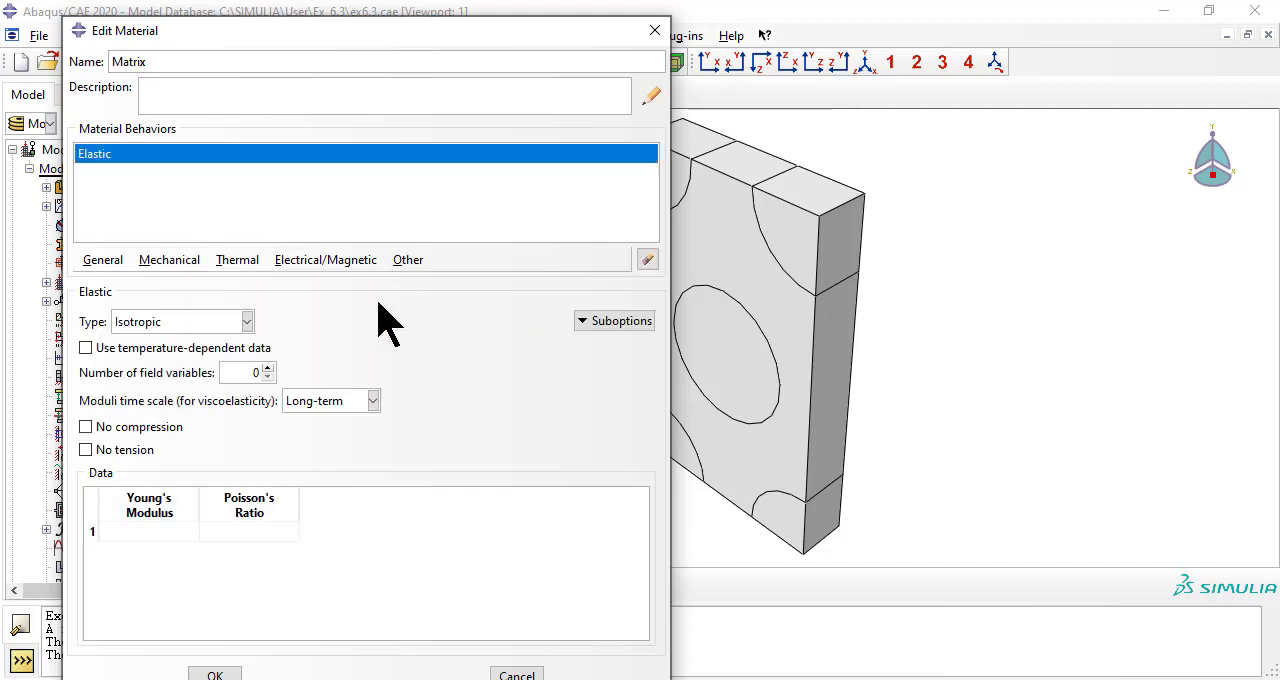
left_click(148, 531)
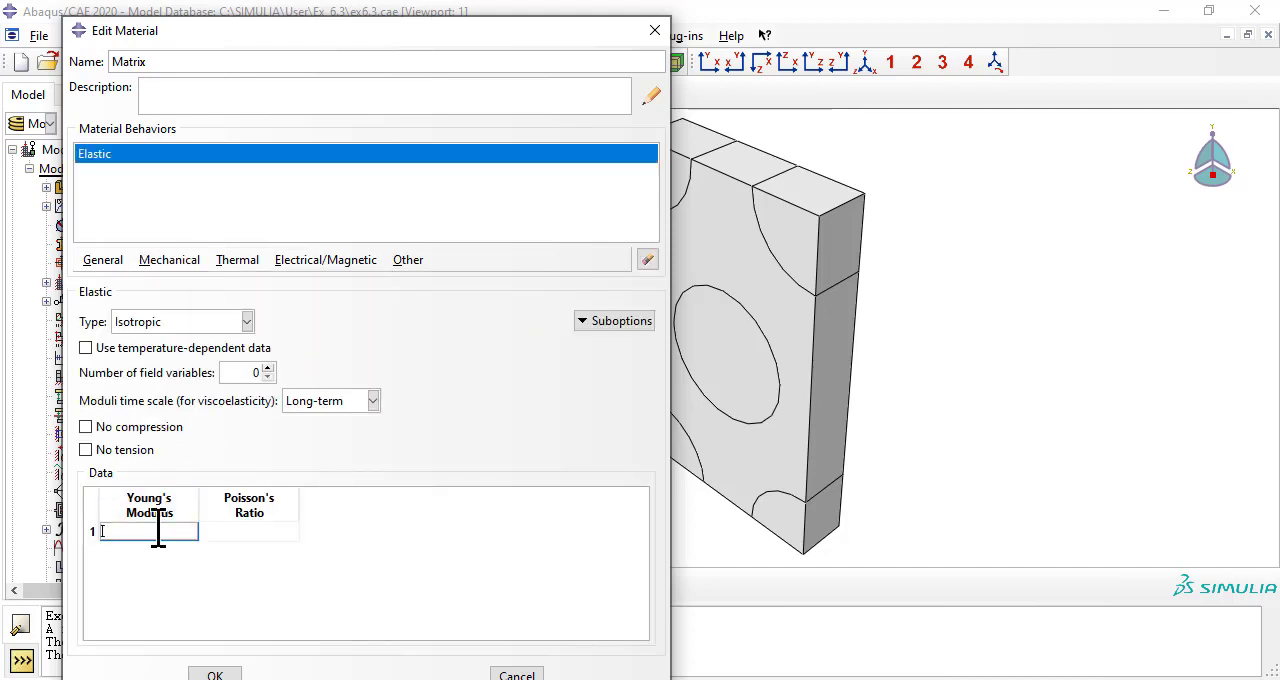
type("0.3")
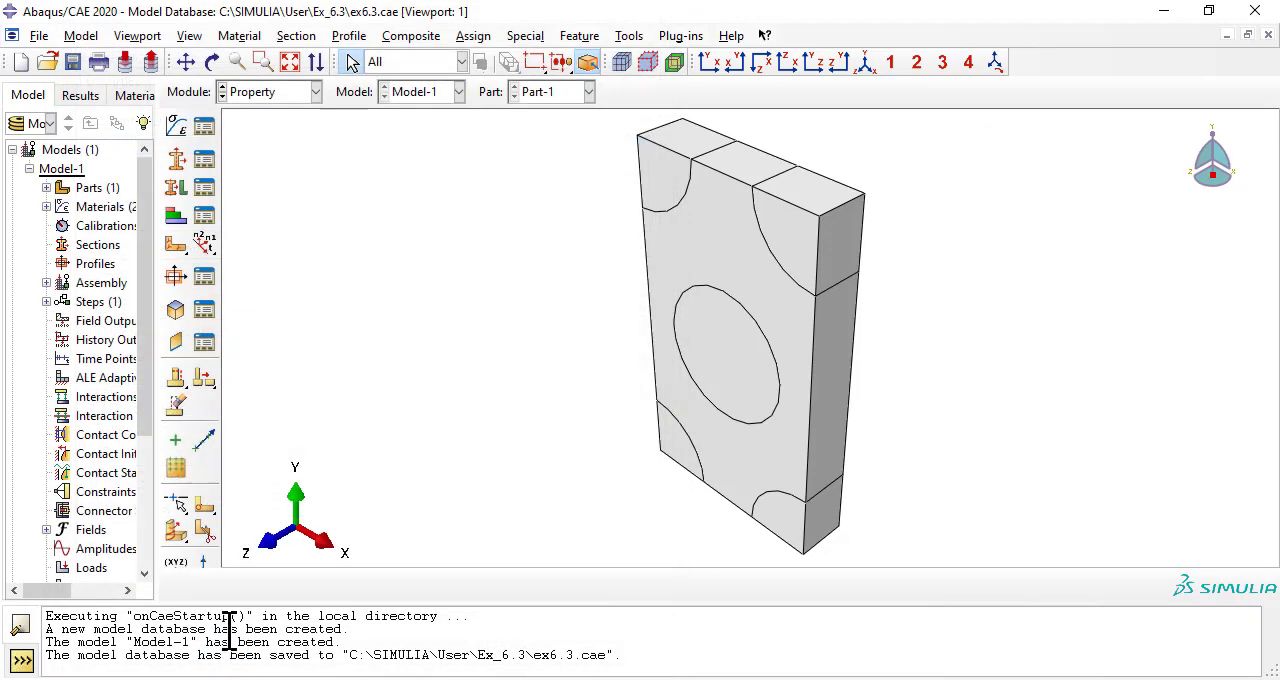
Create solid homogeneous sections Fiber and Matrix, each using its matching material.
left_click(296, 35)
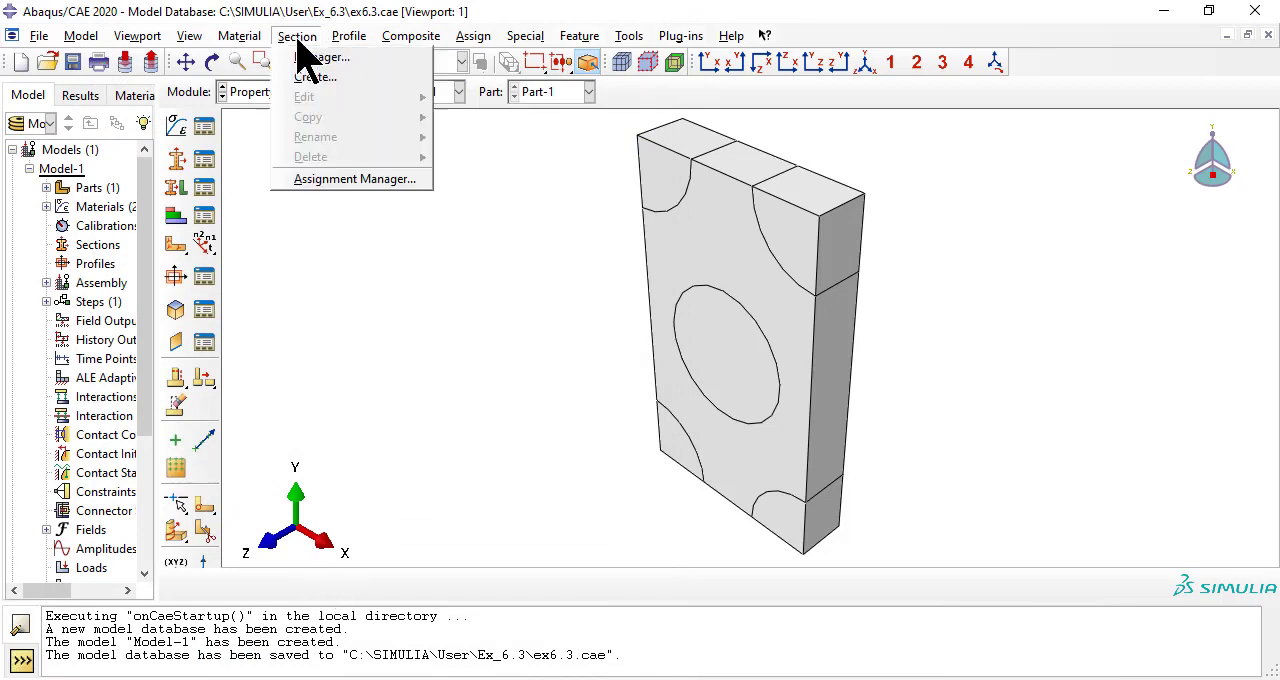
left_click(316, 77)
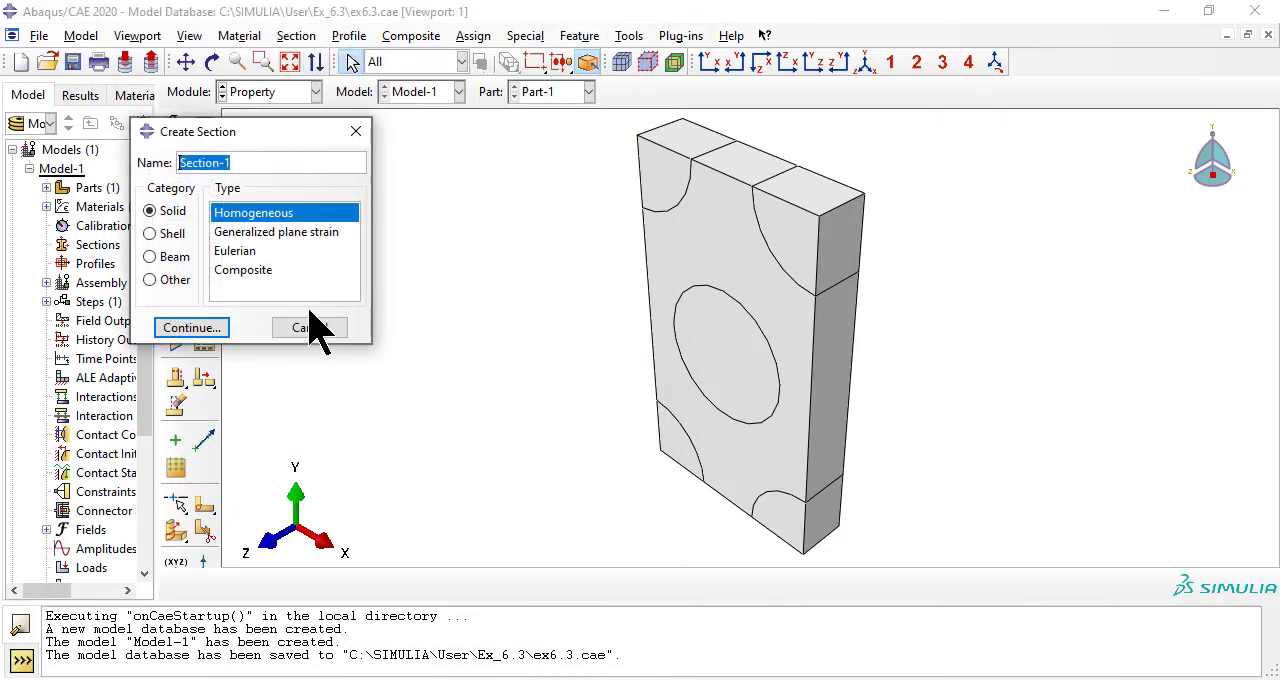
type("Fiber")
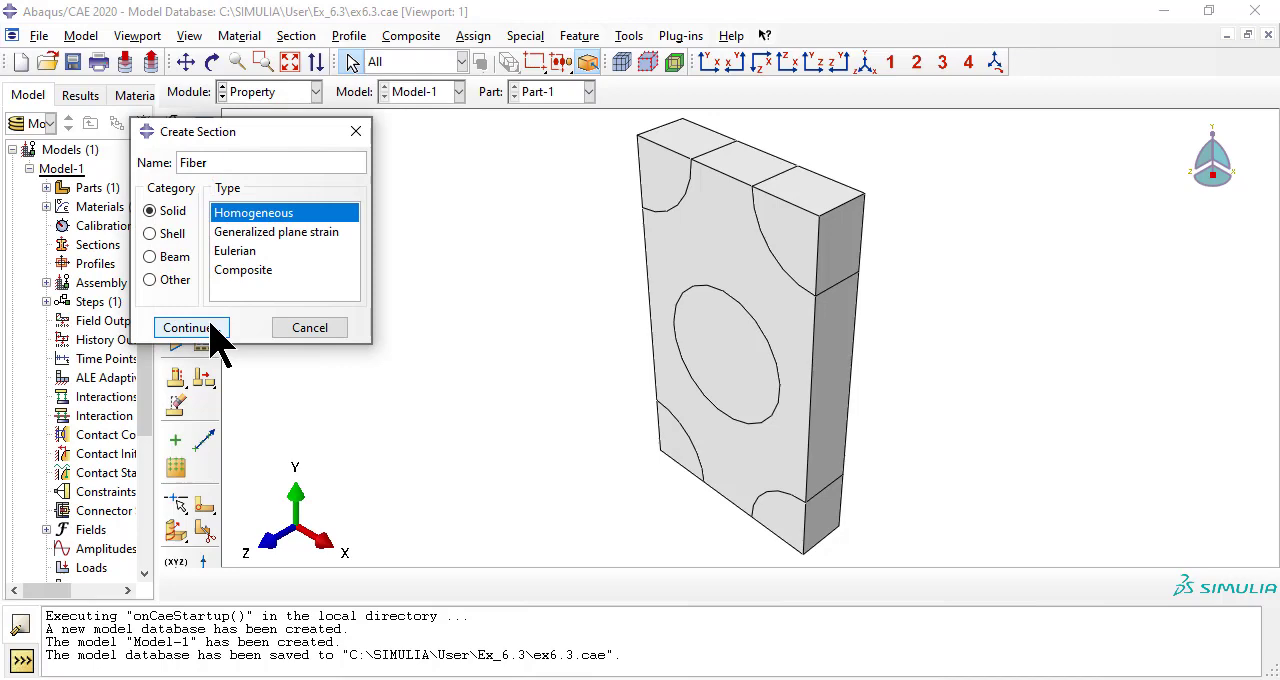
left_click(189, 328)
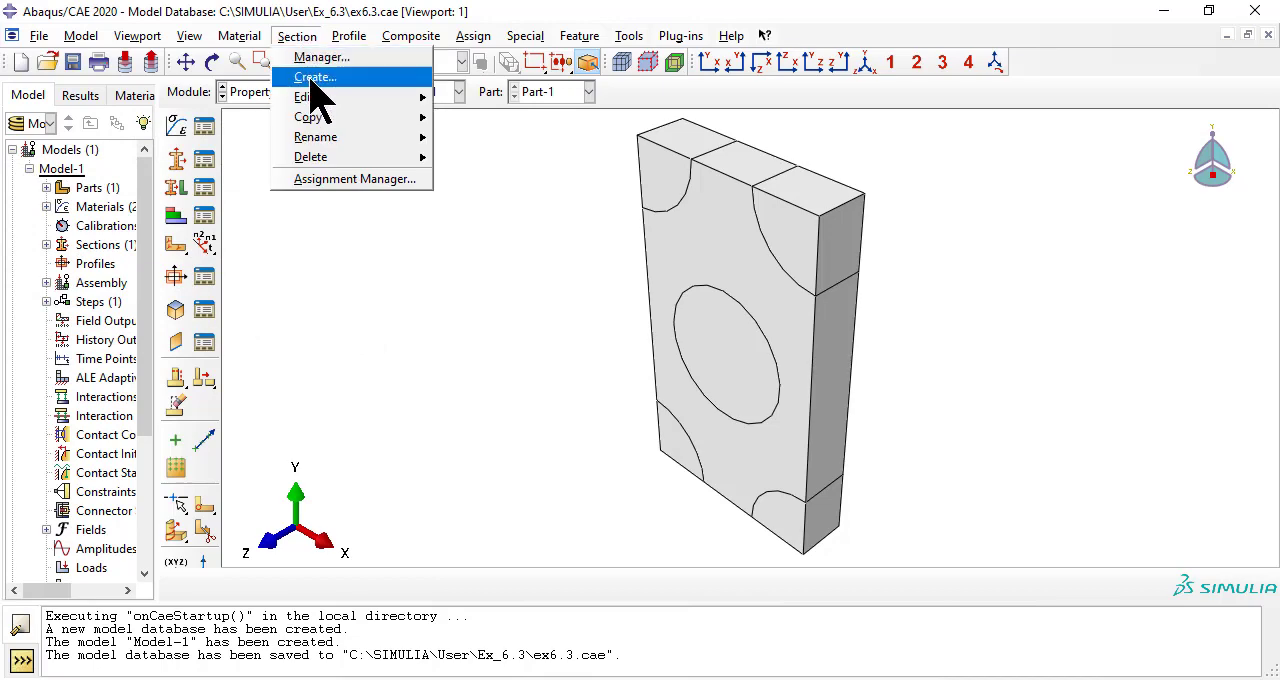
left_click(315, 77)
type("Matrix")
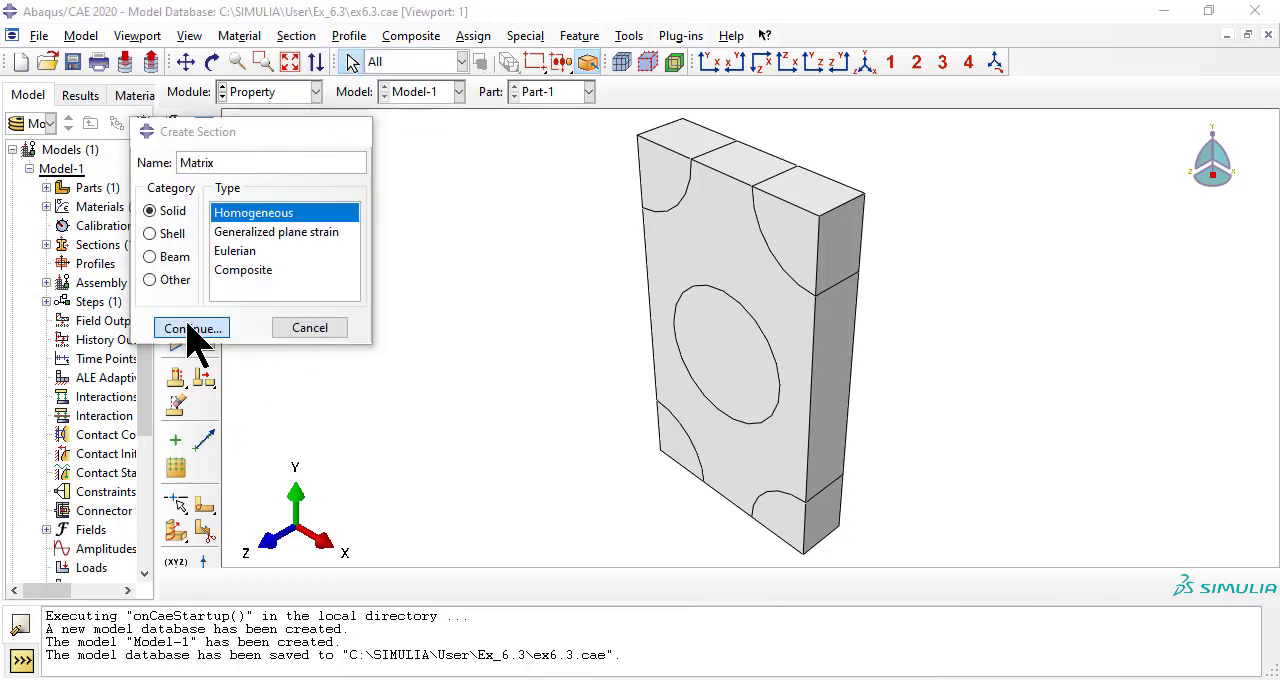
left_click(189, 328)
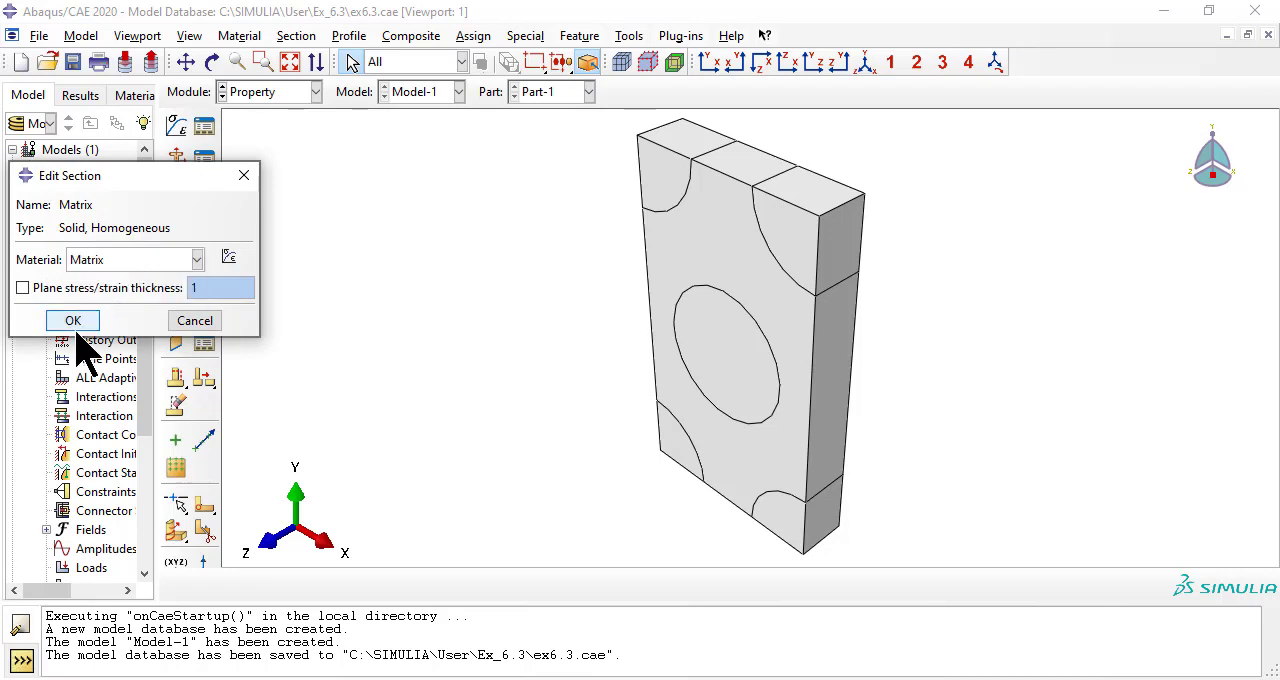
left_click(72, 320)
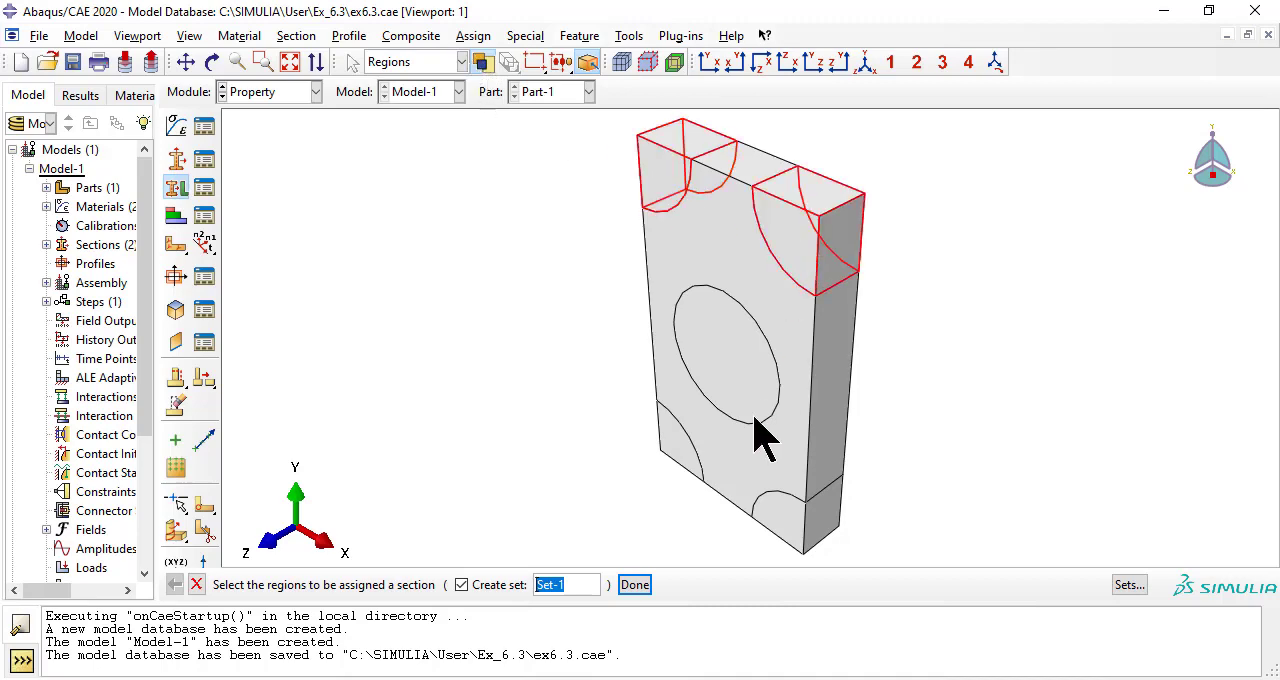
Assign a section to the fiber cells and the Matrix section to the surrounding matrix region.
left_click(690, 450)
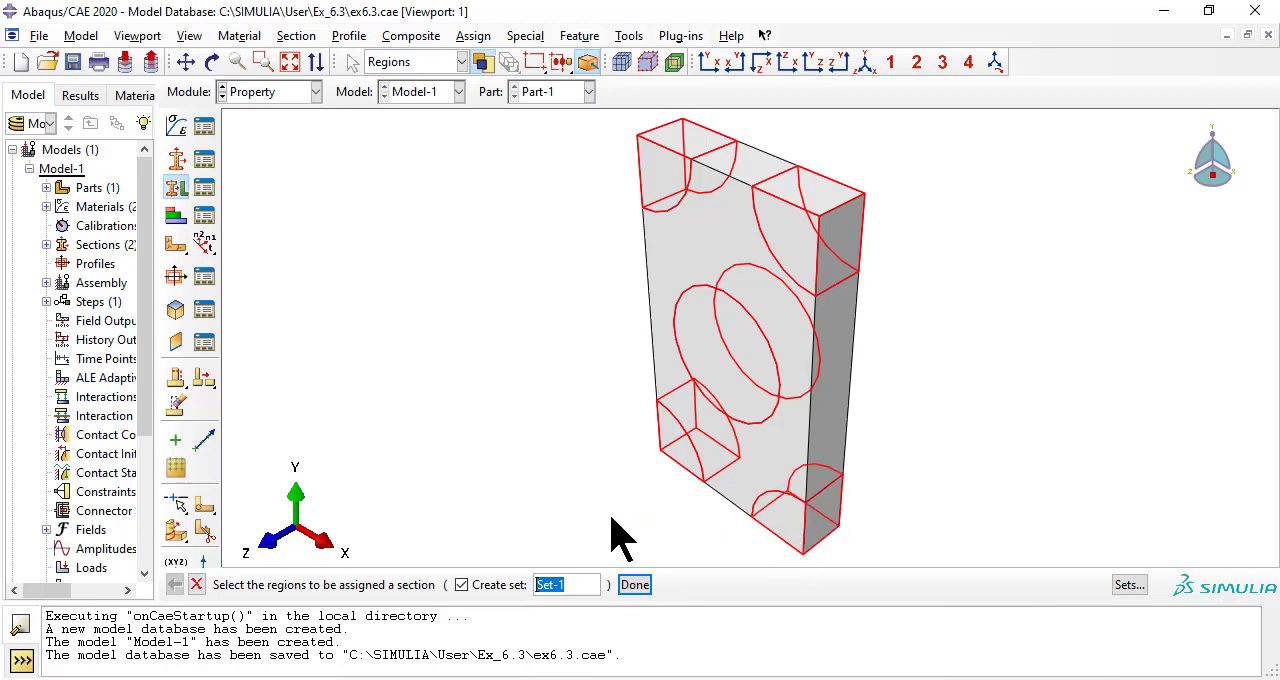
left_click(634, 584)
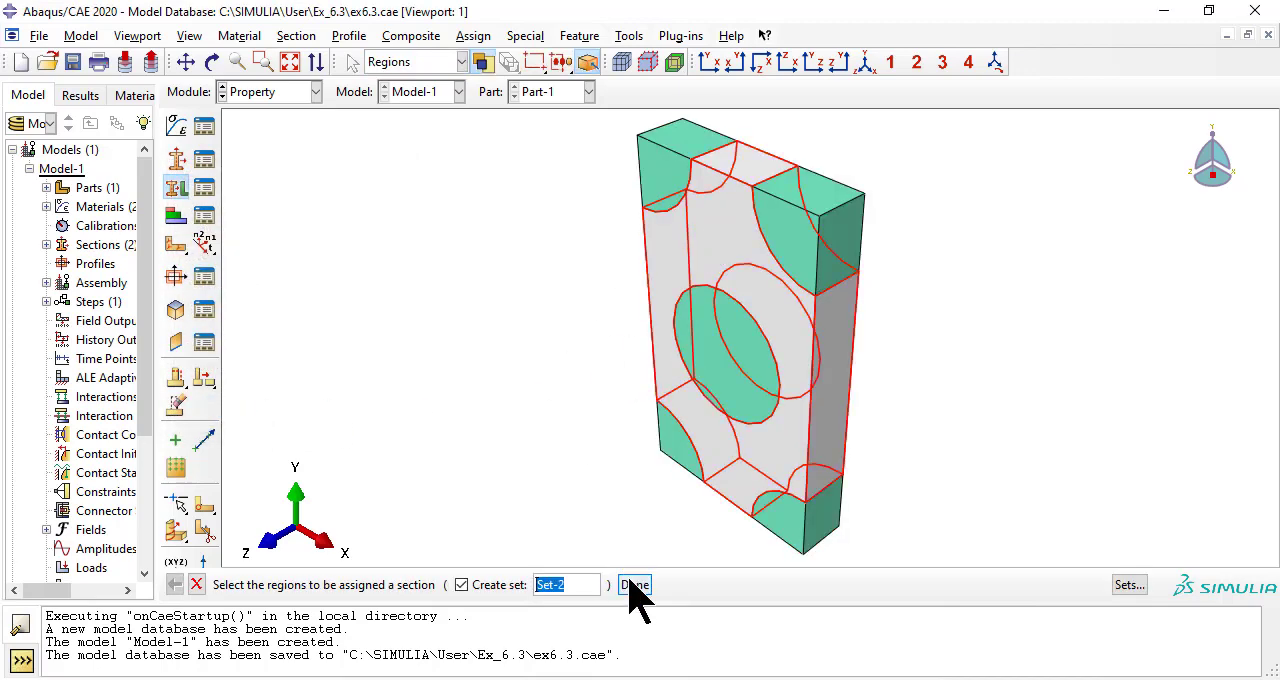
left_click(635, 585)
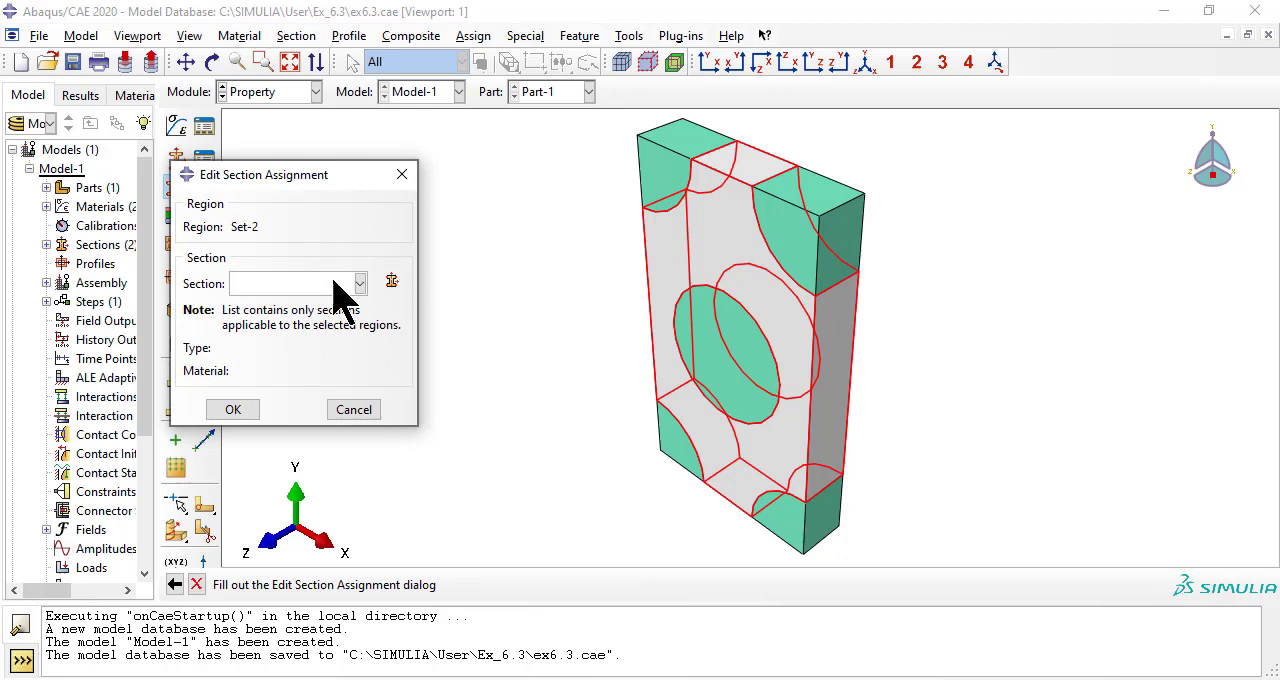
left_click(297, 283)
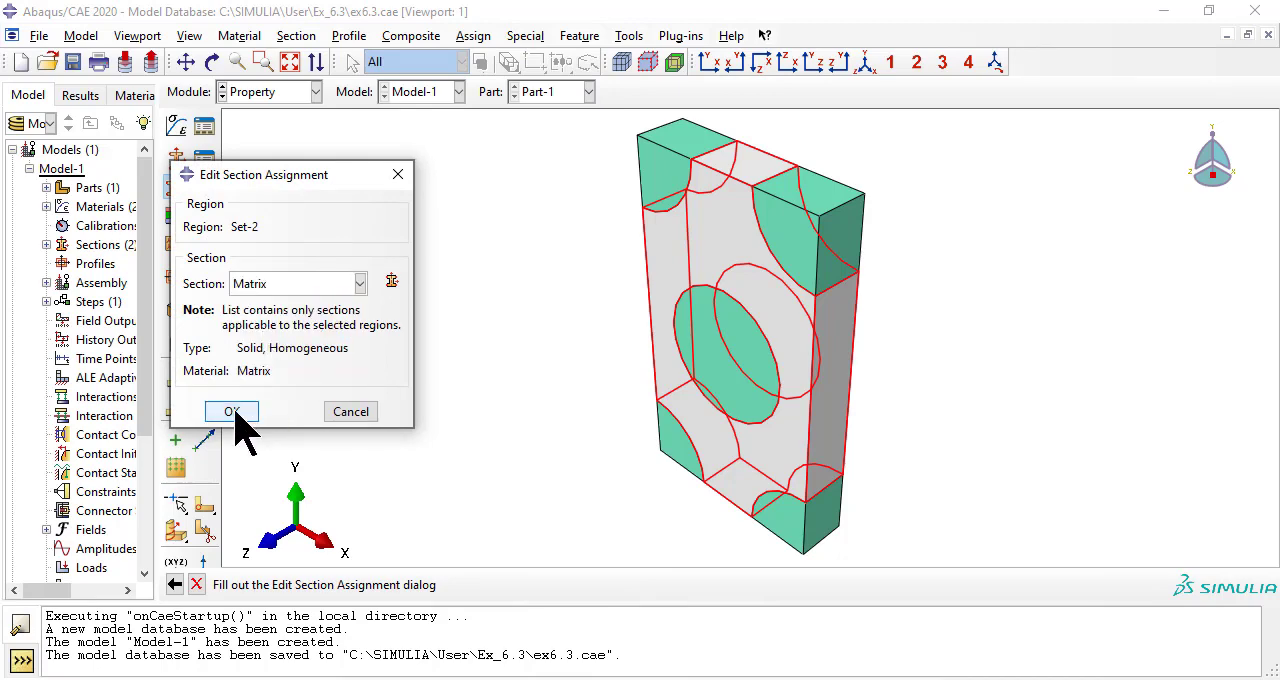
left_click(231, 411)
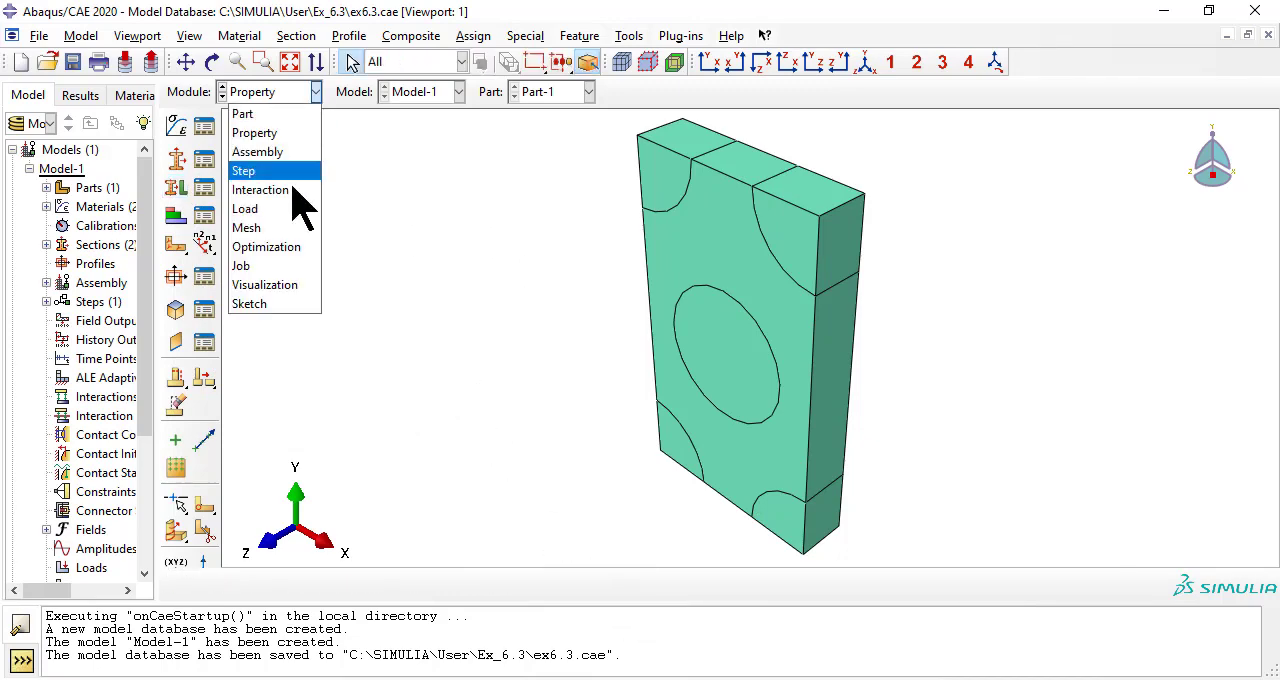
Place an independent instance of Part-1 in the assembly.
left_click(258, 151)
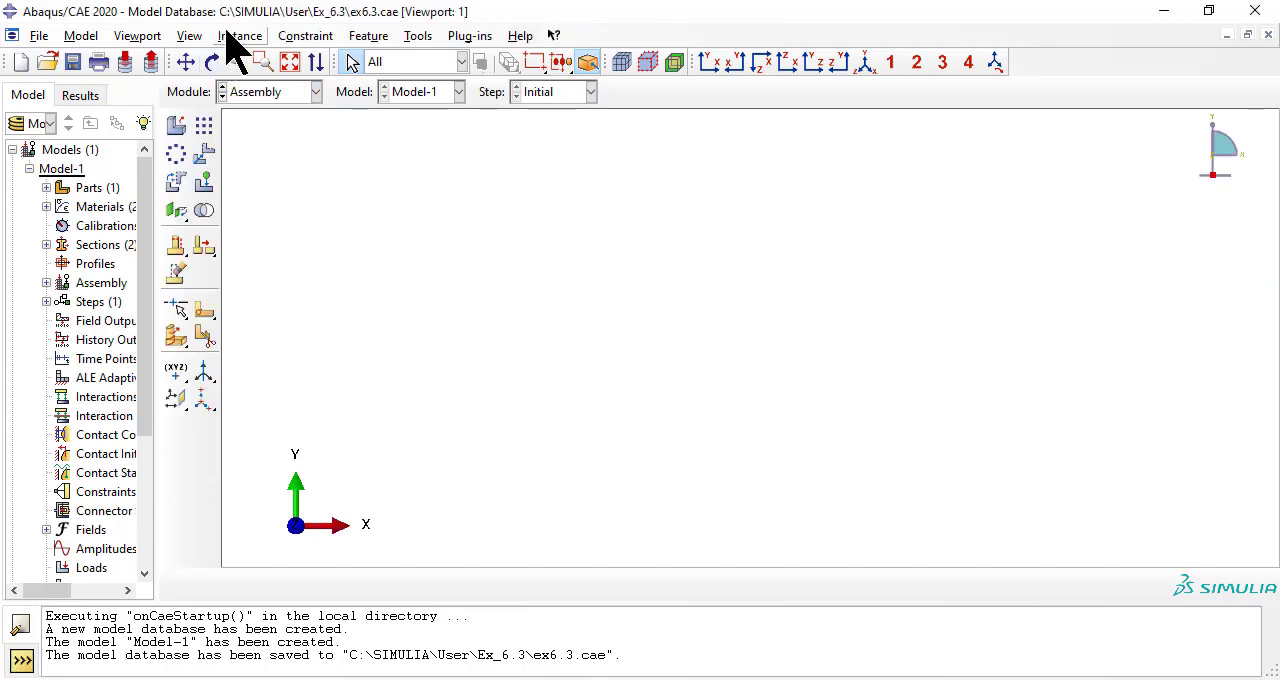
left_click(176, 125)
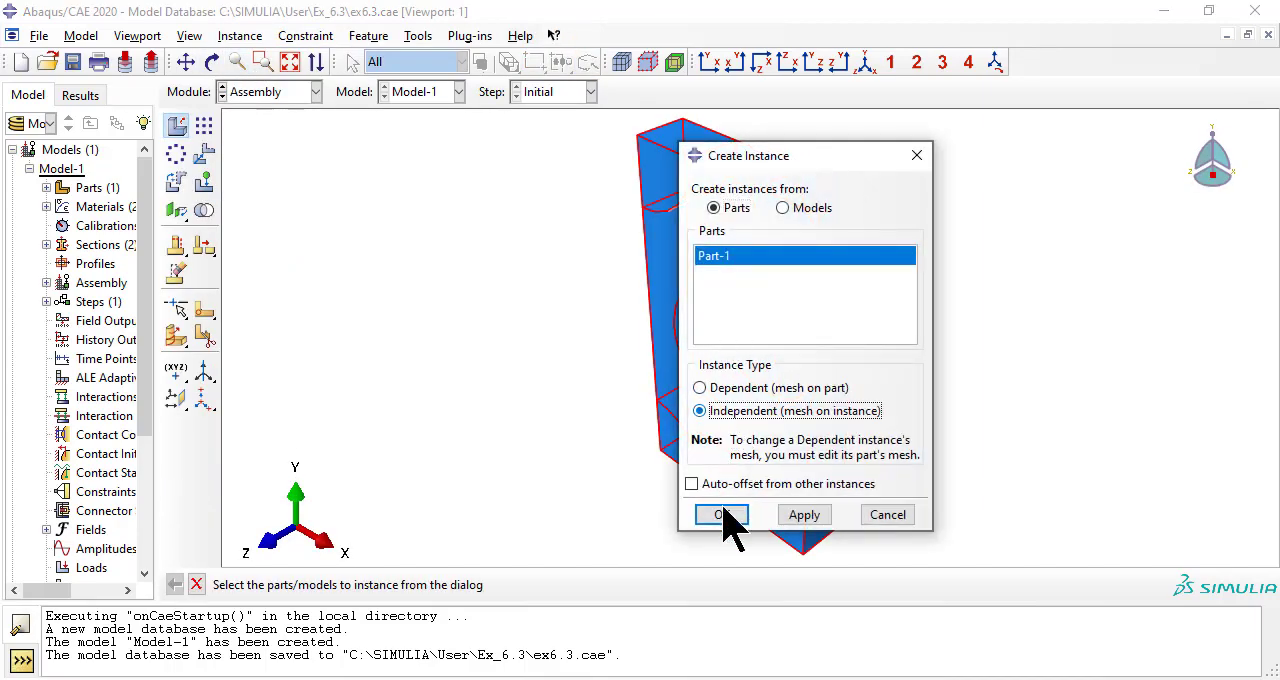
left_click(722, 514)
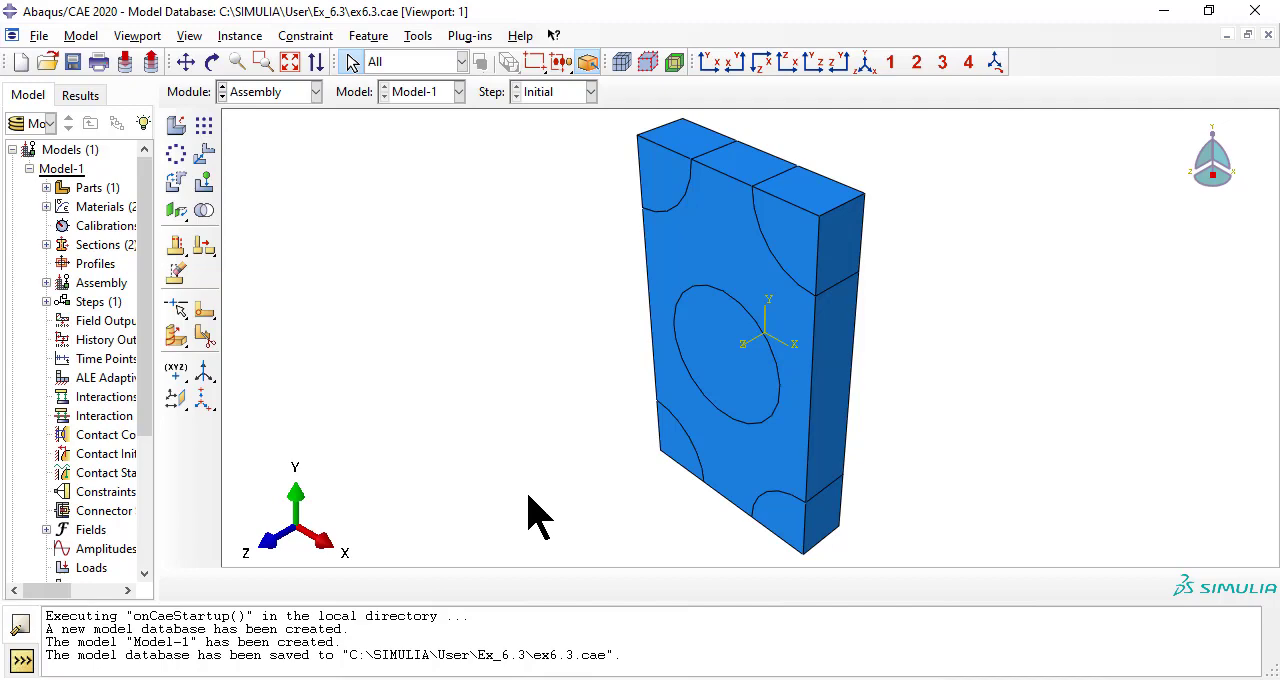
mouse_move(280, 200)
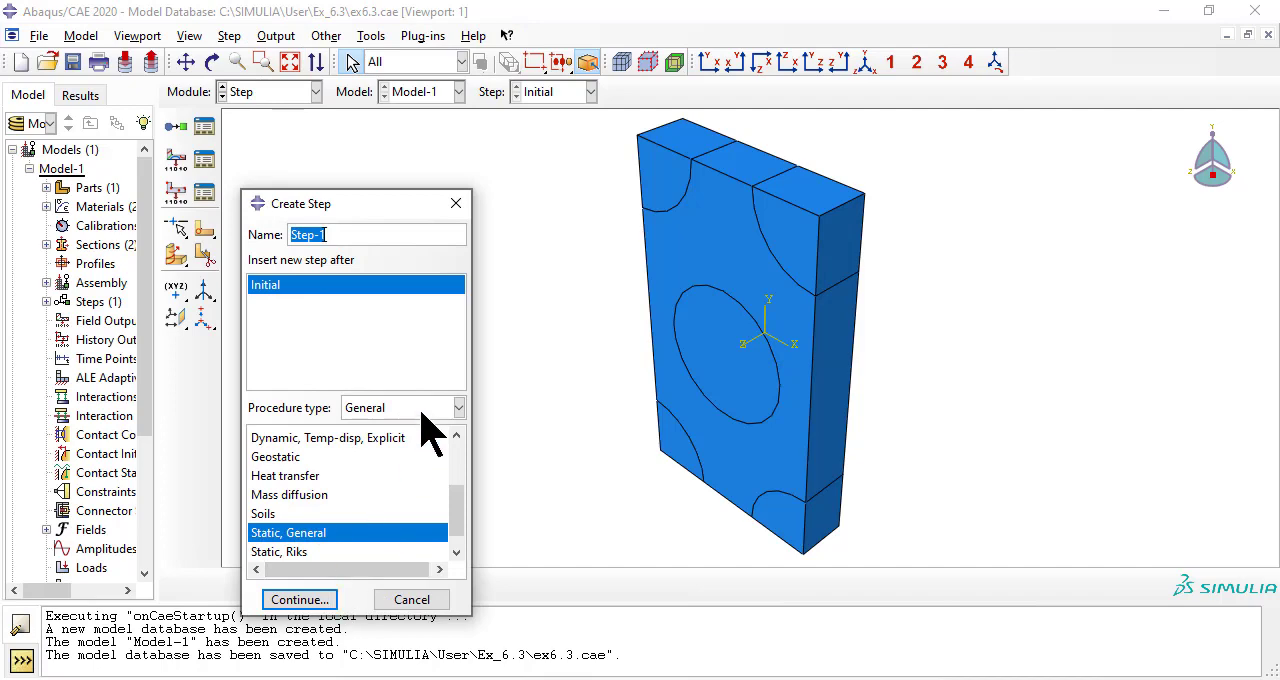
Create Step-1 as a static linear perturbation step with default settings.
left_click(403, 407)
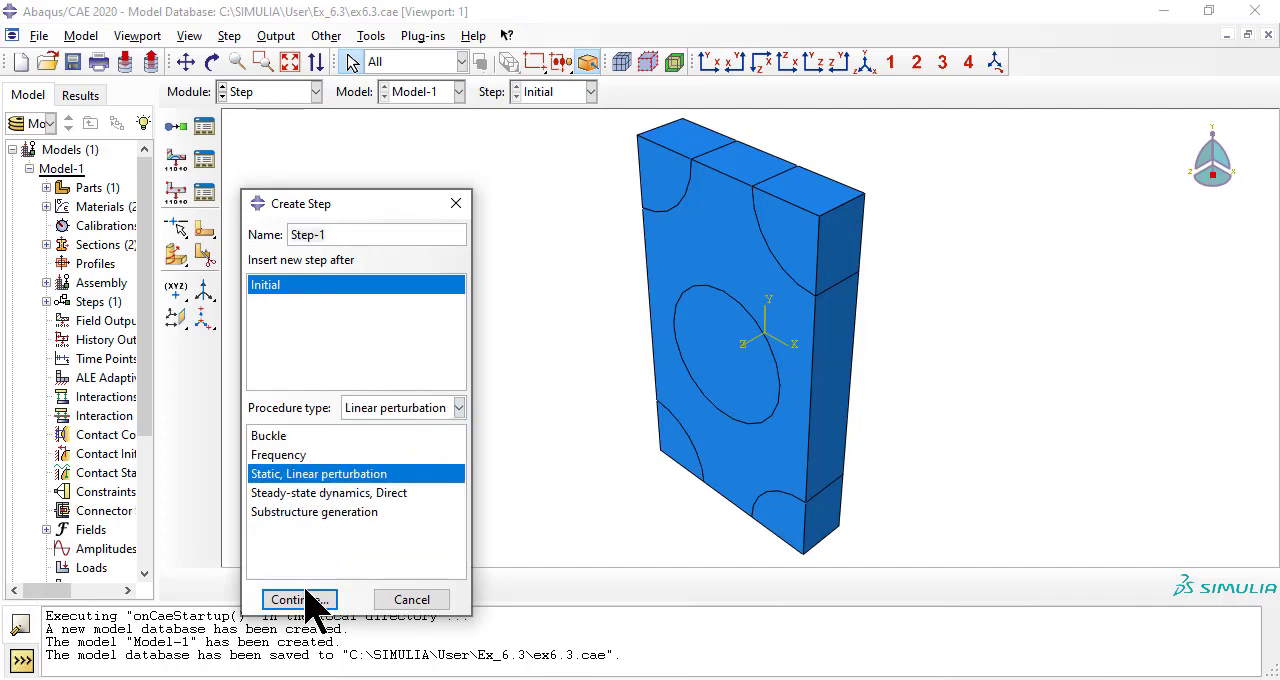
left_click(293, 599)
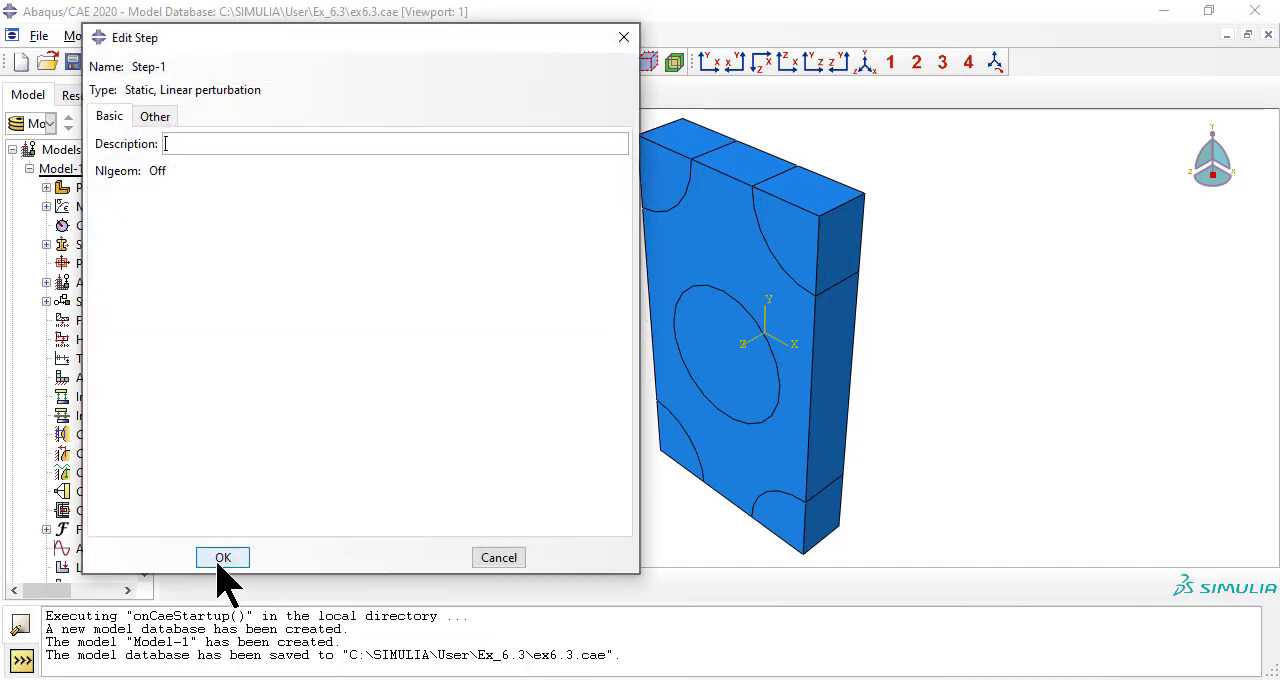
left_click(222, 557)
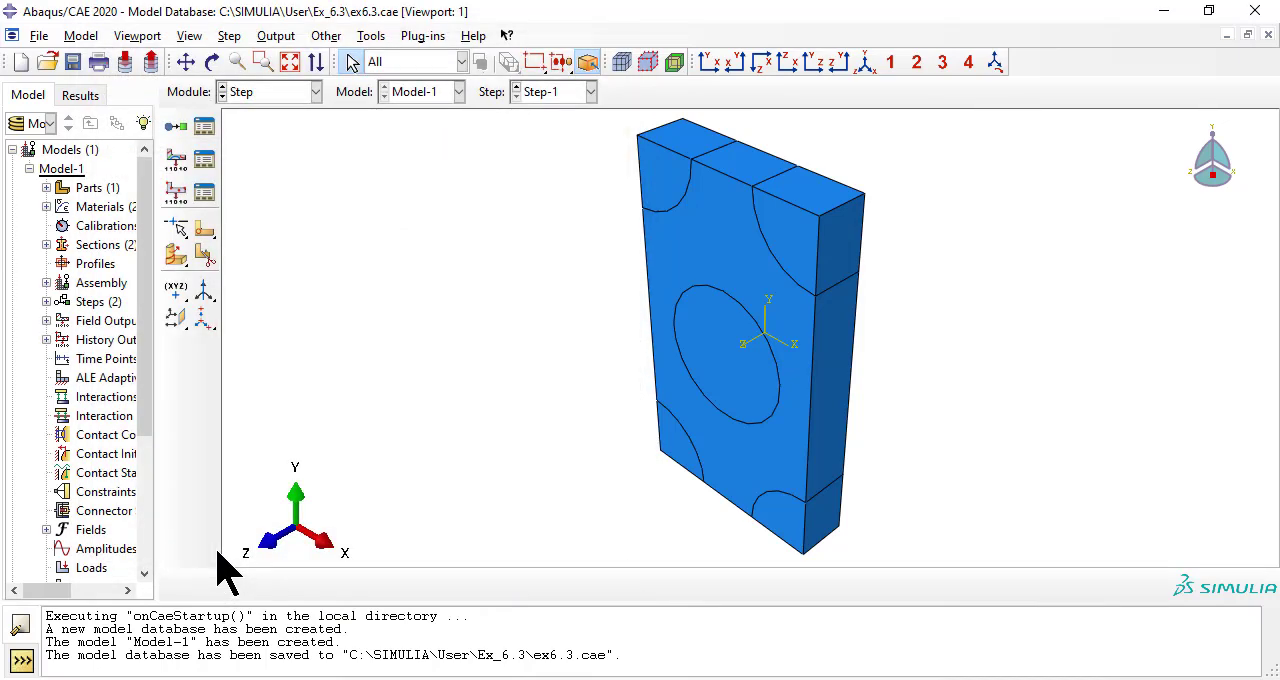
Request S, E, U and IVOL in field output F-Output-1 for Step-1.
left_click(276, 35)
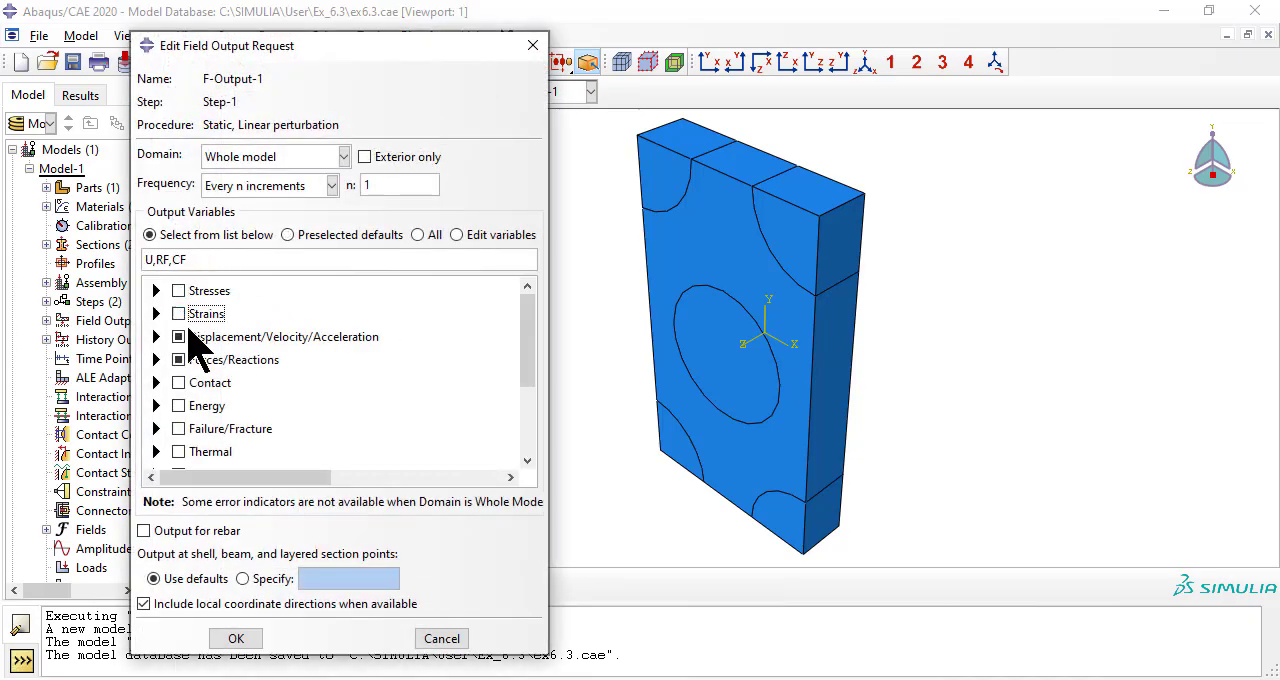
left_click(156, 290)
type("S")
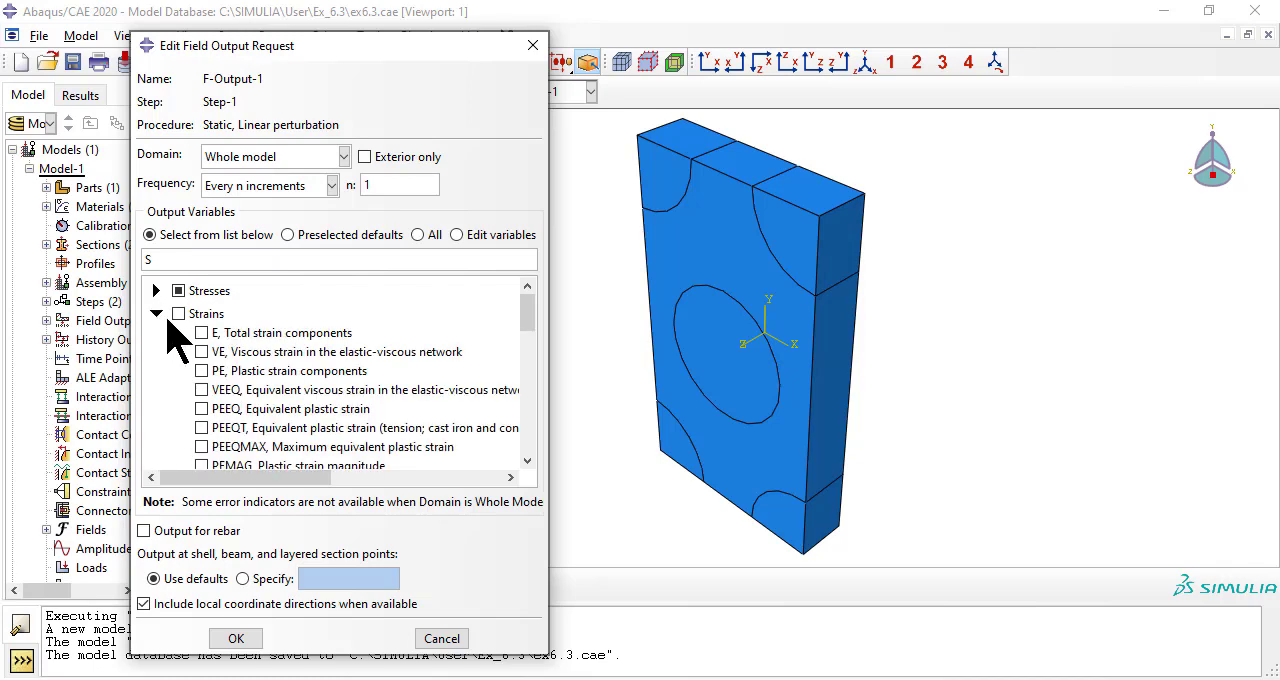
left_click(177, 313)
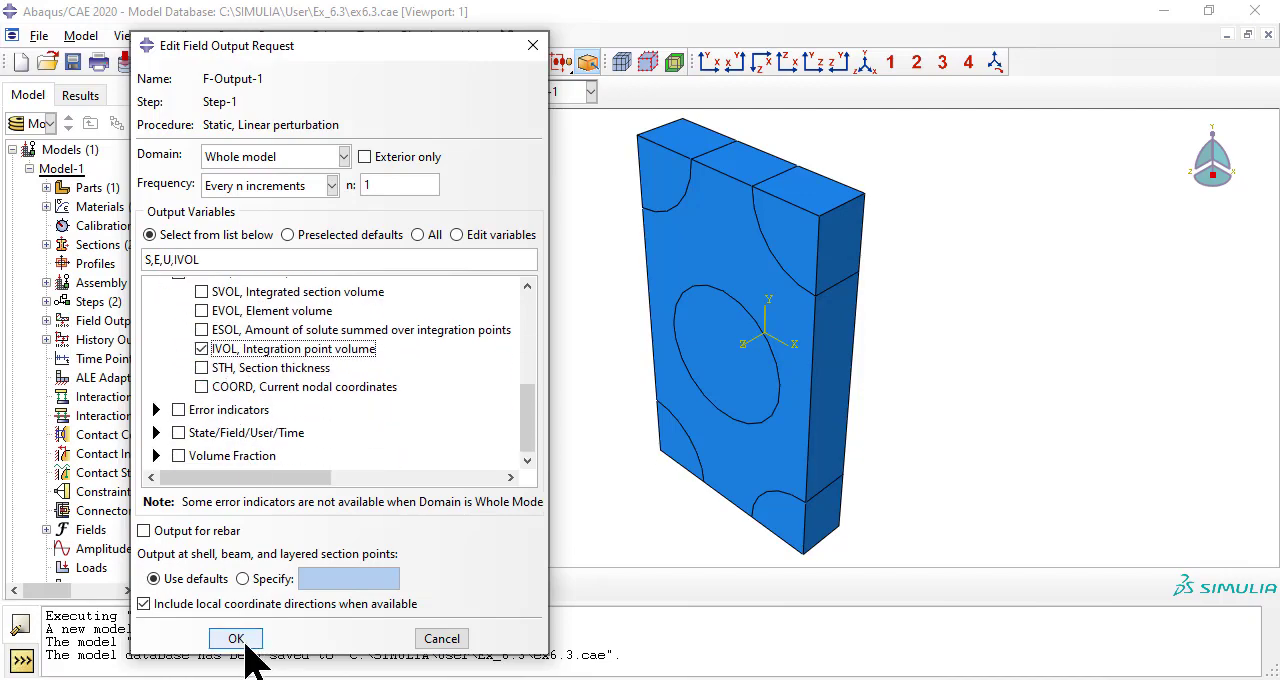
left_click(236, 638)
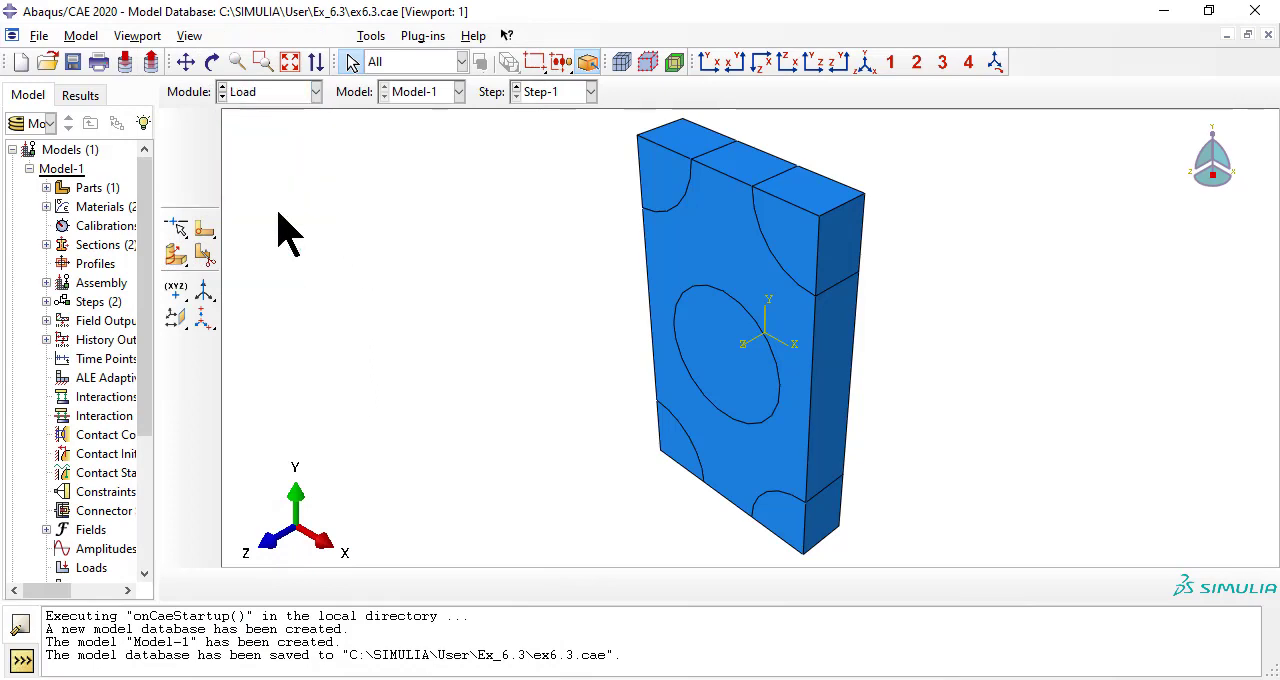
Add displacement boundary condition ysupp on the block's bottom face.
left_click(266, 35)
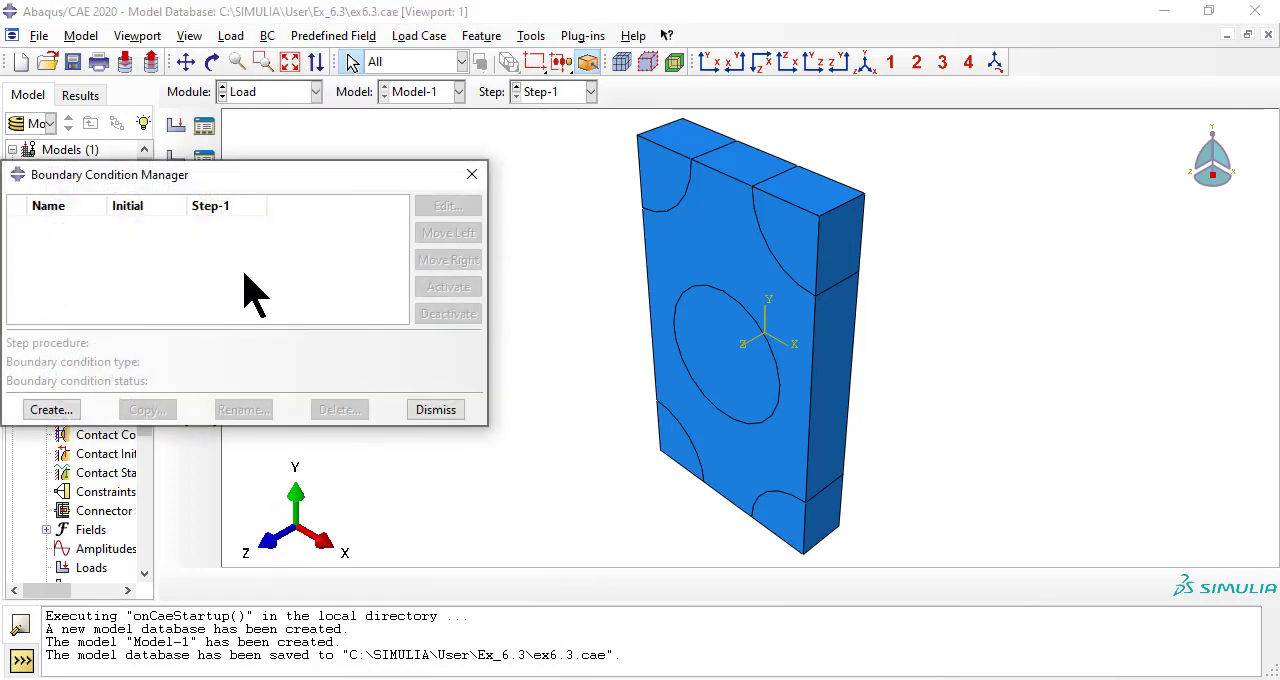
left_click(50, 409)
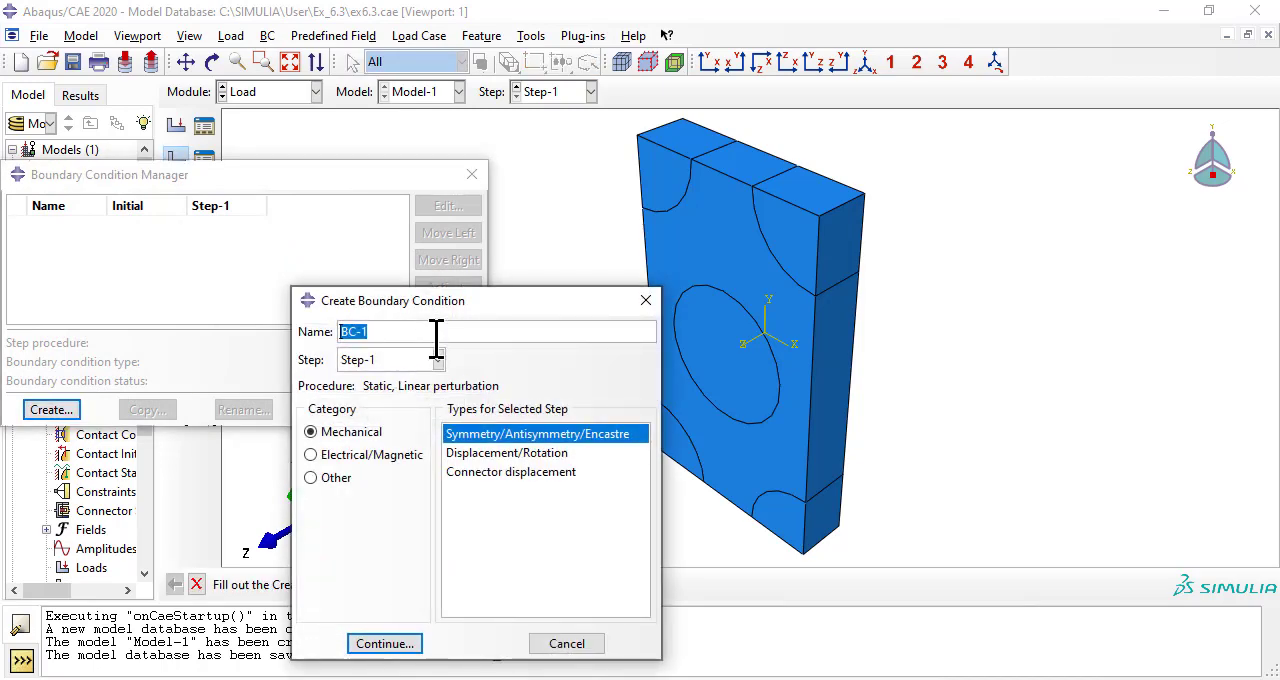
type("ysupp")
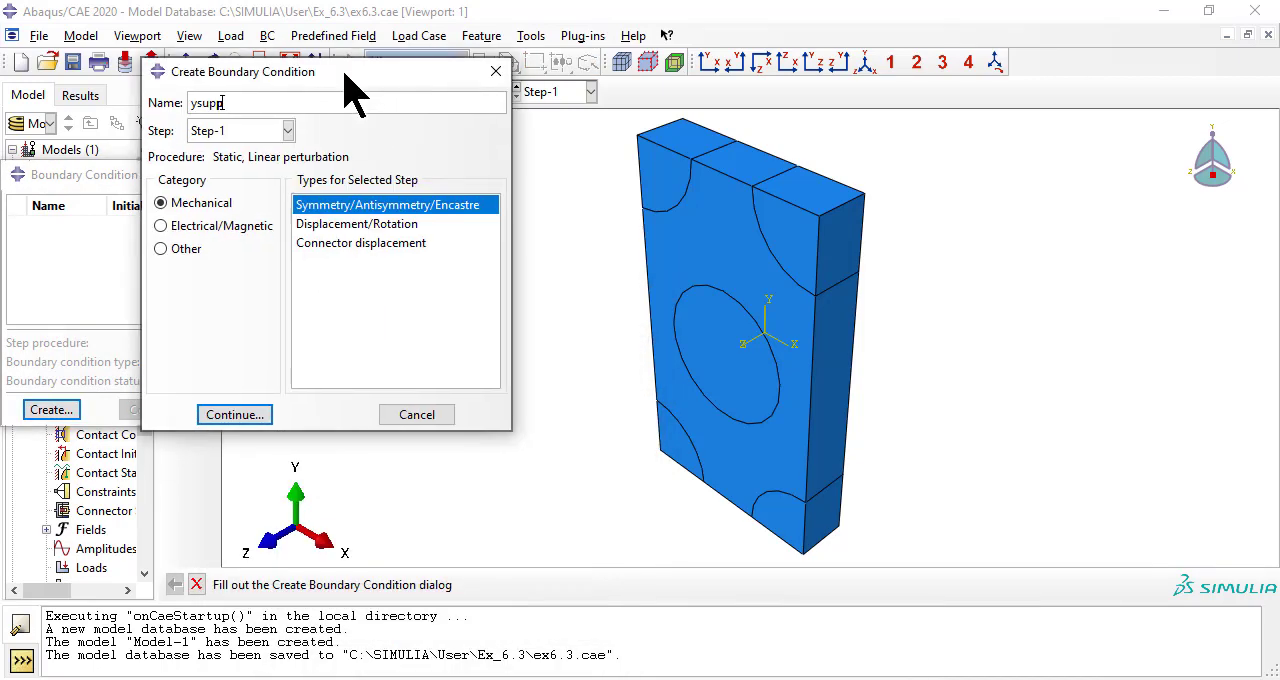
left_click(369, 331)
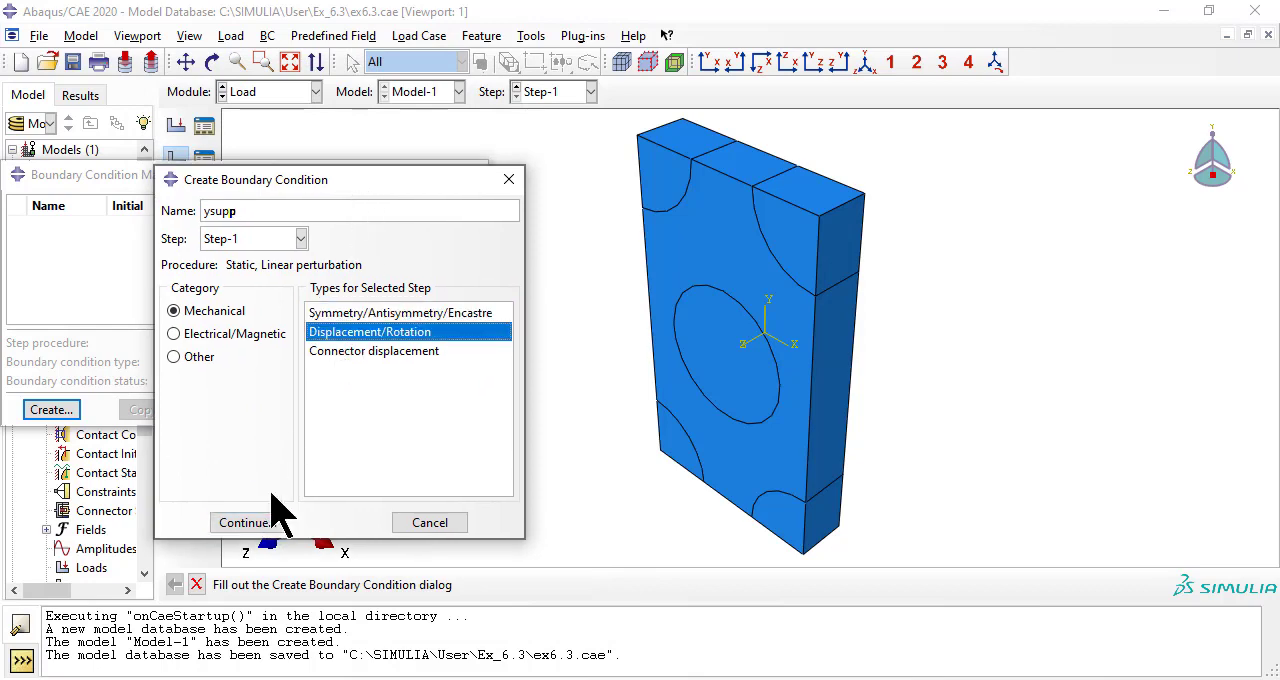
left_click(243, 522)
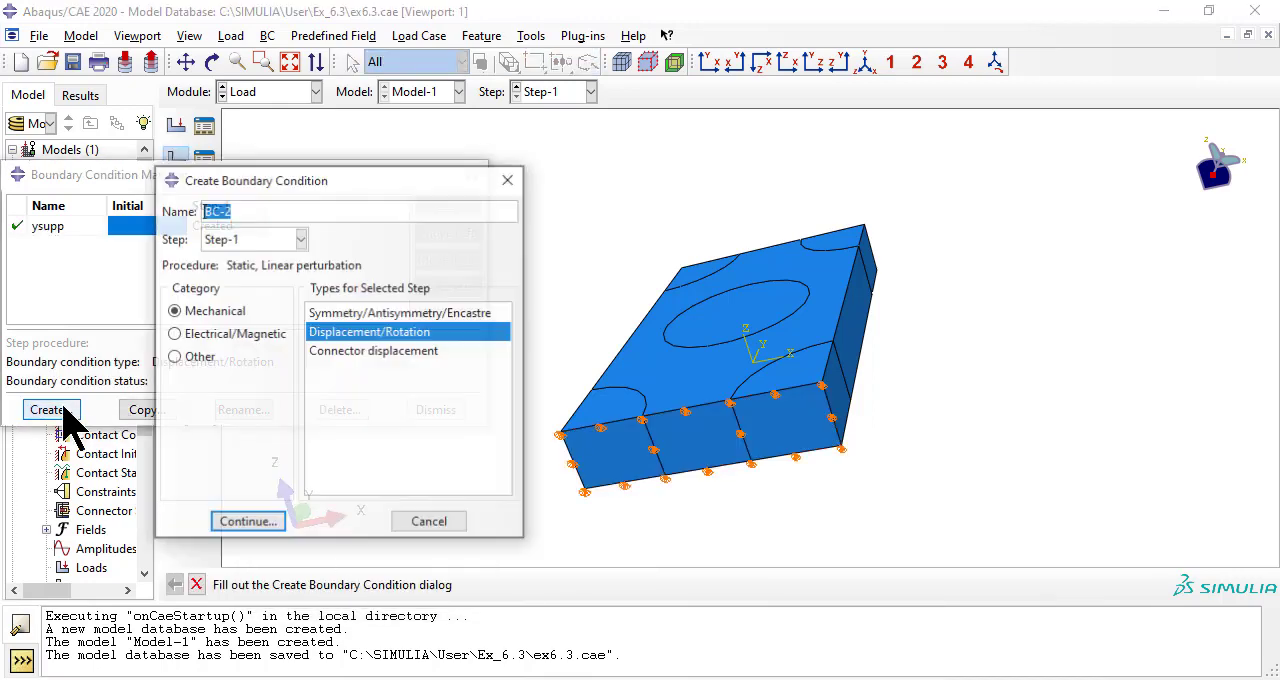
Add boundary condition ydisp on the top face with U2 = 0 and U3 = 18.256.
type("ydisp")
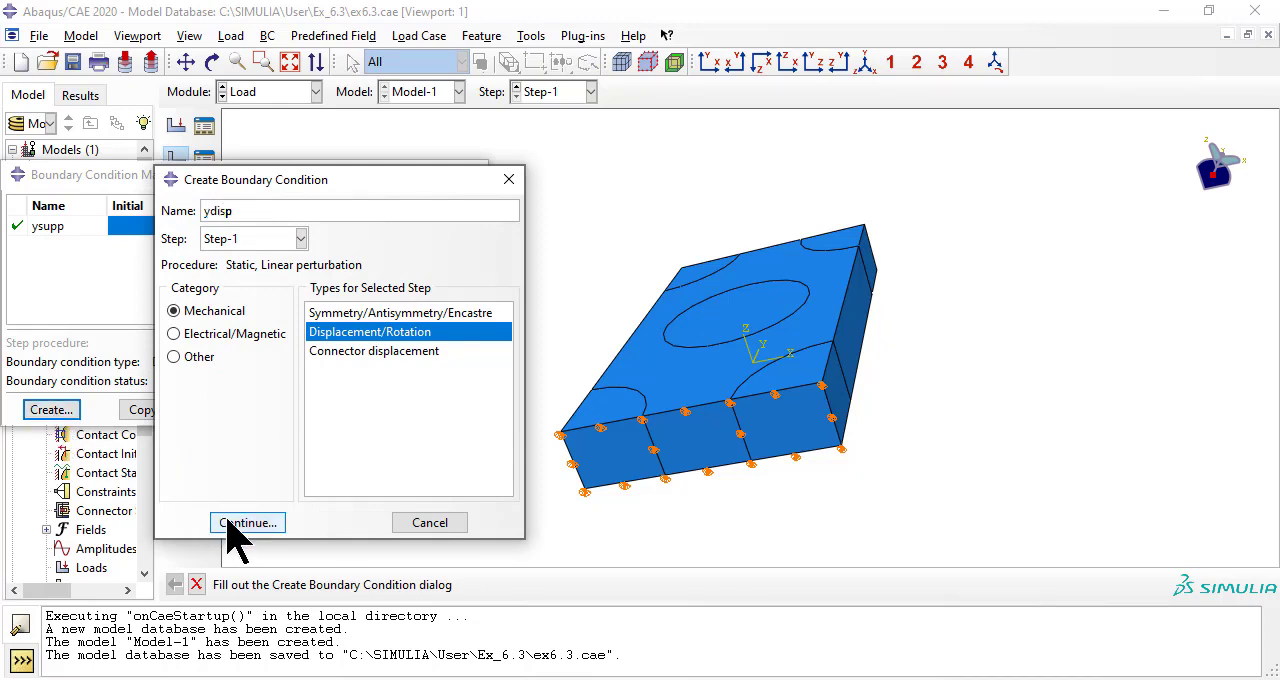
left_click(247, 522)
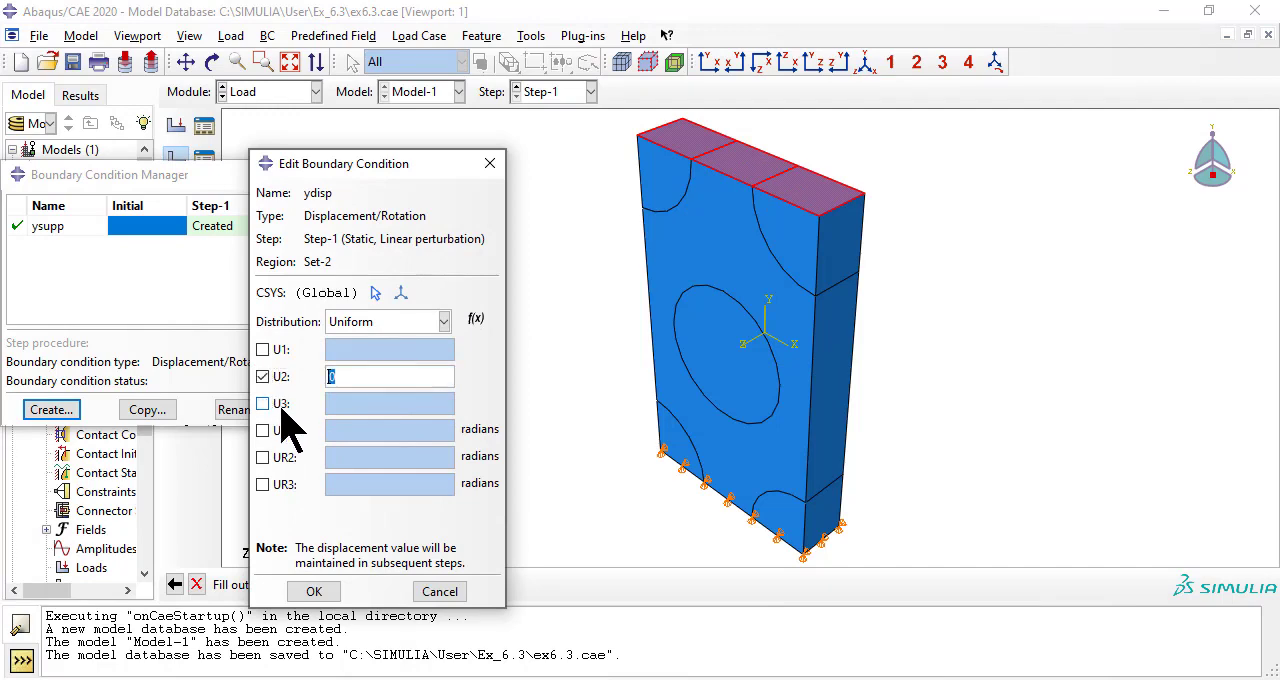
left_click(262, 403)
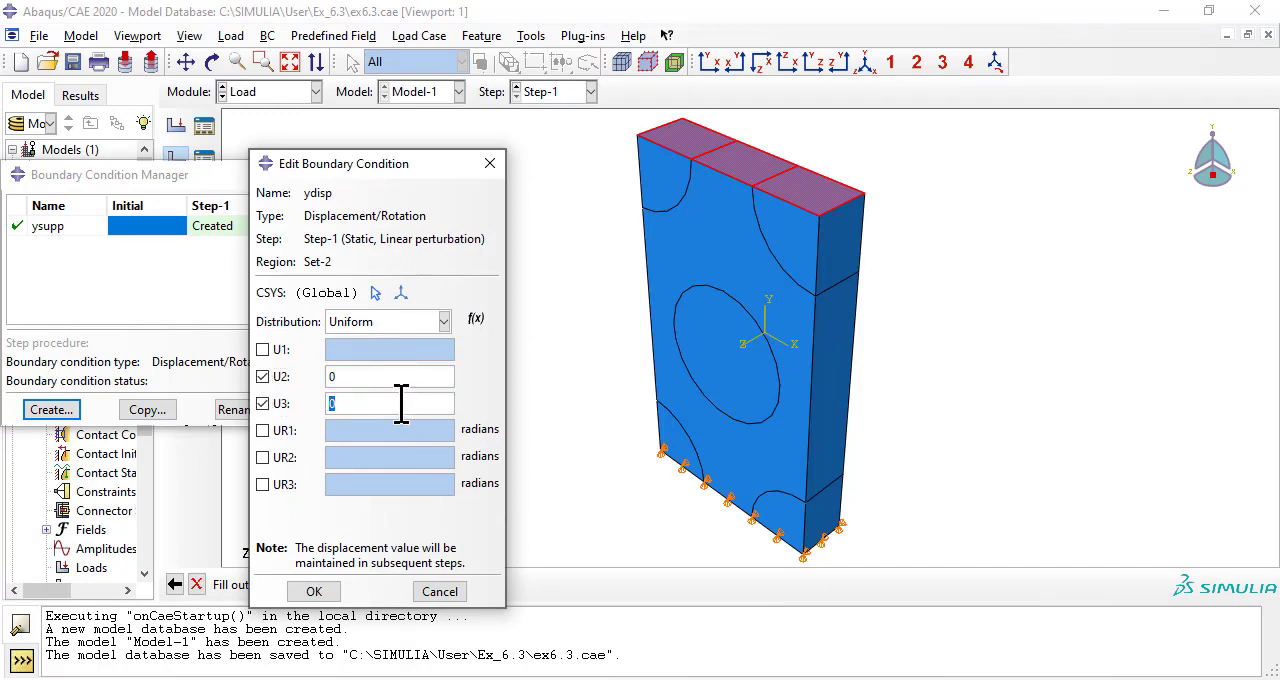
type("18.256")
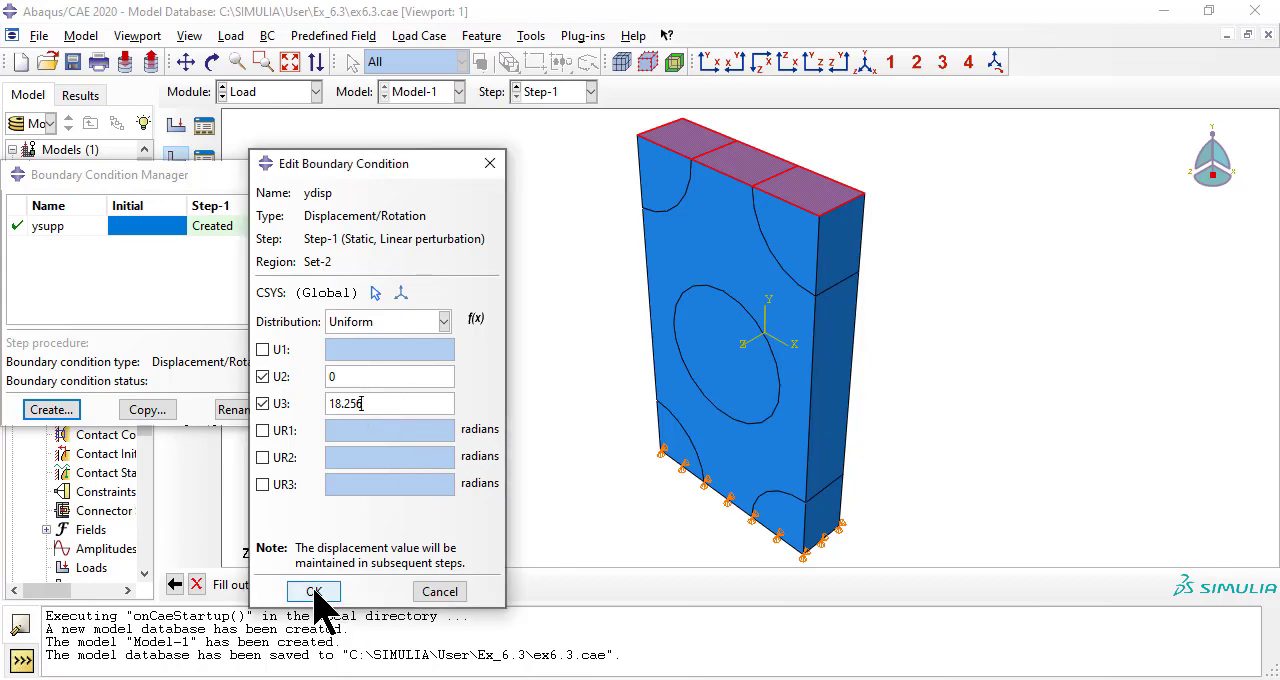
left_click(313, 591)
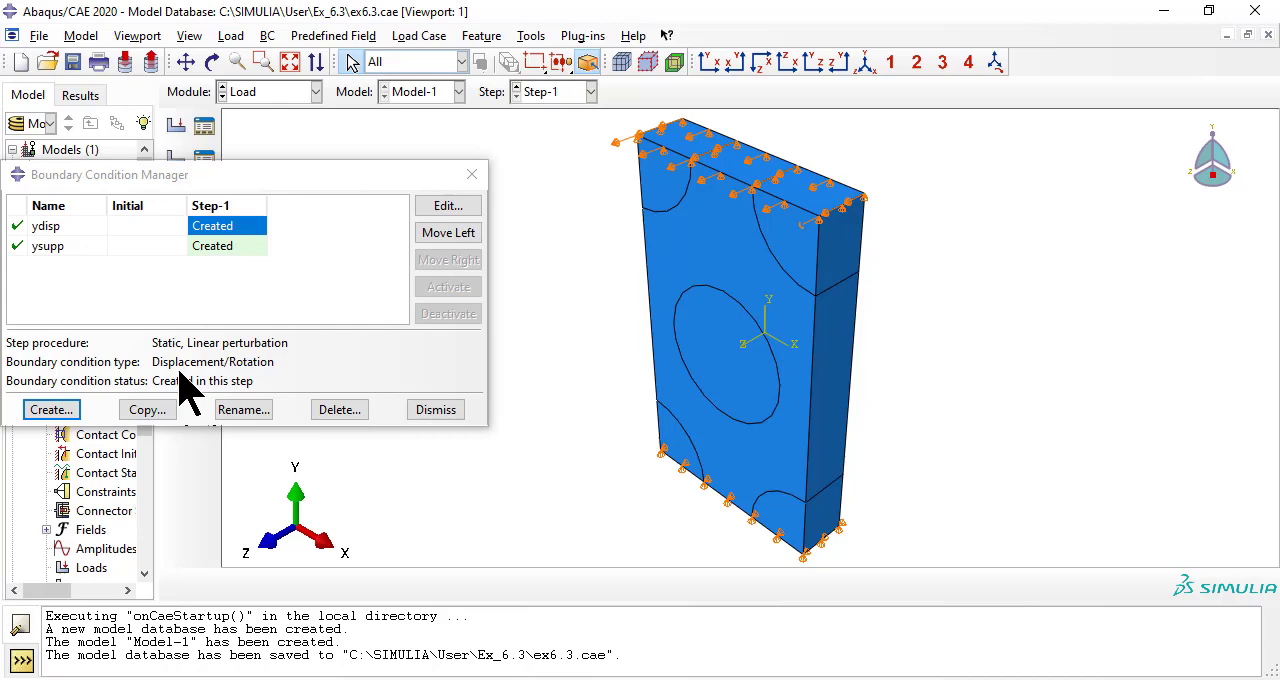
Add boundary condition xsymm applying XSYMM symmetry to both side faces of the block.
left_click(51, 409)
type("xsymm")
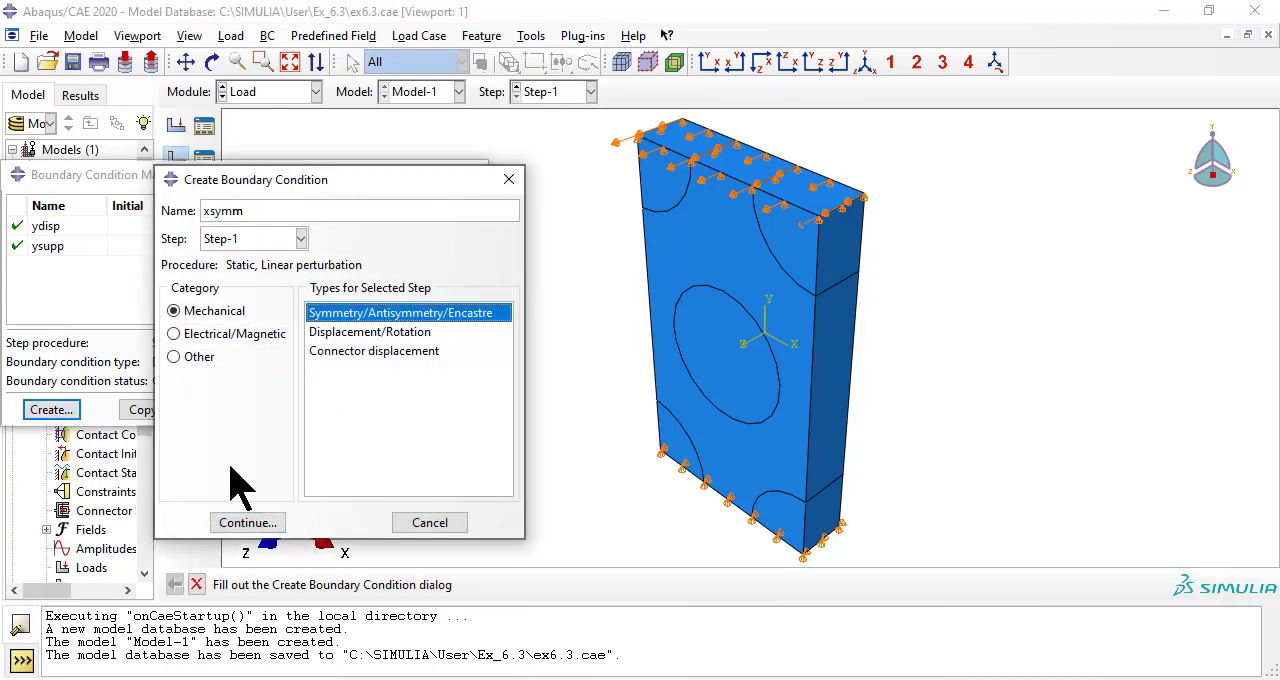
left_click(247, 522)
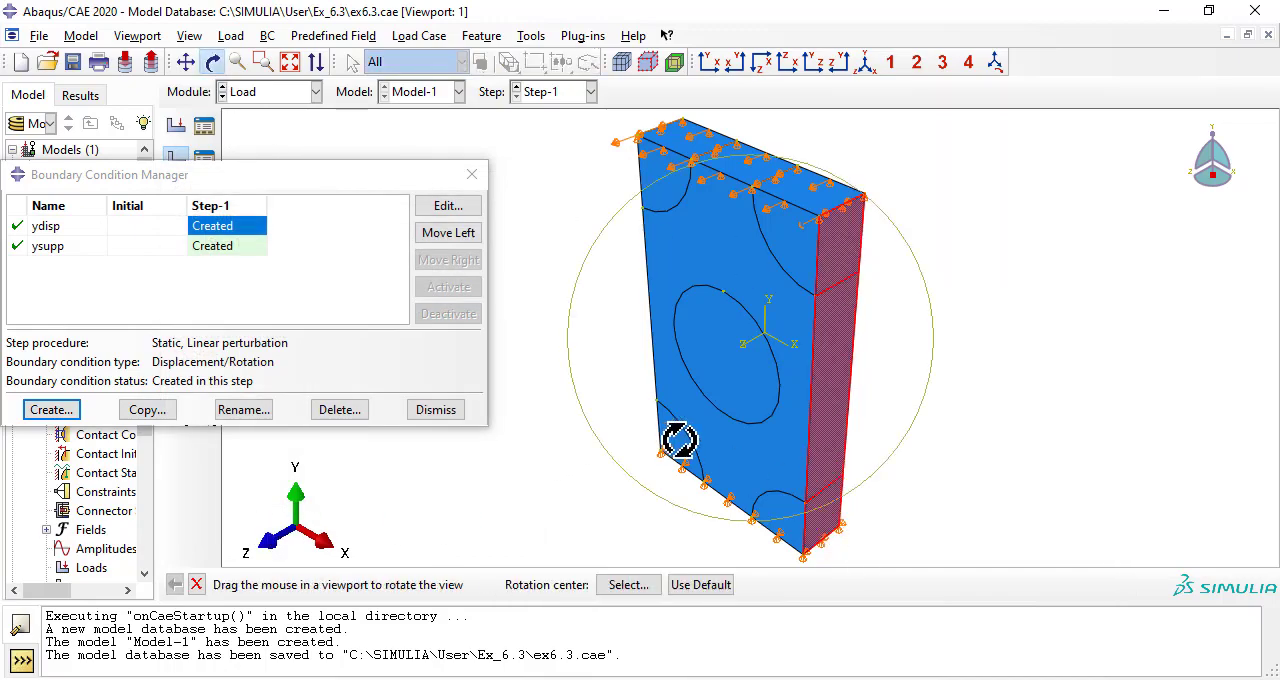
left_click_drag(680, 443, 720, 330)
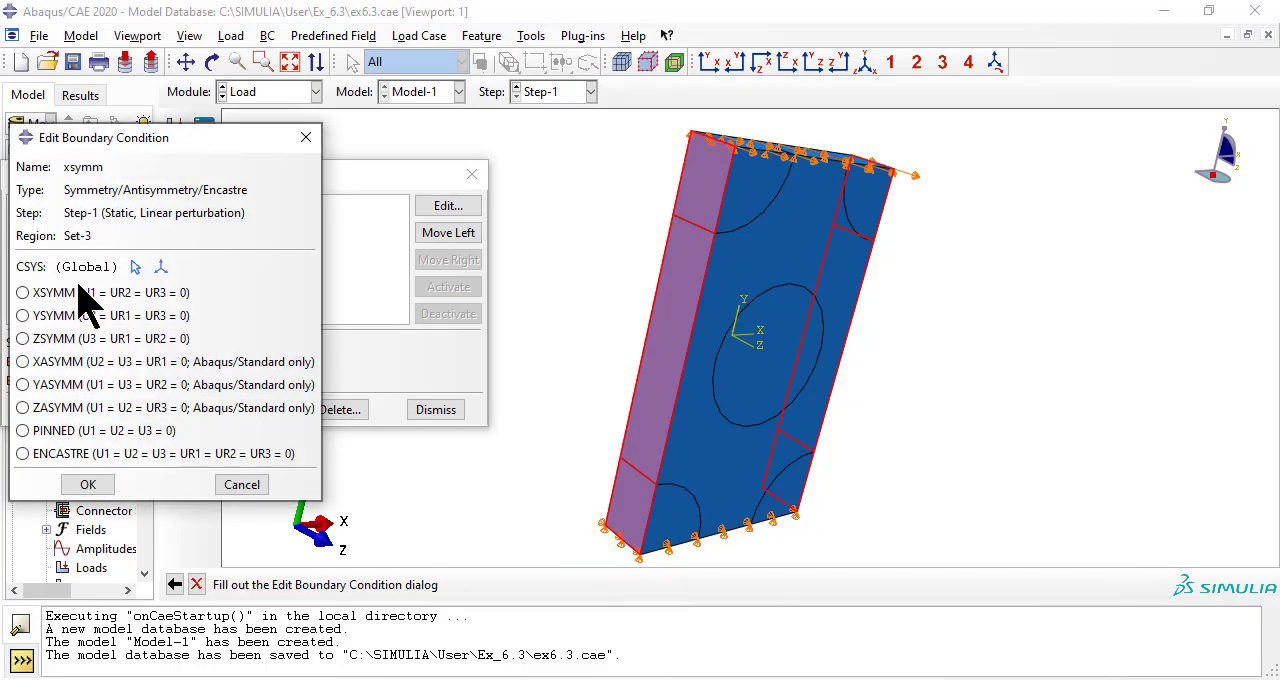
left_click(22, 292)
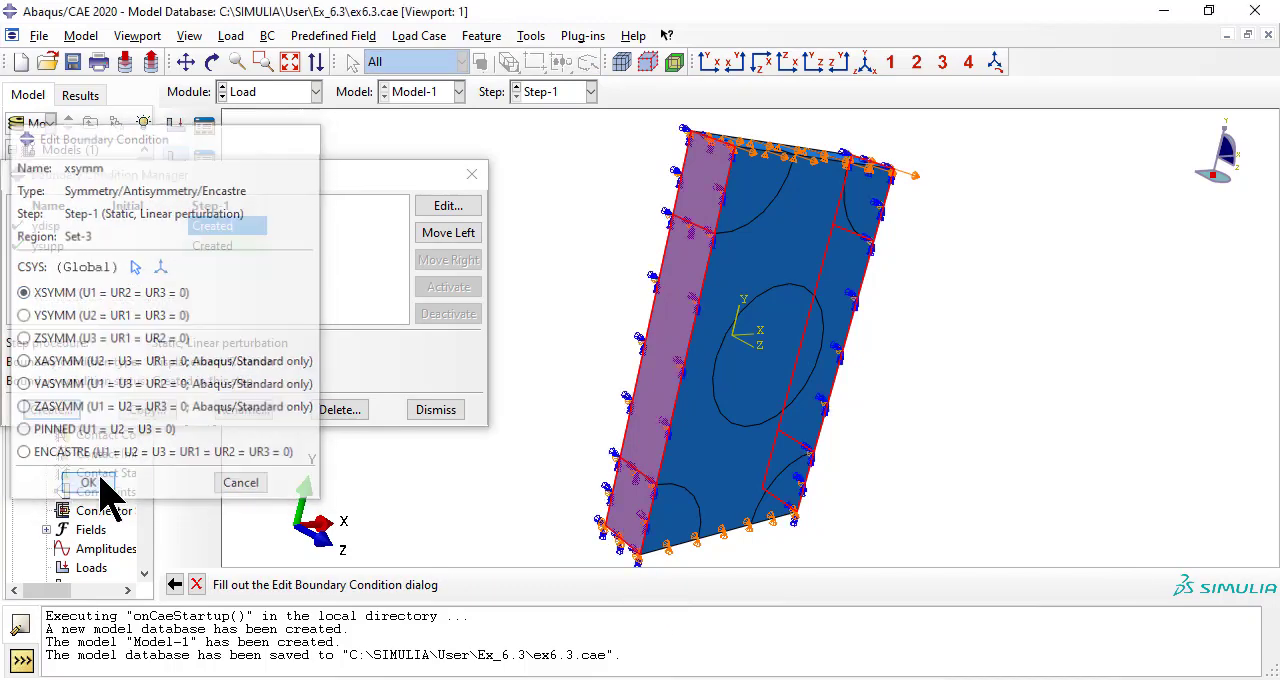
left_click(88, 483)
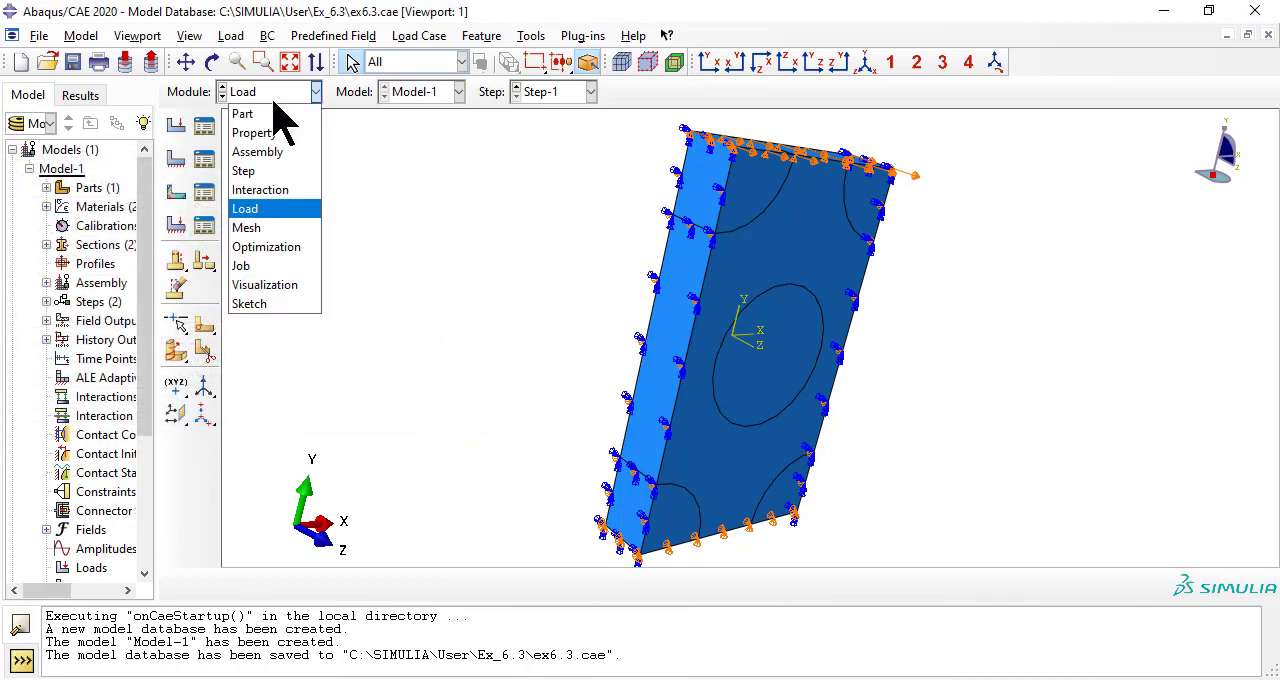
Start tie constraint Constraint-1 with front-face nodes as master and back-face nodes as slave.
left_click(260, 189)
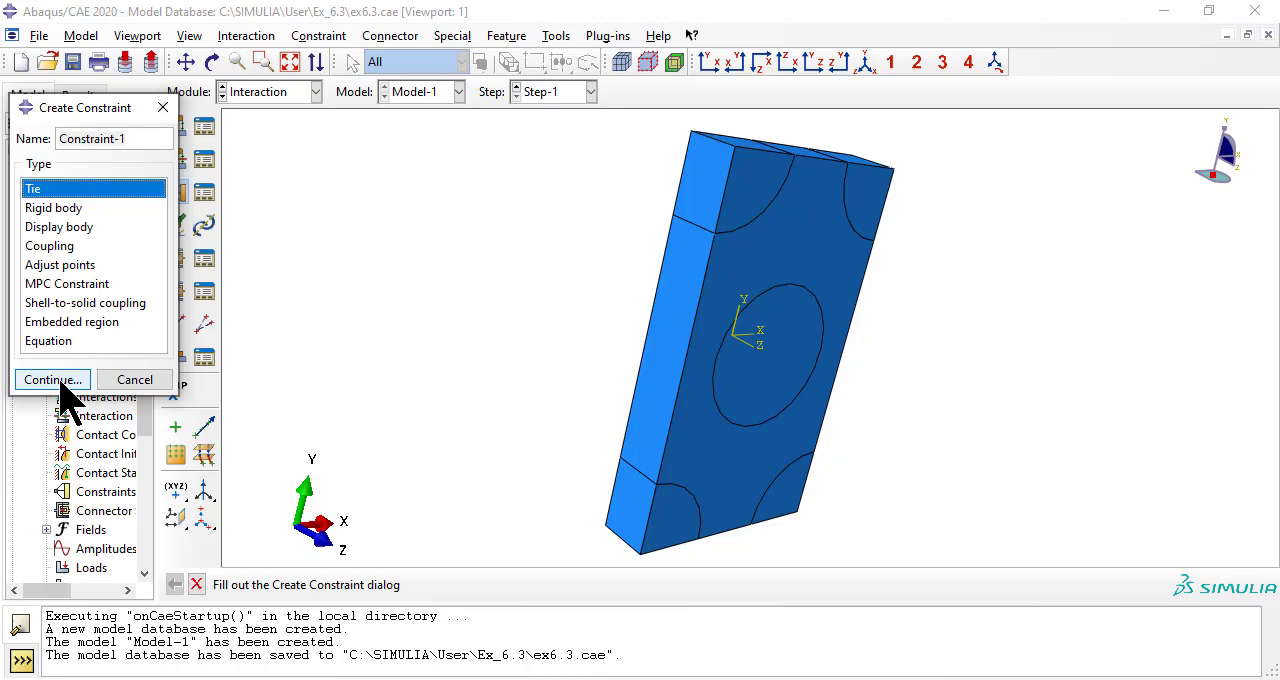
left_click(46, 379)
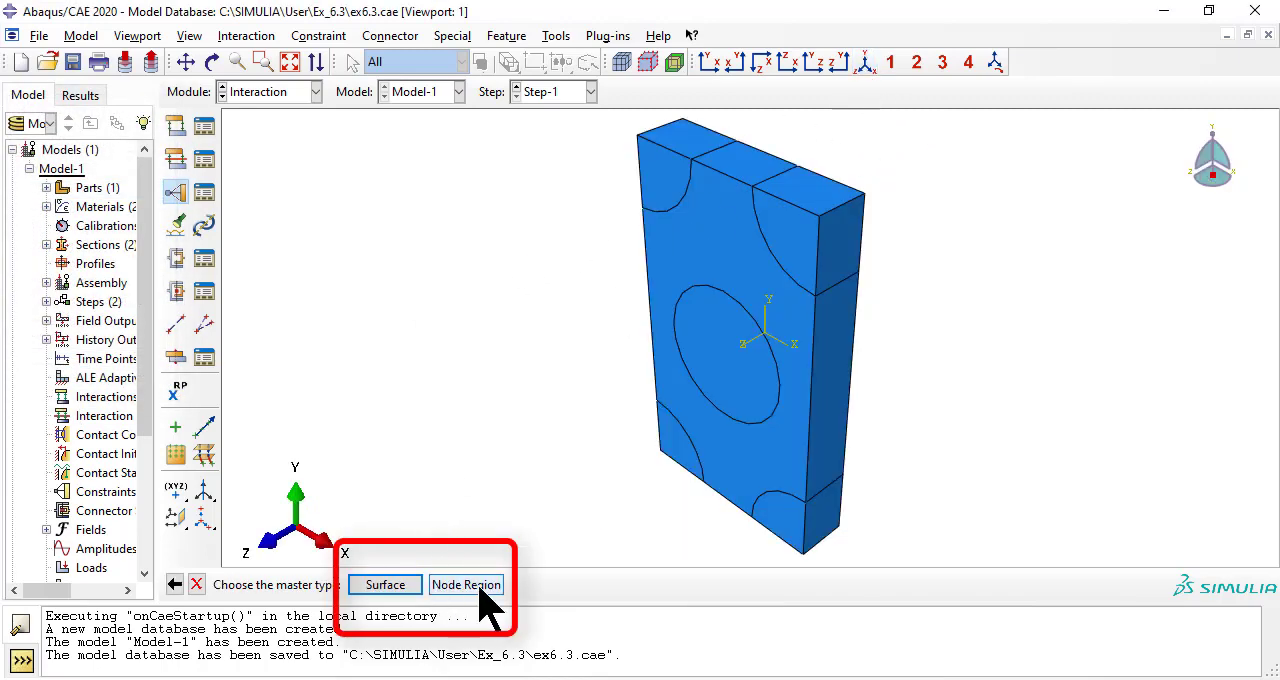
left_click(466, 584)
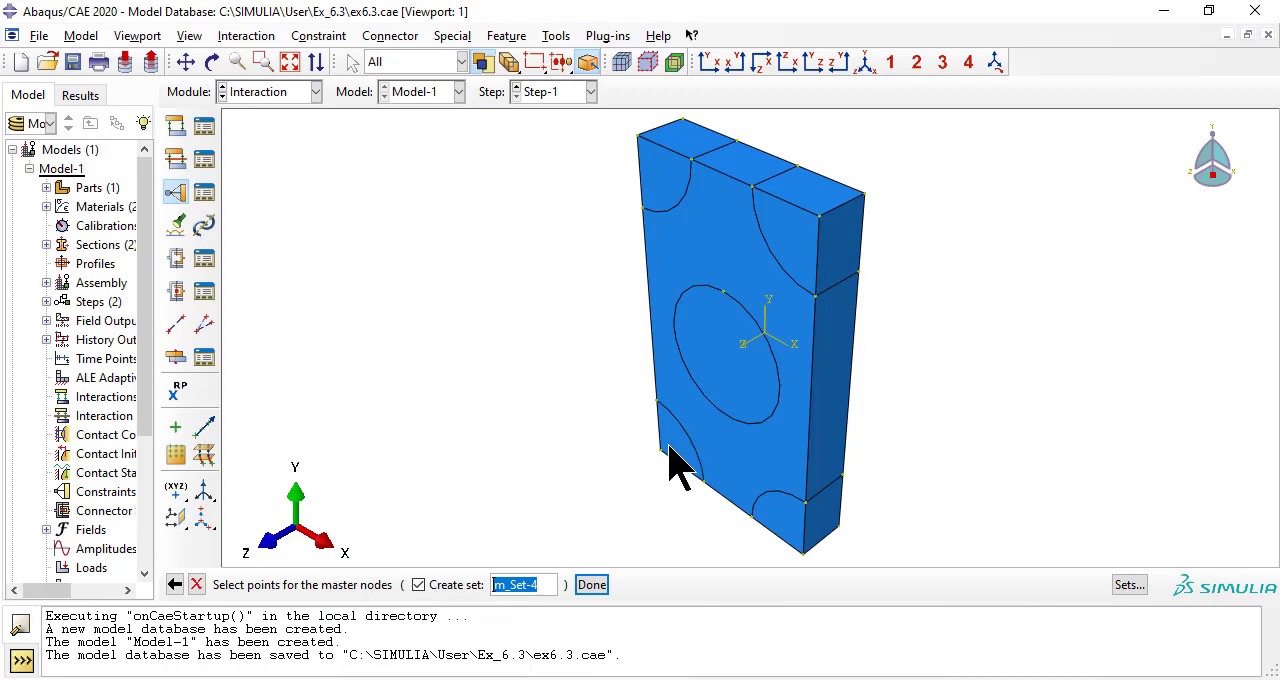
left_click(765, 435)
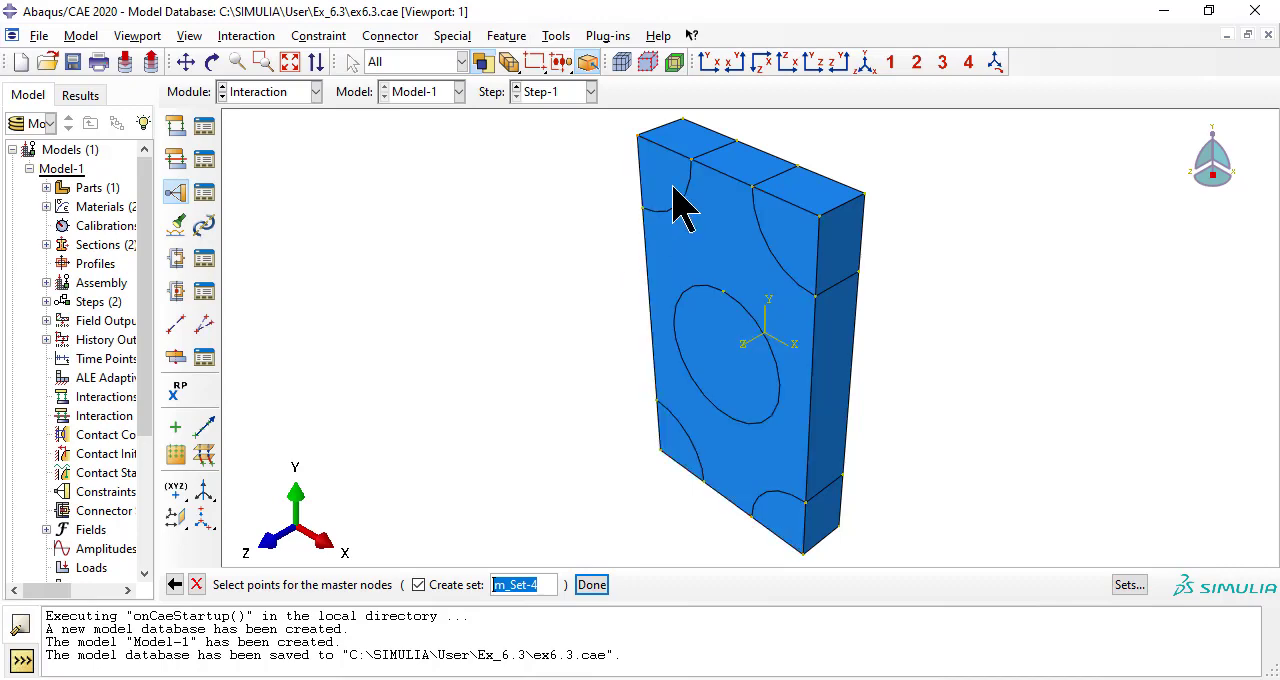
left_click(680, 470)
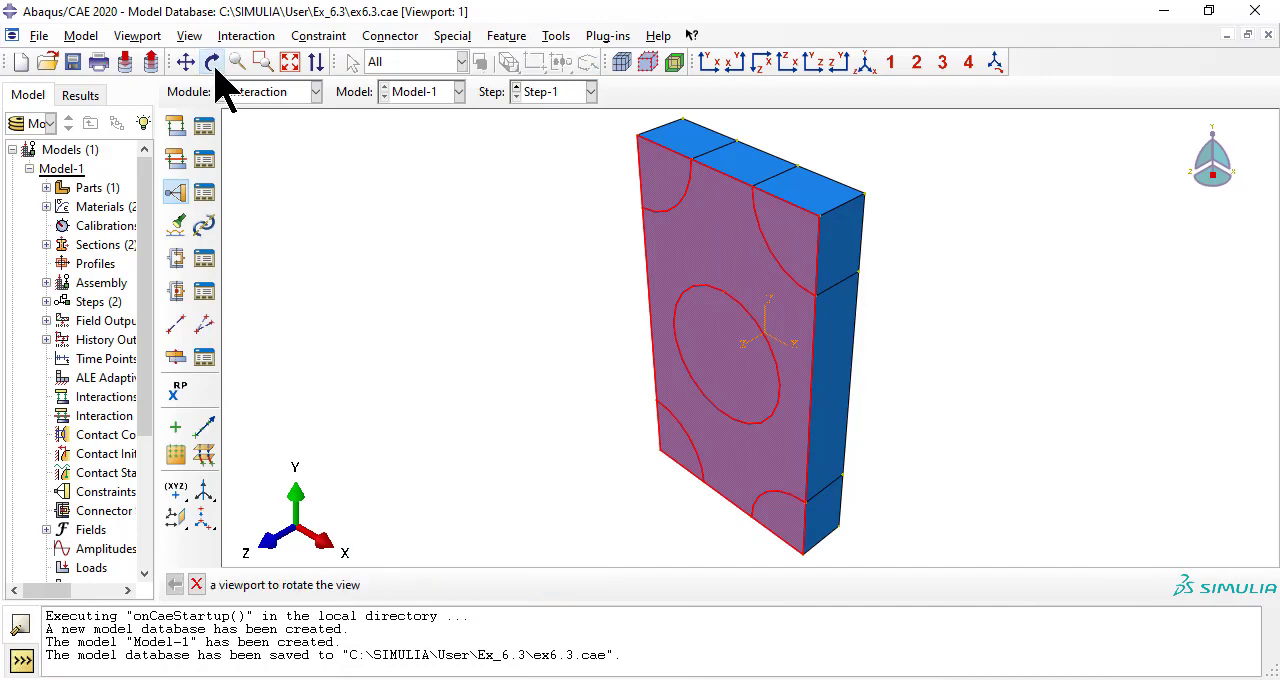
left_click(211, 61)
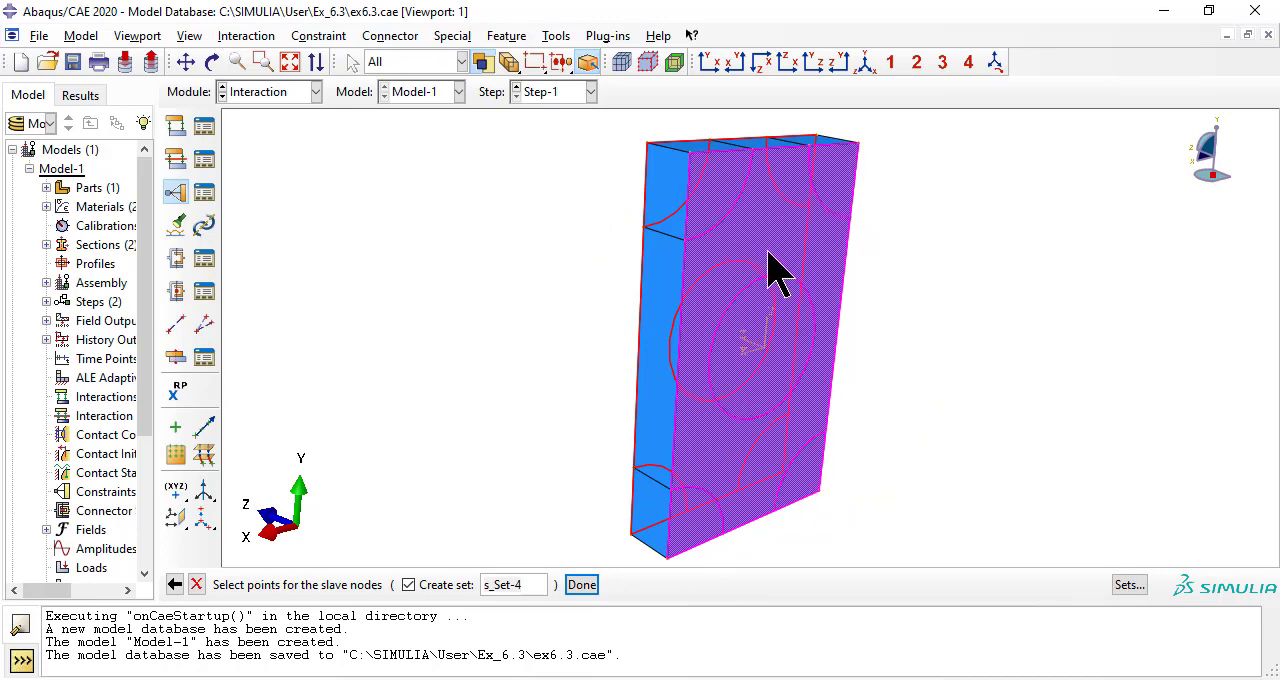
left_click(581, 584)
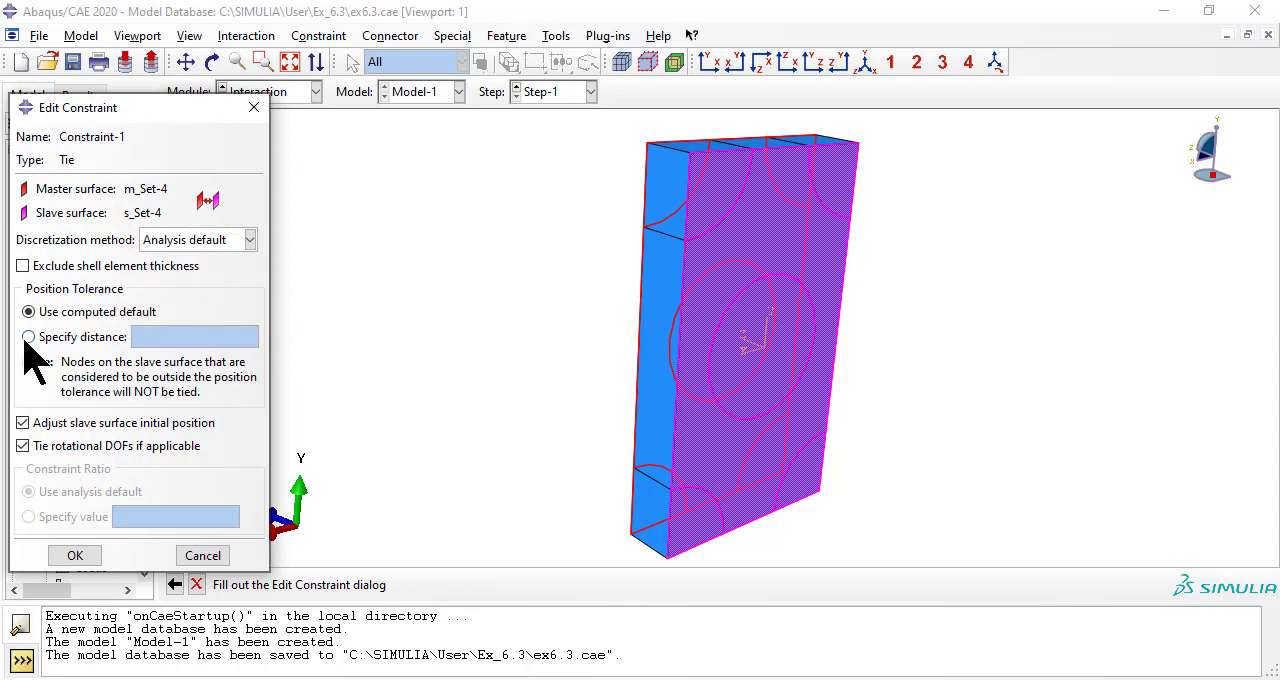
Set a 2.635 position tolerance, no slave adjustment or rotational tying, and confirm the tie.
left_click(29, 336)
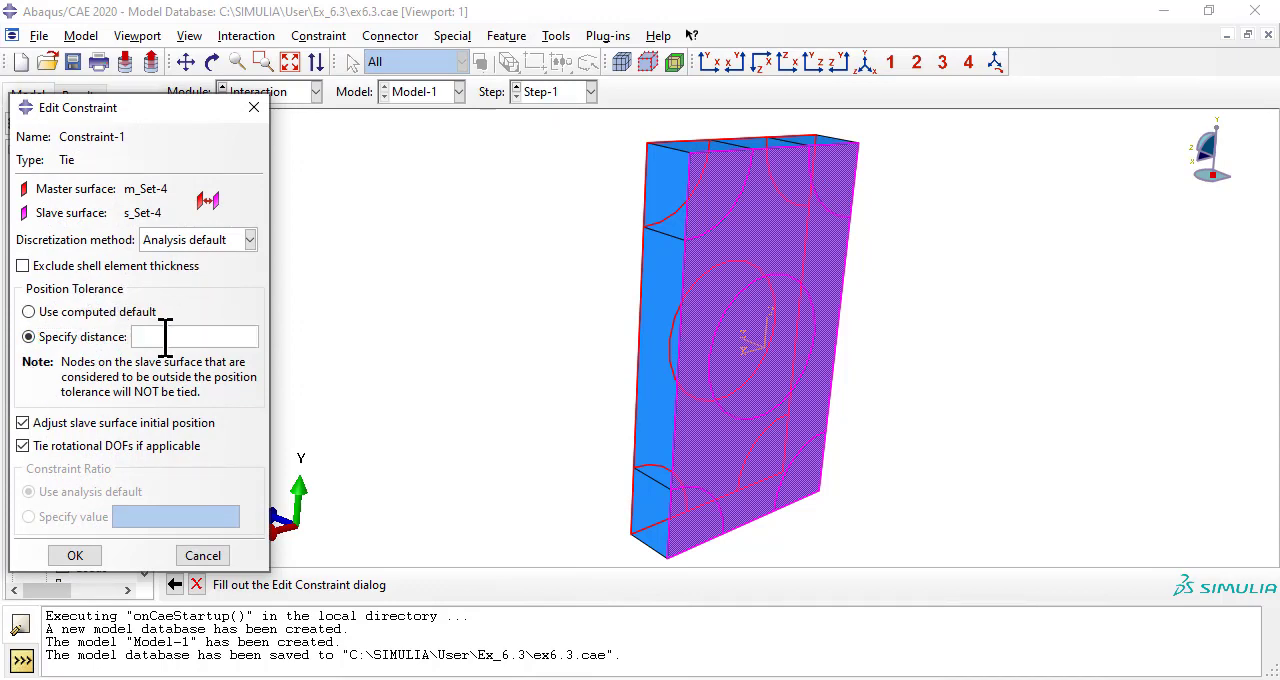
type("2.635")
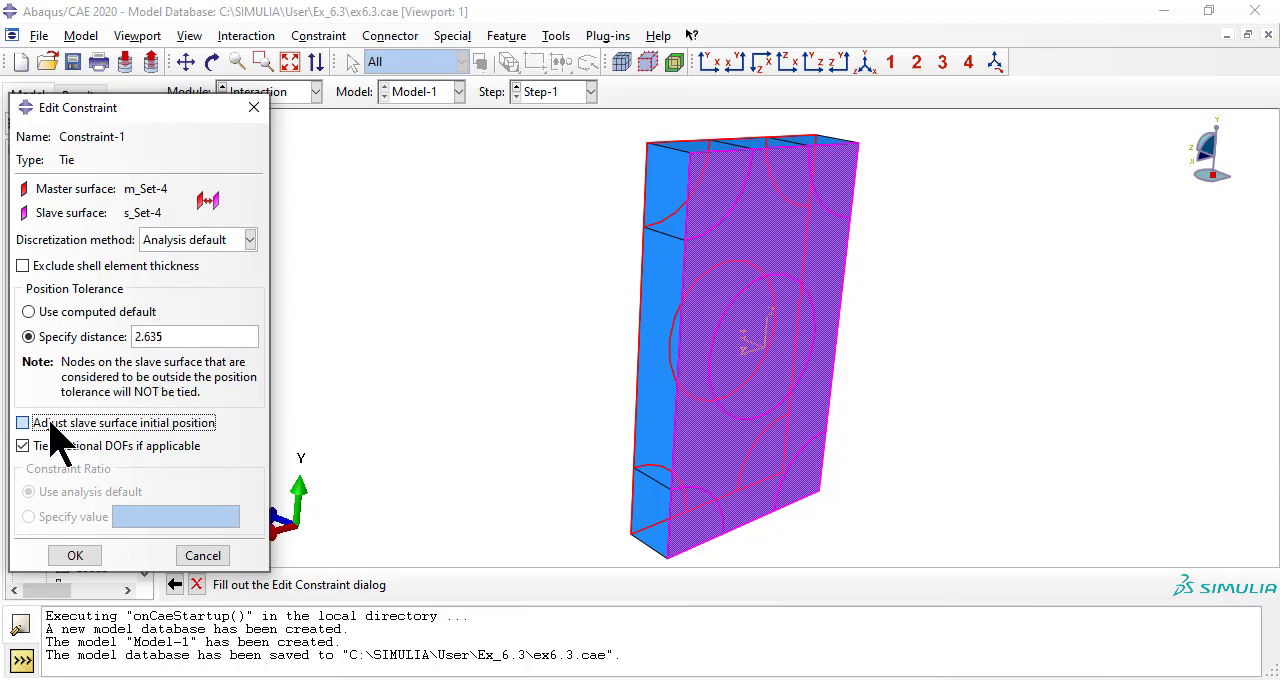
left_click(23, 445)
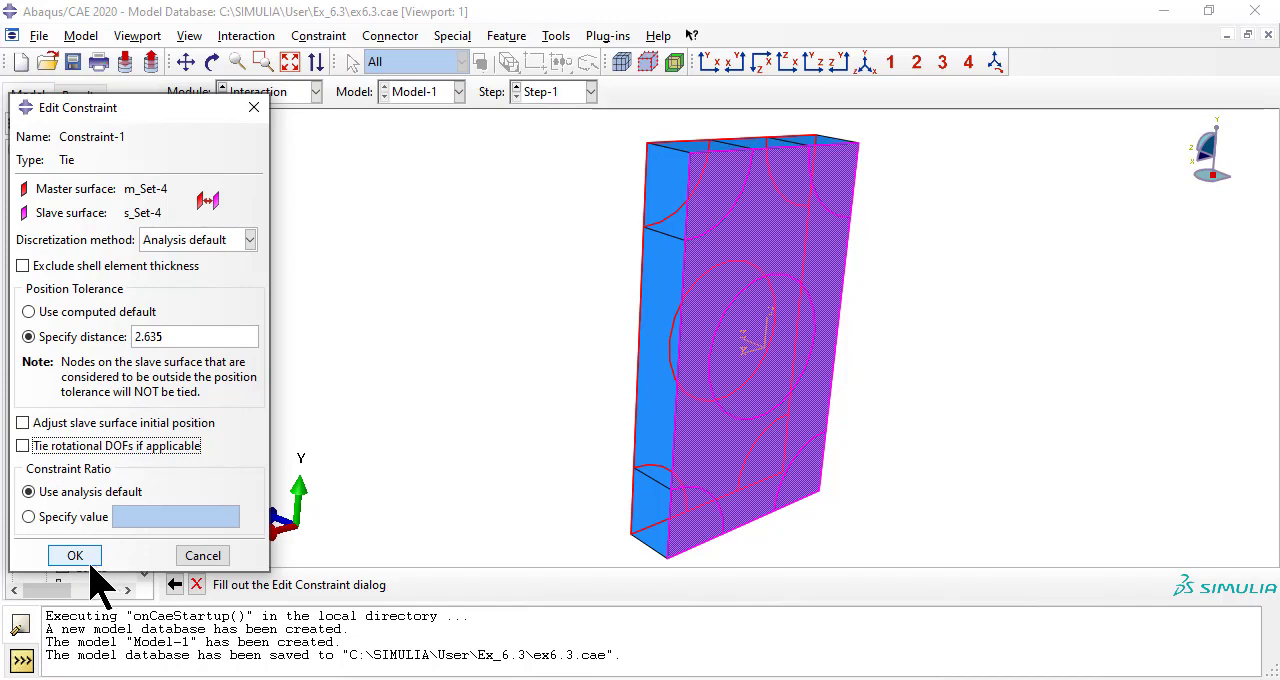
left_click(74, 555)
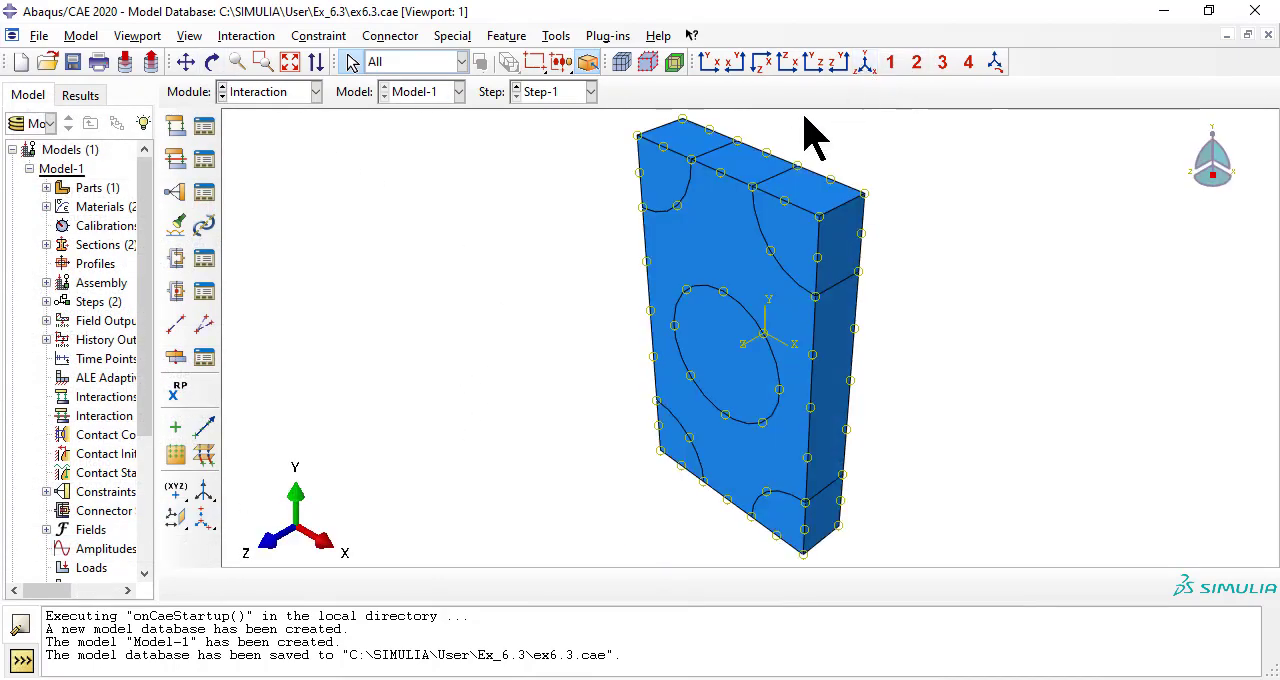
mouse_move(418, 110)
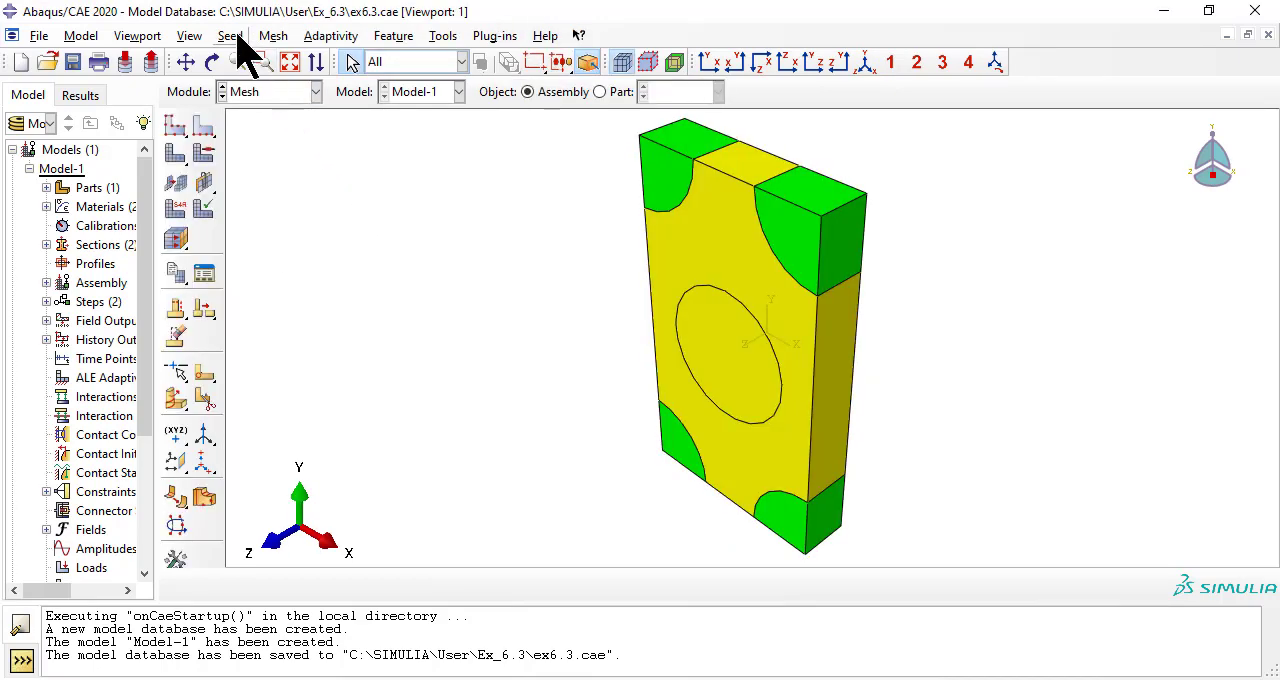
Assign global seeds and hex sweep mesh controls to all cells of the block.
left_click(231, 35)
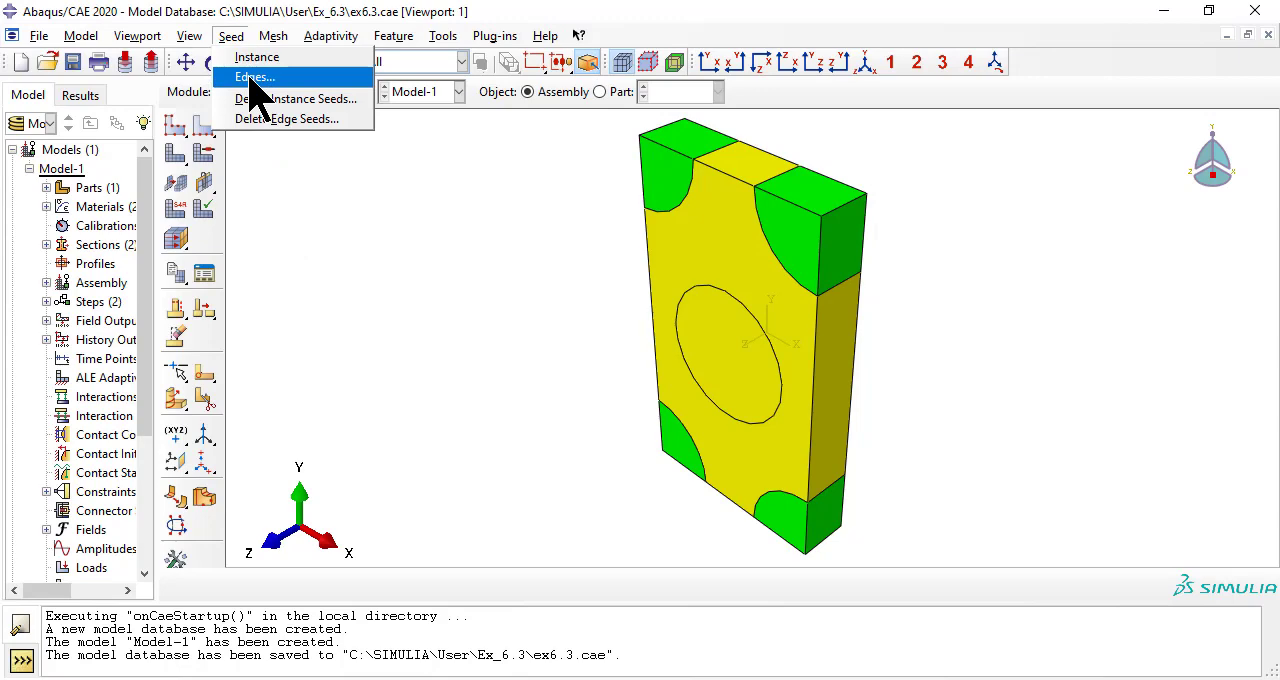
left_click(252, 77)
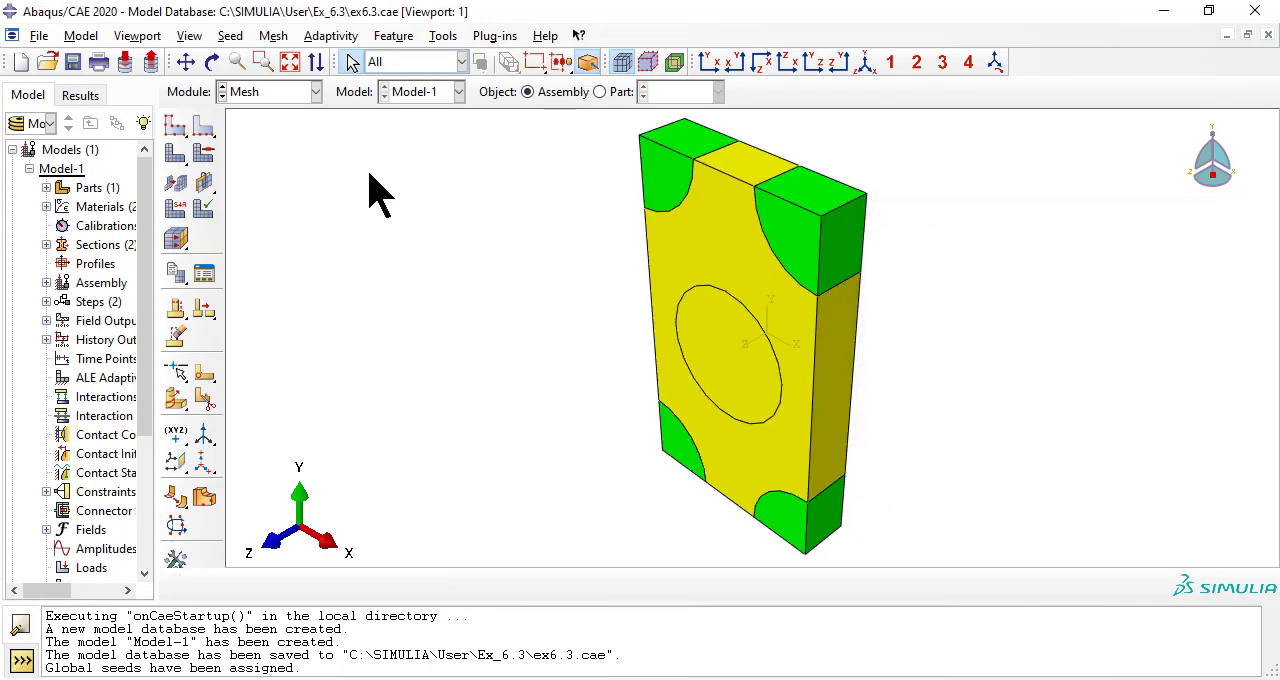
left_click(274, 35)
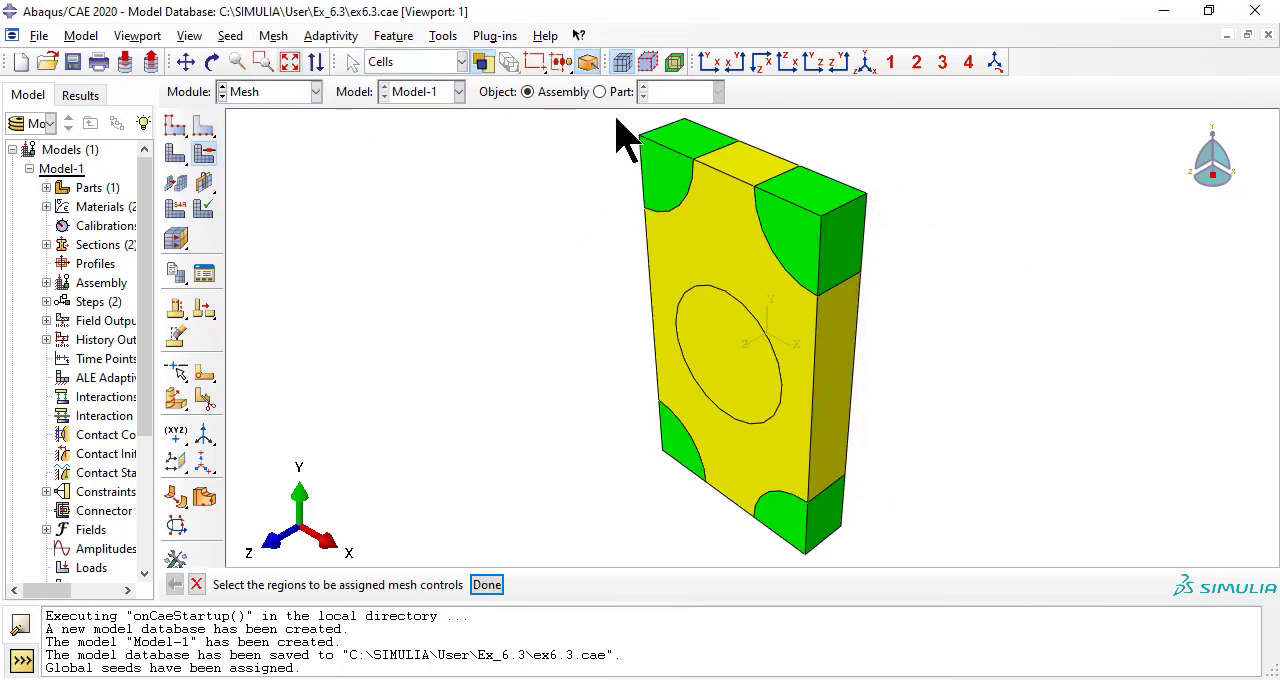
left_click(486, 584)
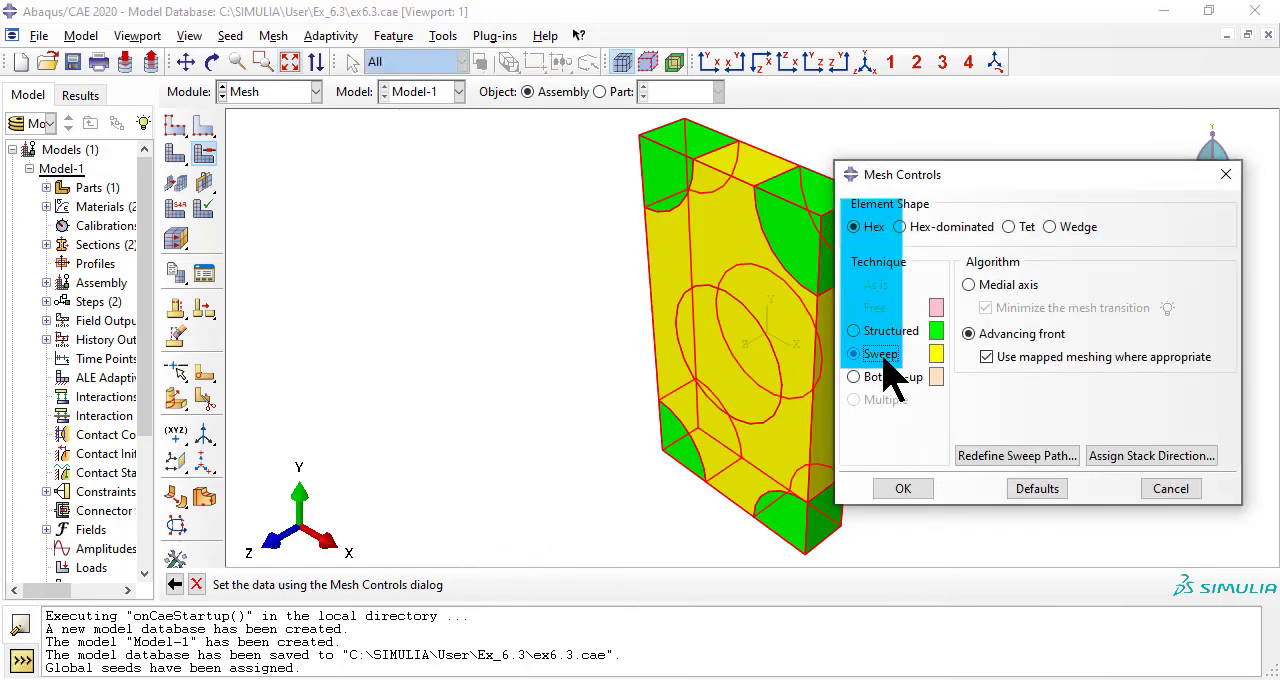
left_click(901, 488)
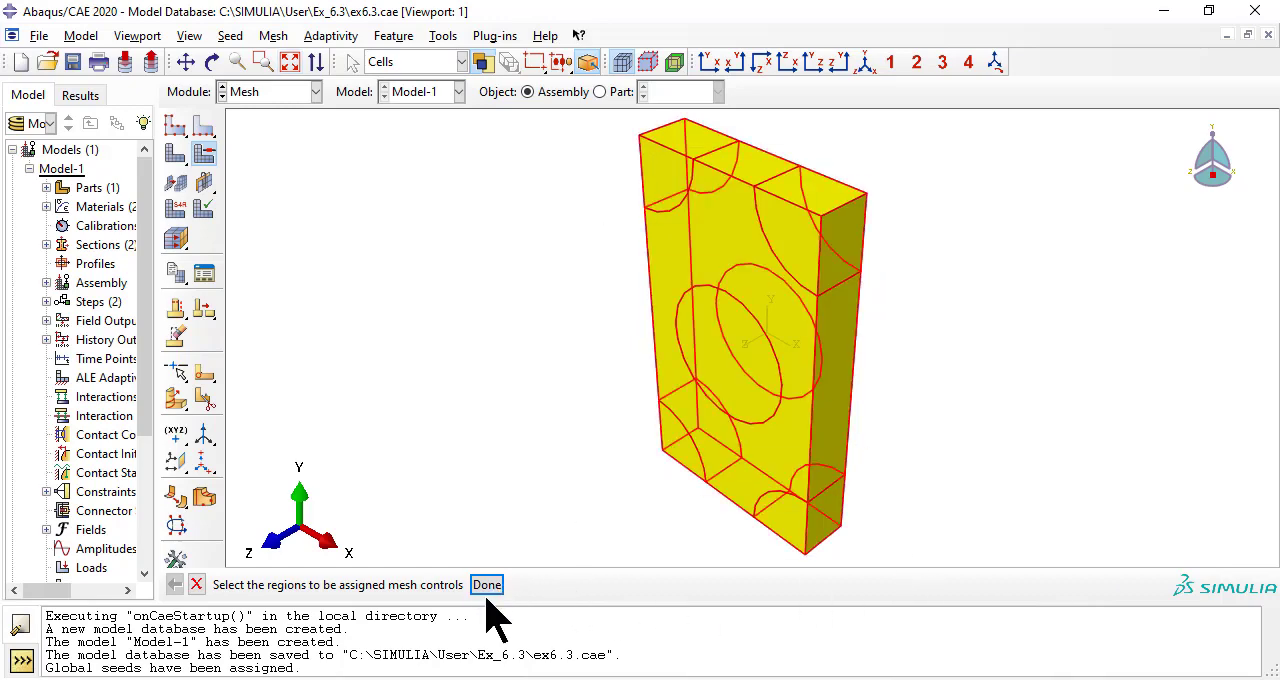
left_click(487, 584)
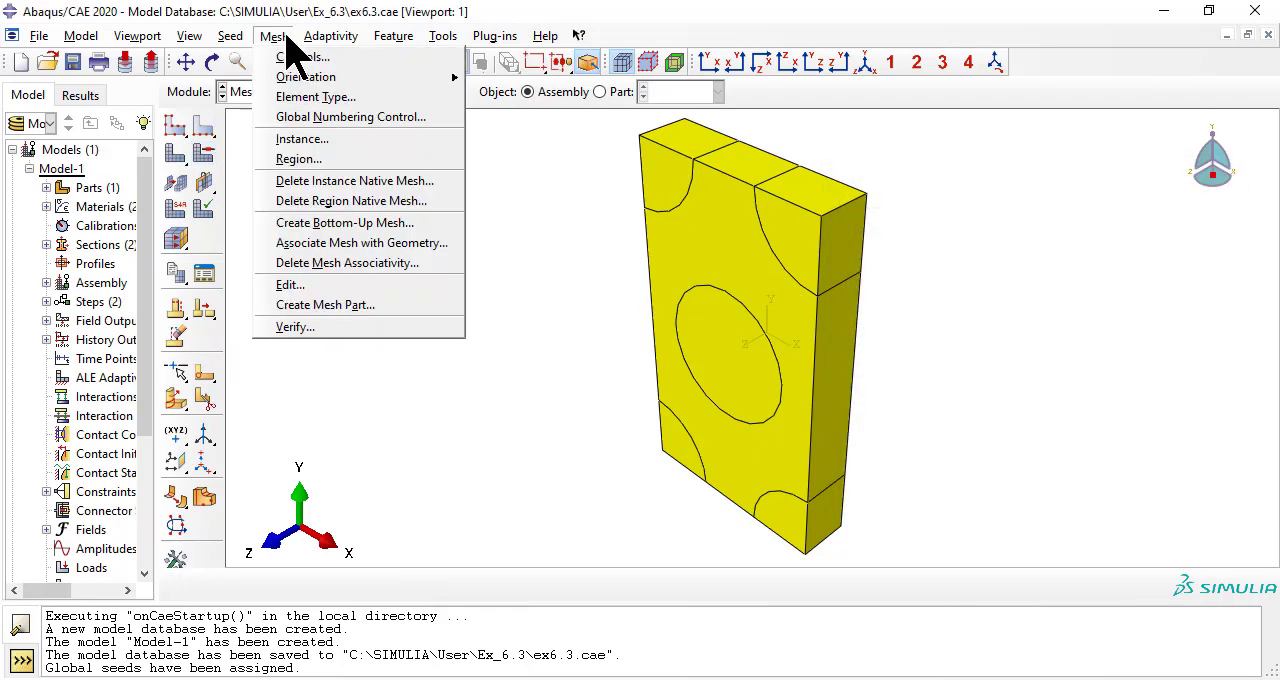
Keep C3D8R 3D stress elements for all cells and mesh instance Part-1-1 with 4830 elements.
left_click(315, 96)
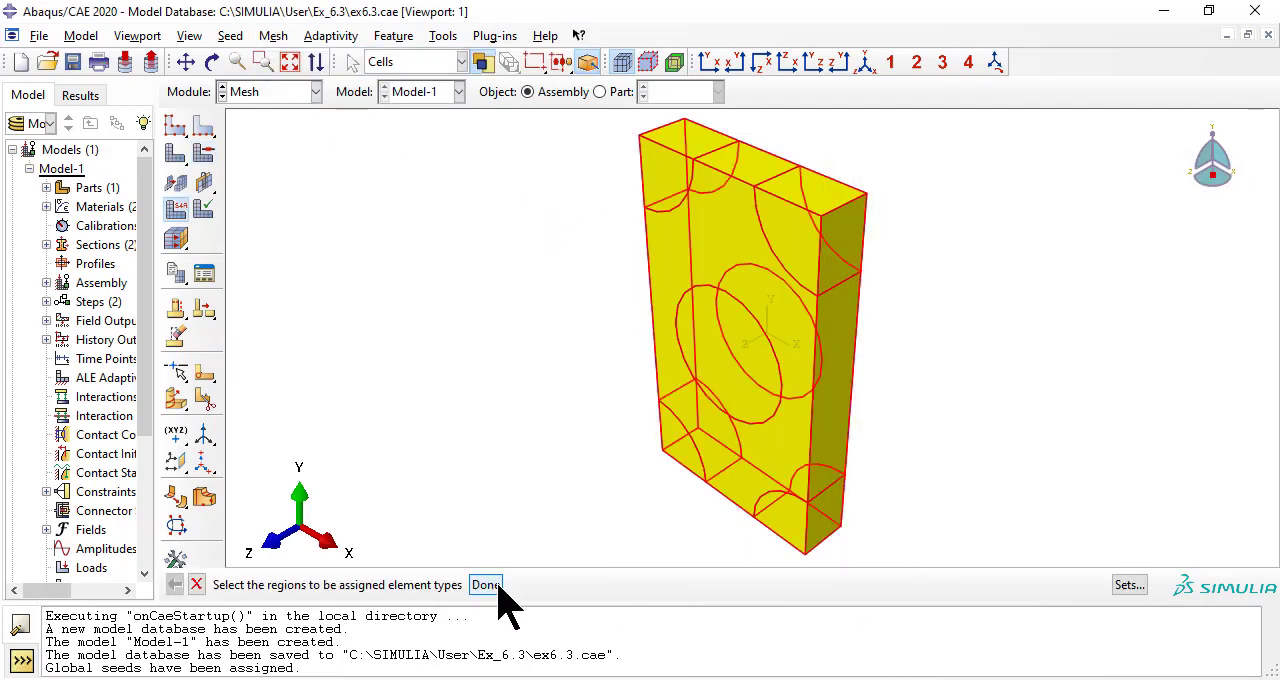
left_click(485, 585)
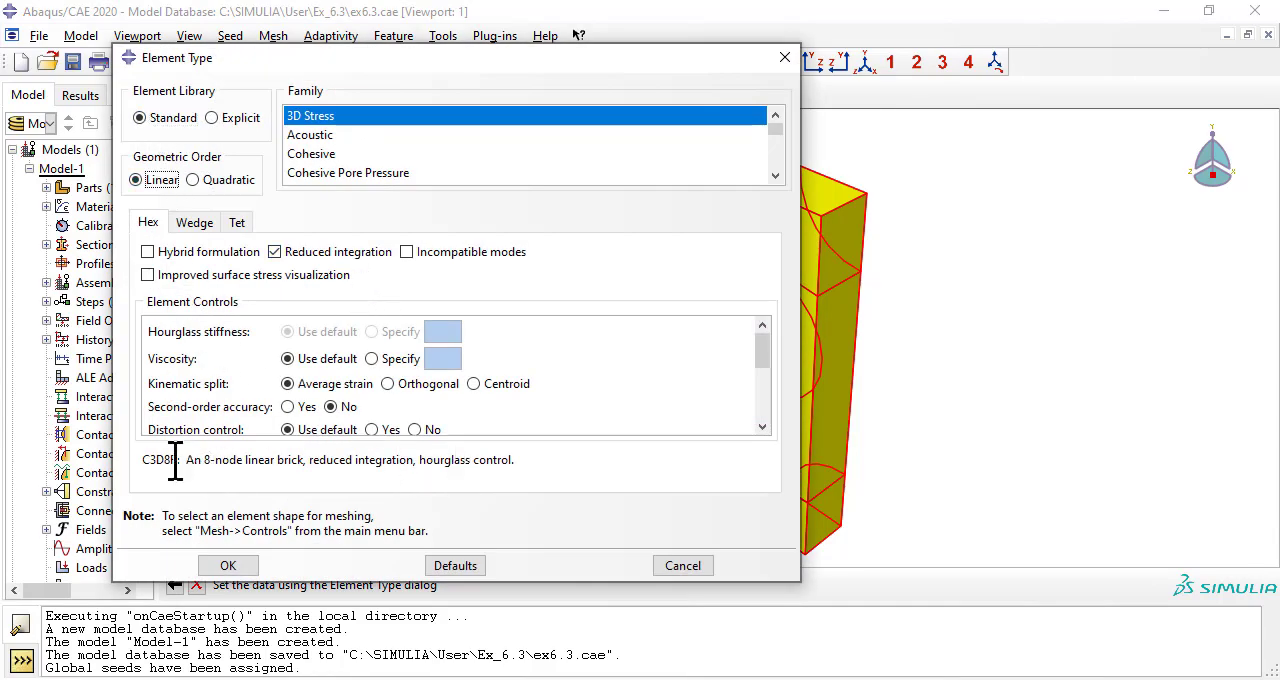
left_click_drag(175, 459, 450, 459)
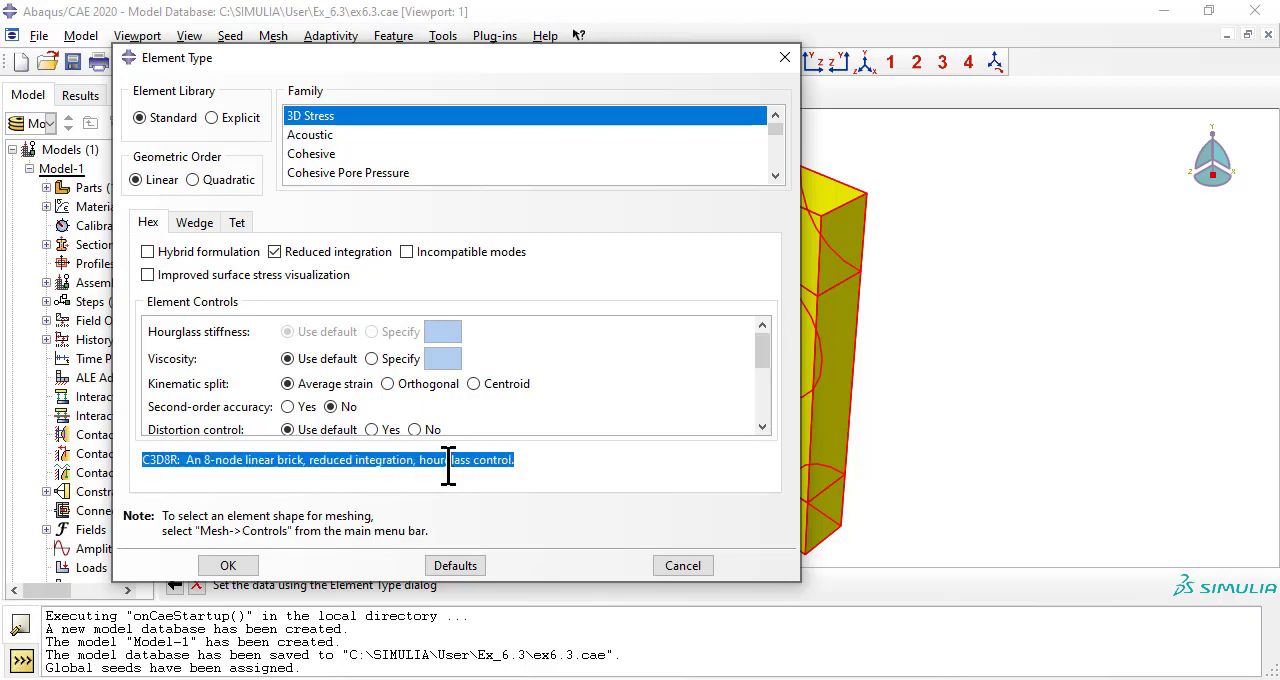
left_click(228, 565)
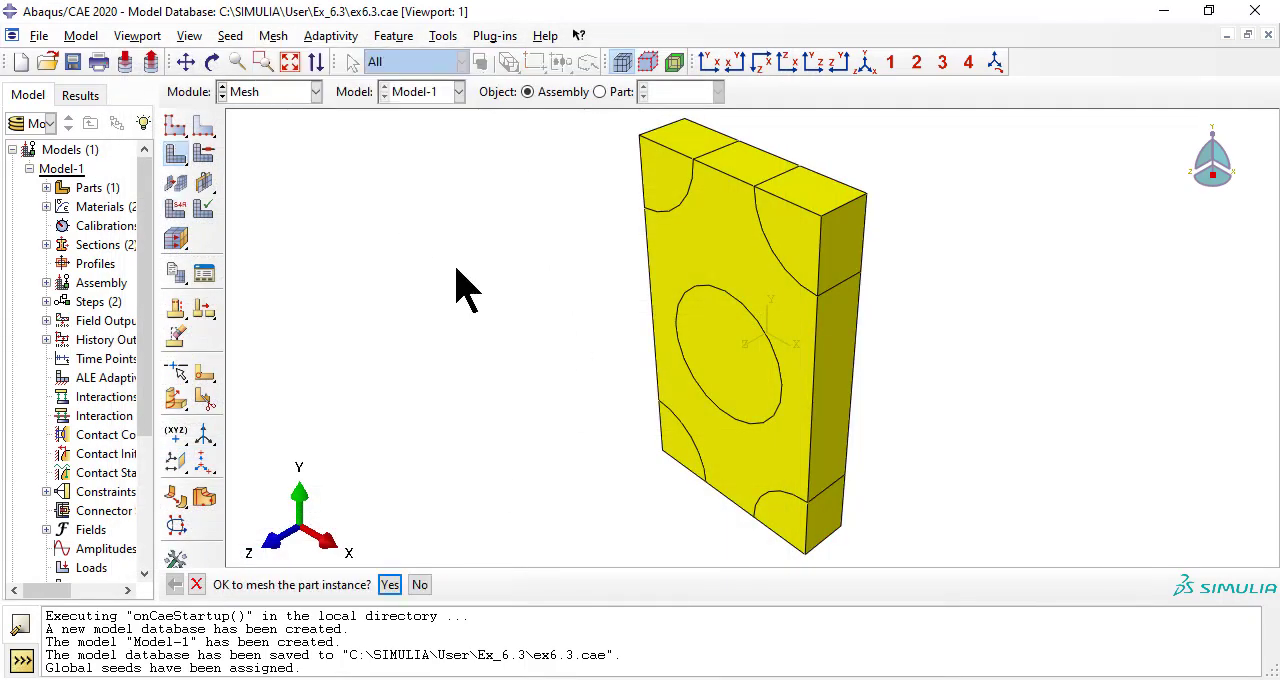
left_click(389, 584)
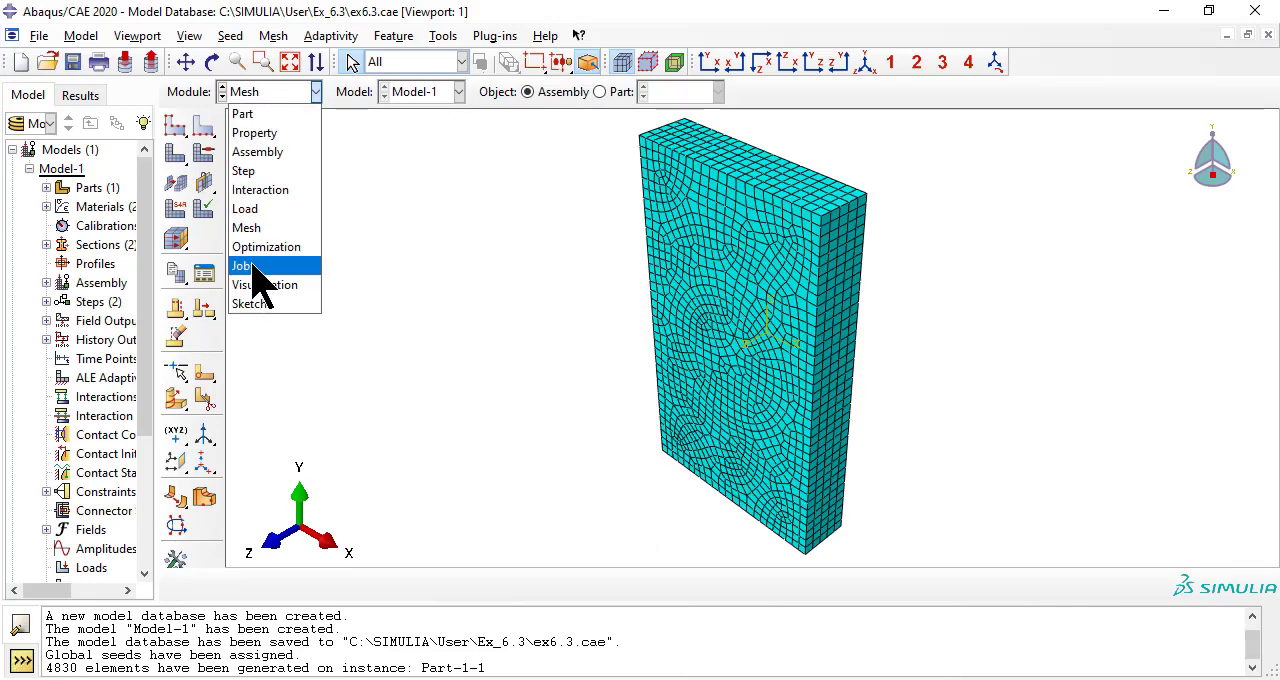
Create Job-1 with default settings, submit it, and load its results once completed.
left_click(241, 265)
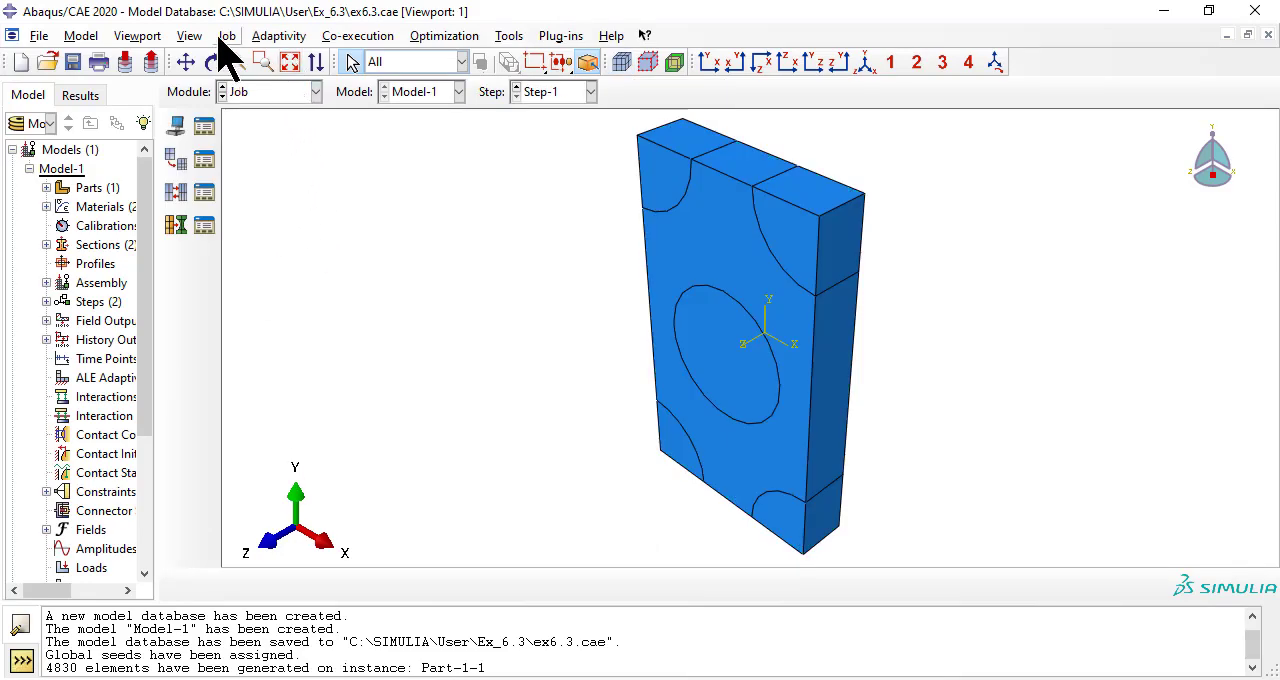
left_click(226, 35)
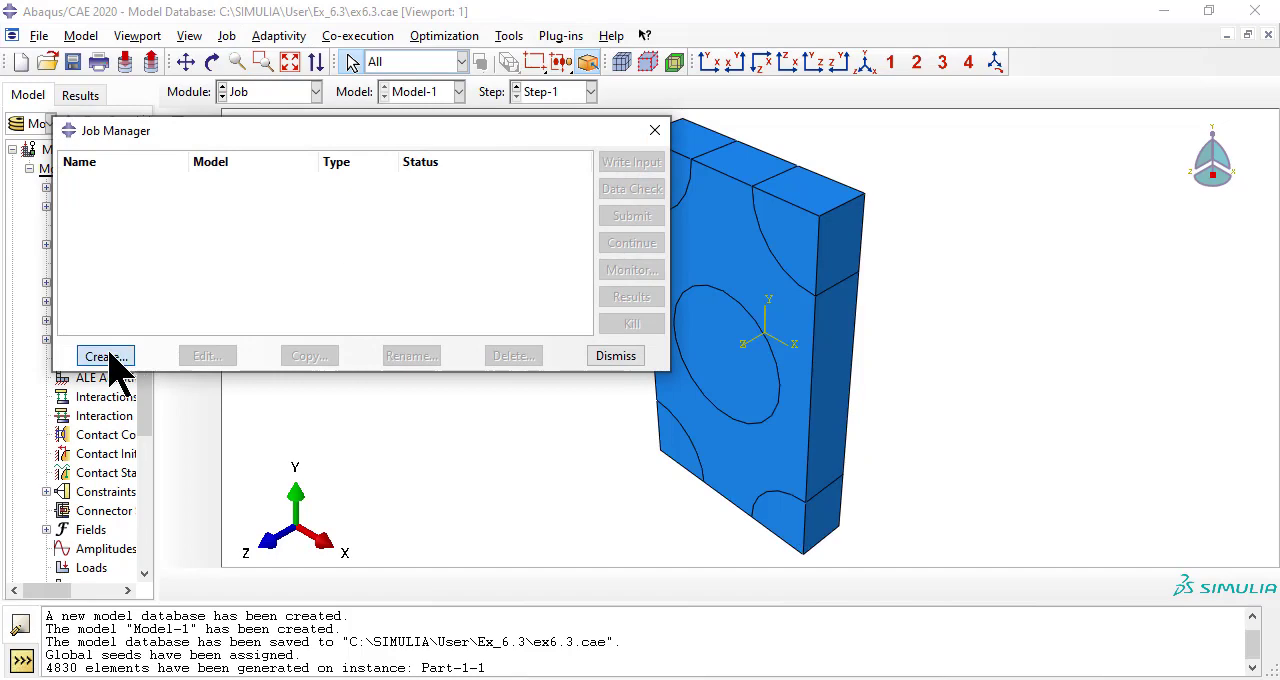
left_click(104, 356)
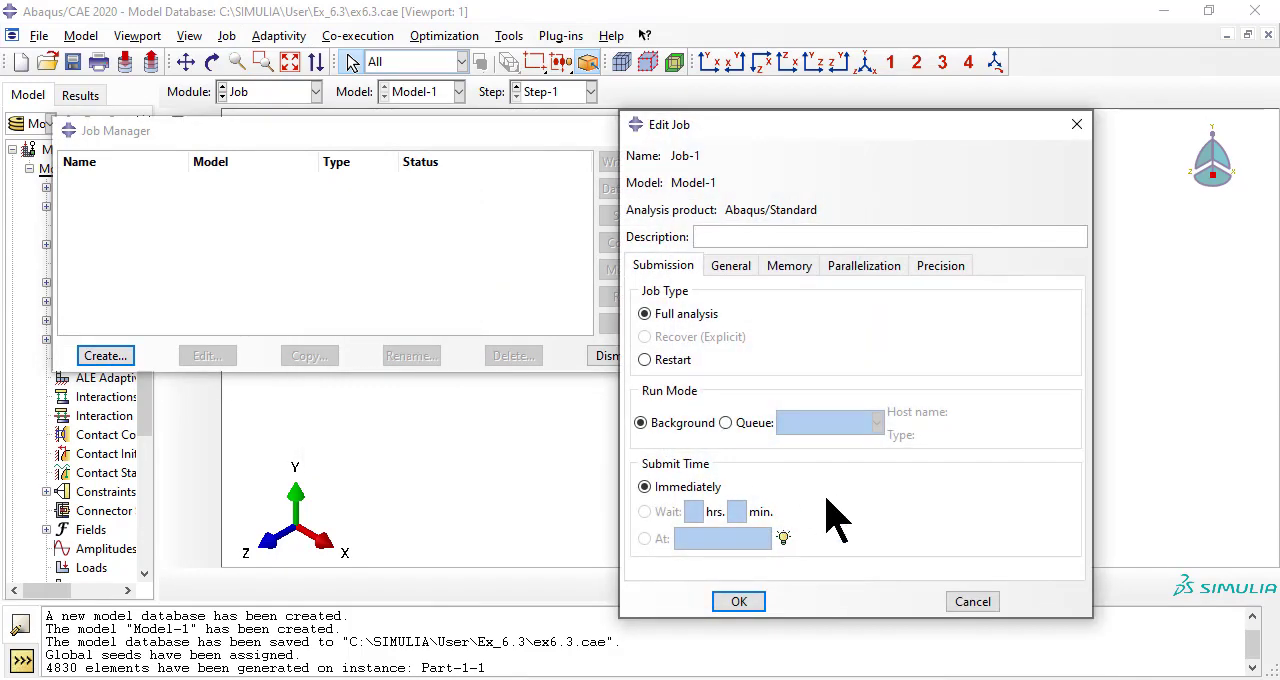
left_click(739, 601)
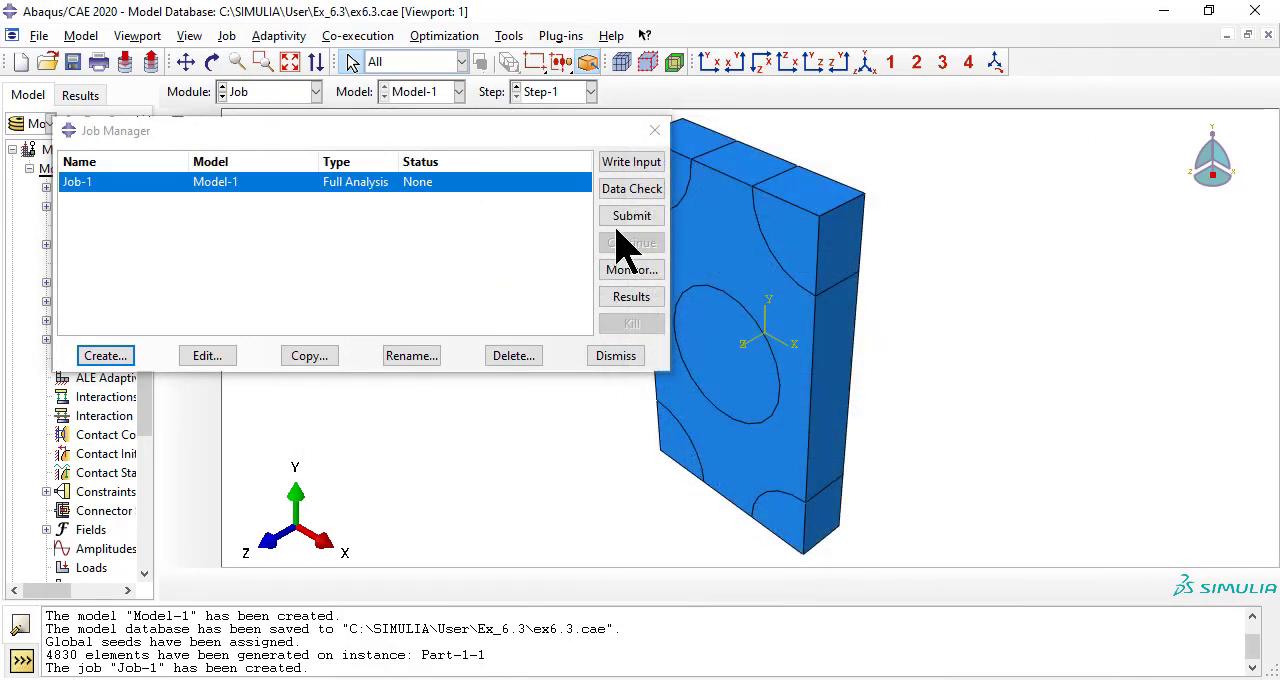
left_click(631, 215)
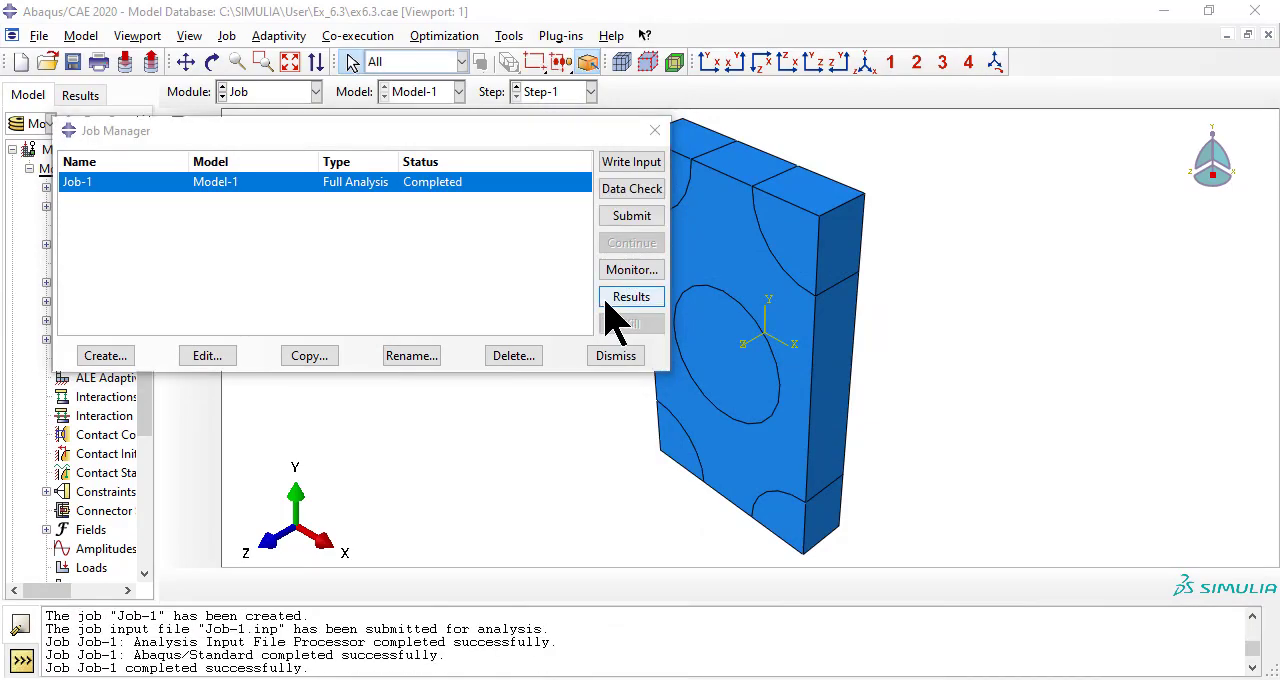
left_click(631, 296)
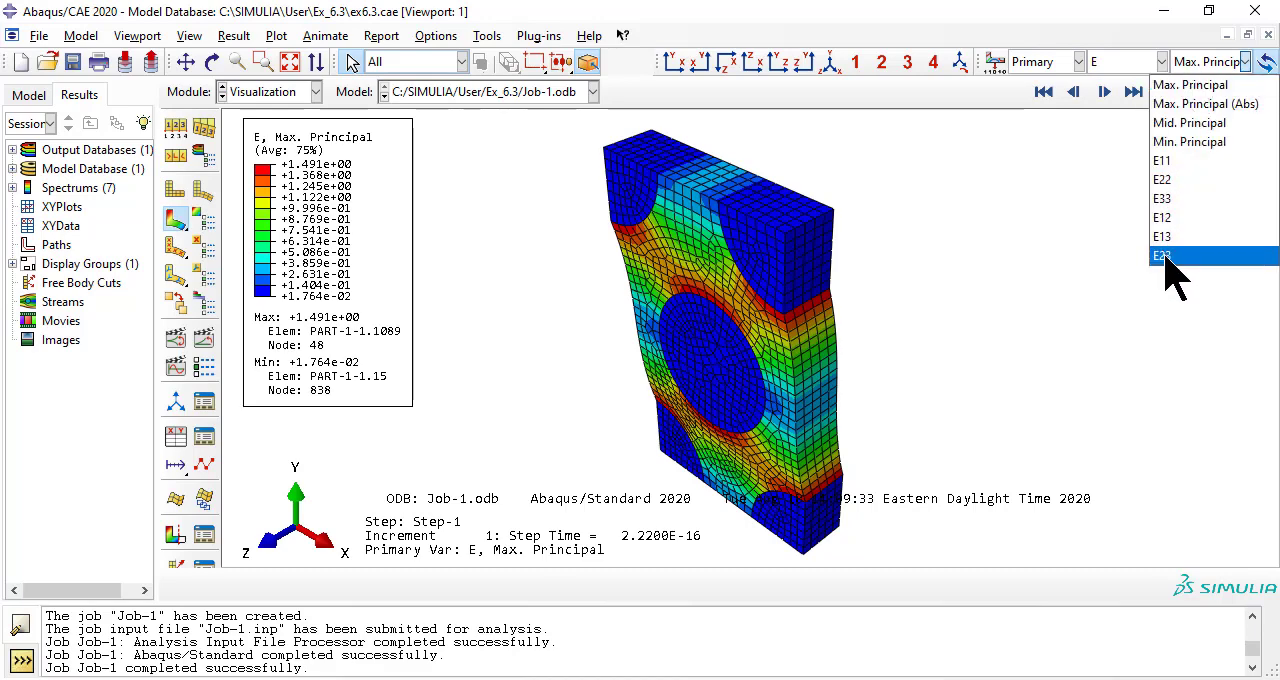
Display the E23 shear strain component, peaking at 2.974, on the deformed contour.
left_click(1162, 256)
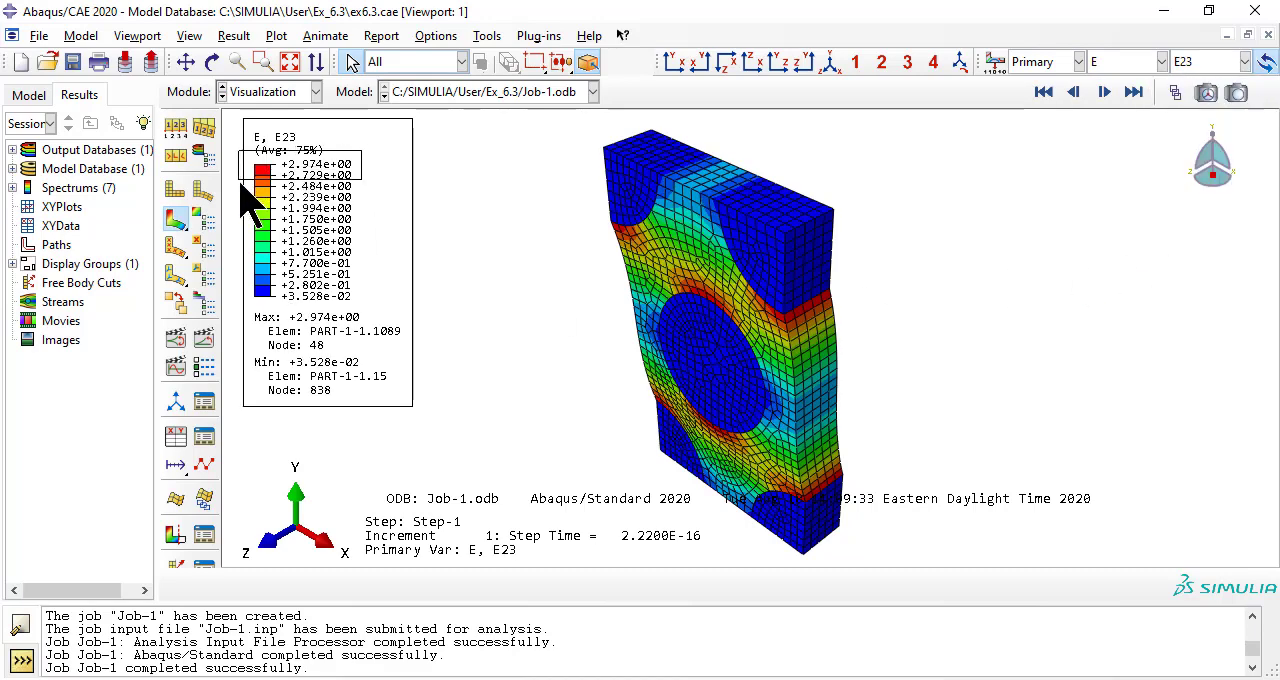
left_click(1242, 61)
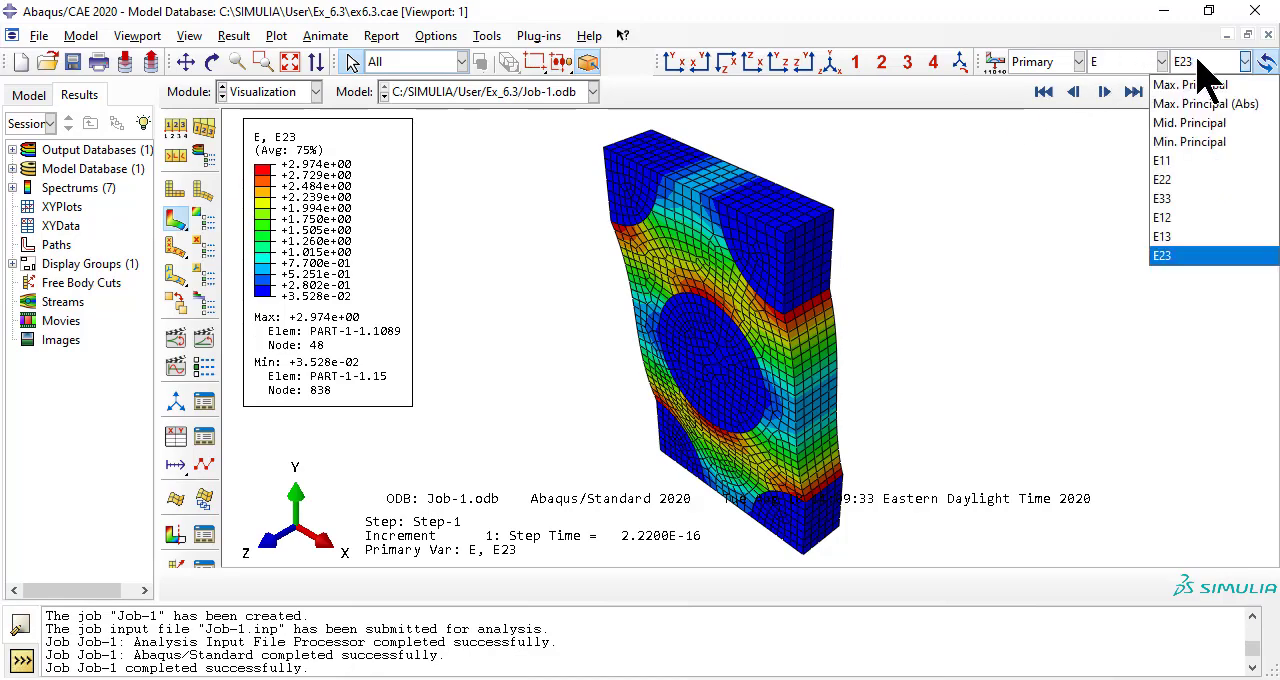
left_click(1162, 255)
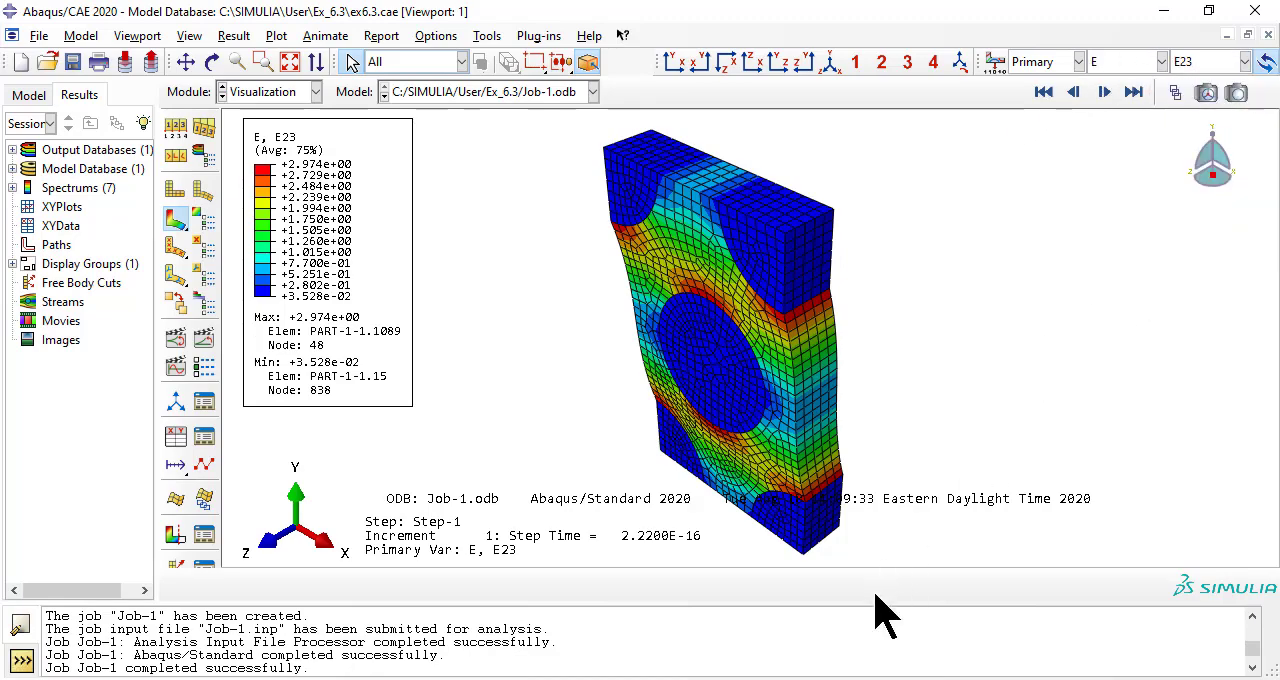